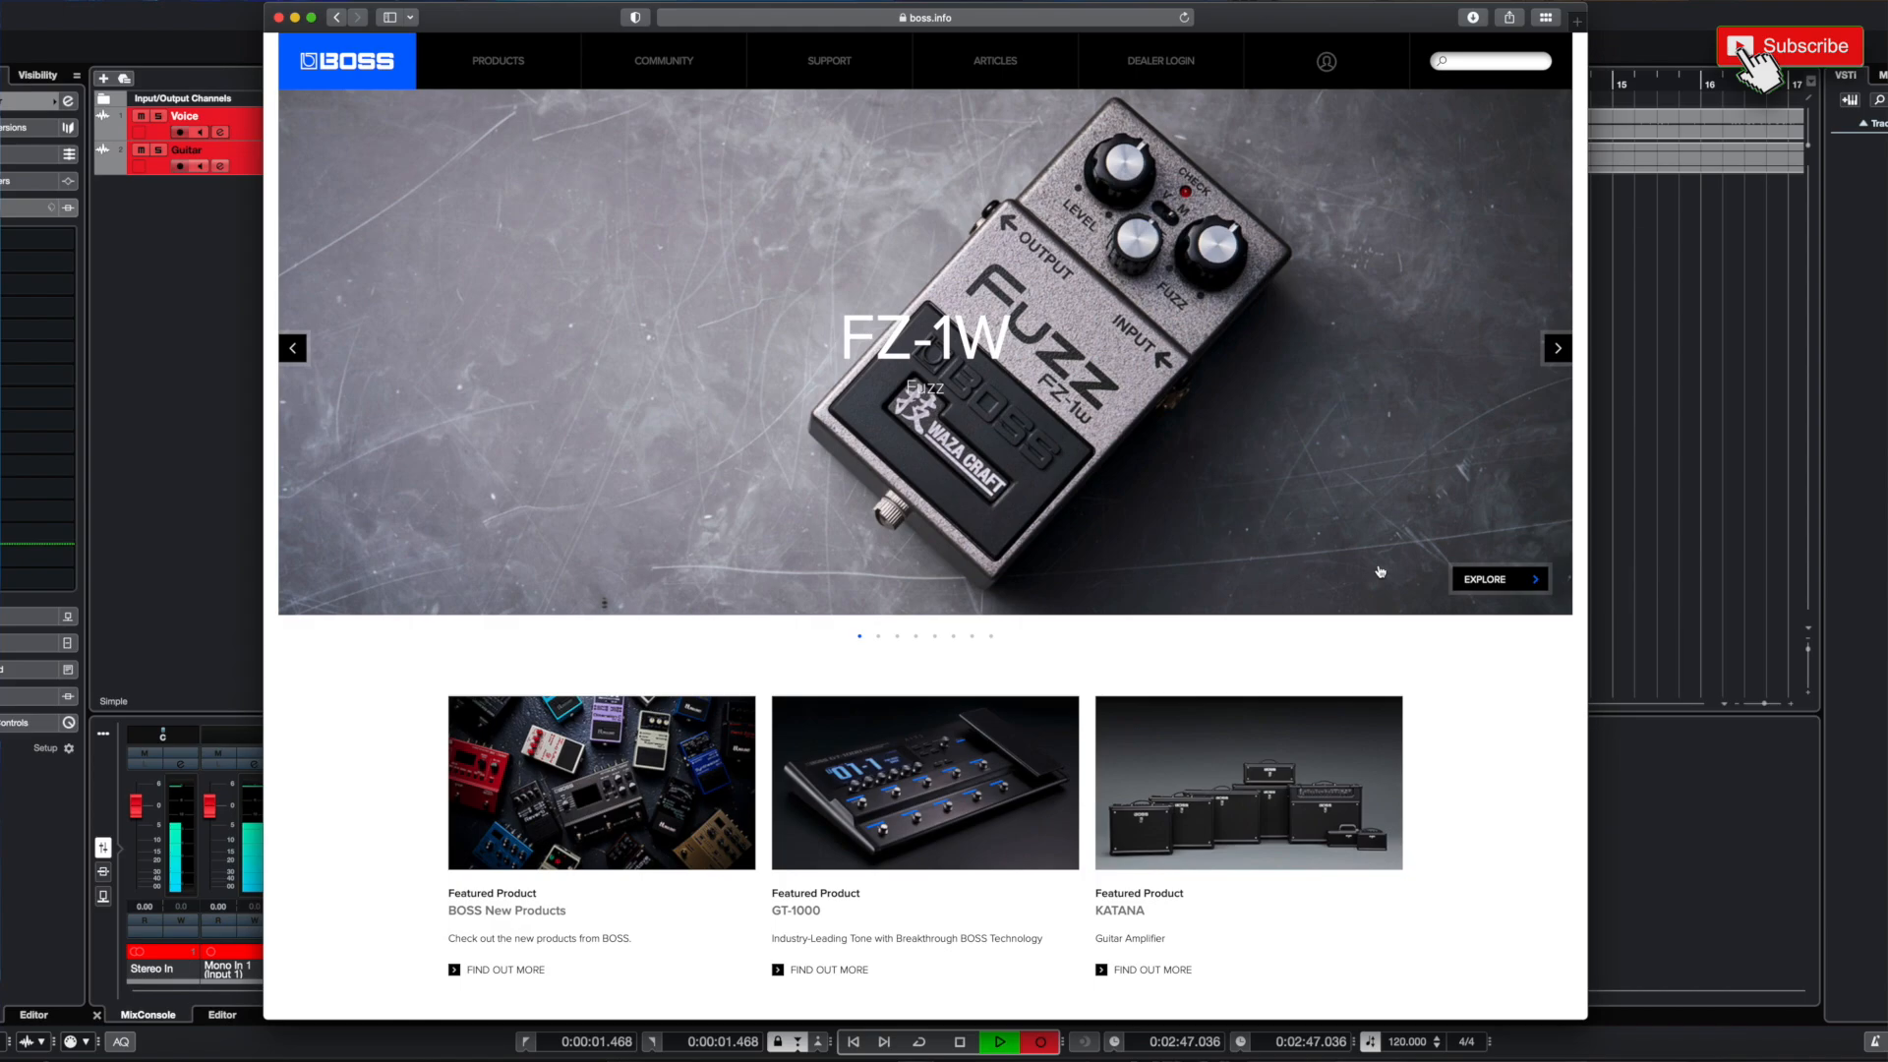
Navigate from the BOSS home page footer to Support > Updates & Drivers, then the GT-1000CORE page.
{"action": "scroll", "scroll_direction": "down", "scroll_amount": 3}
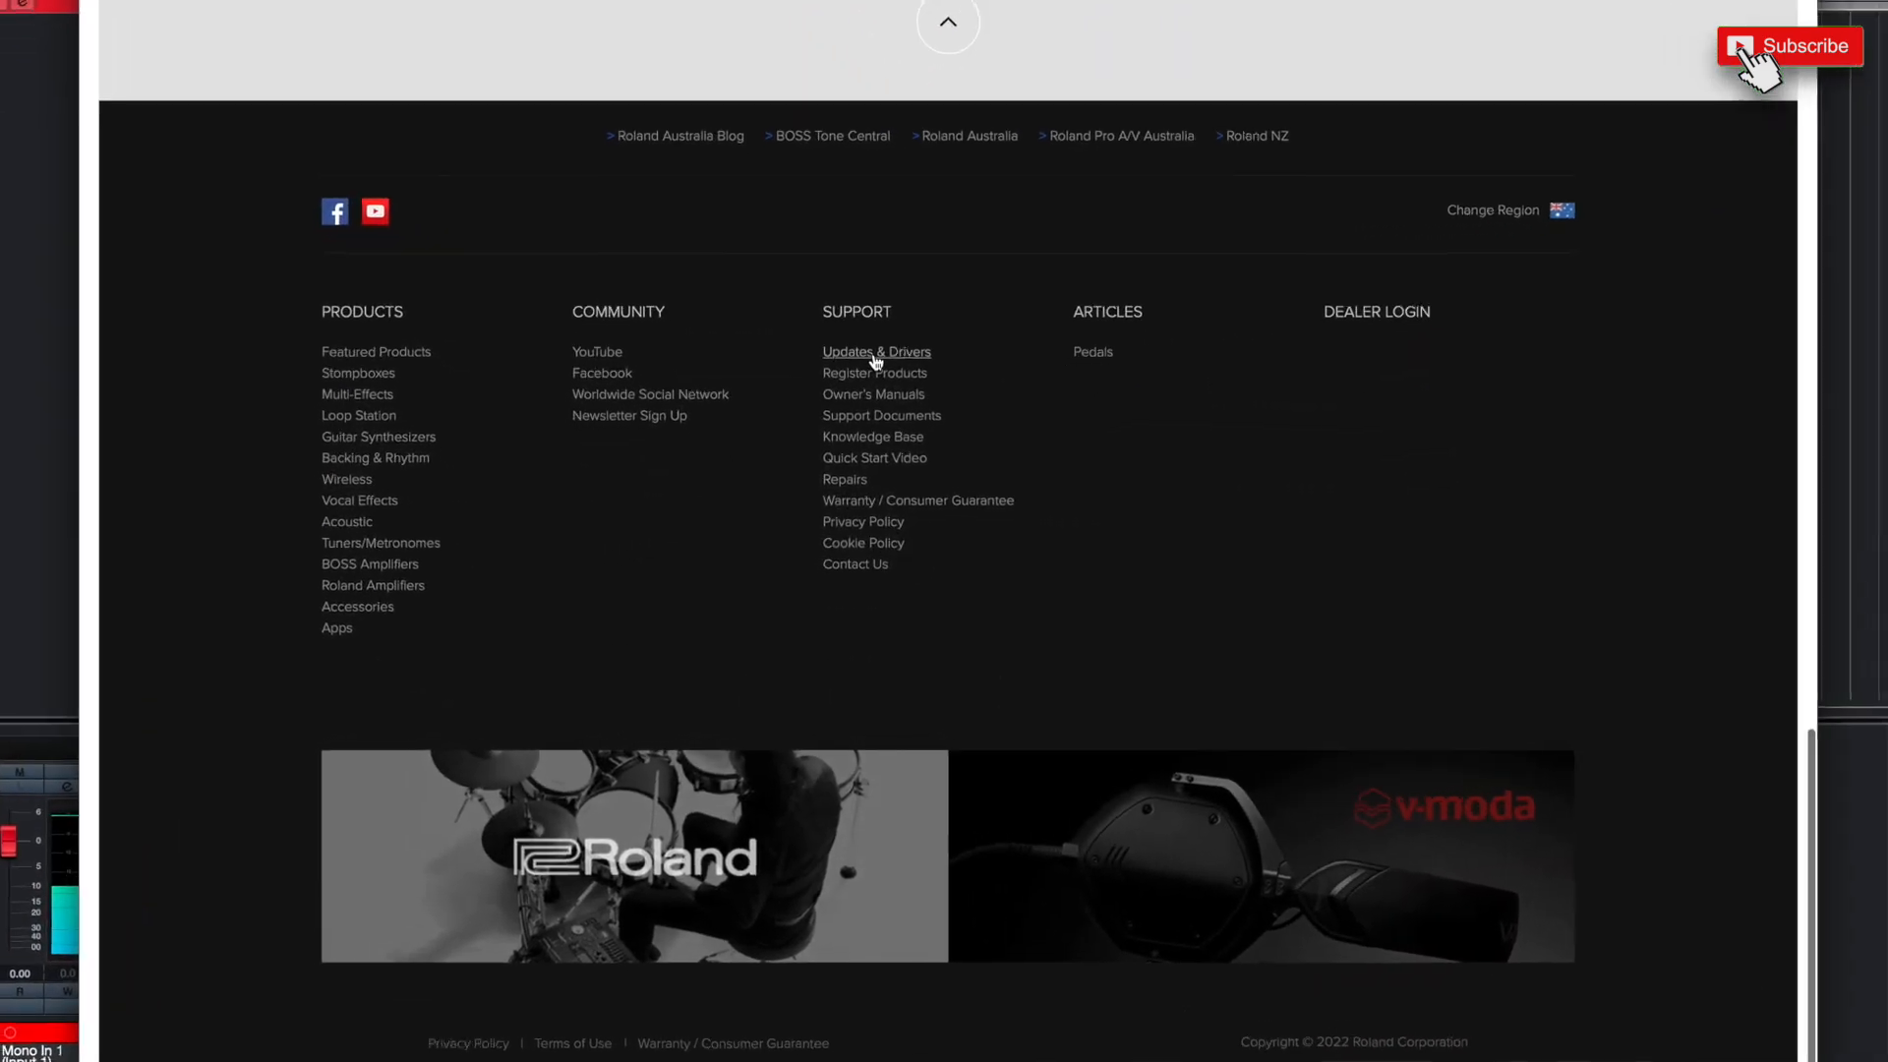
{"action": "left_click", "coordinate": [875, 352]}
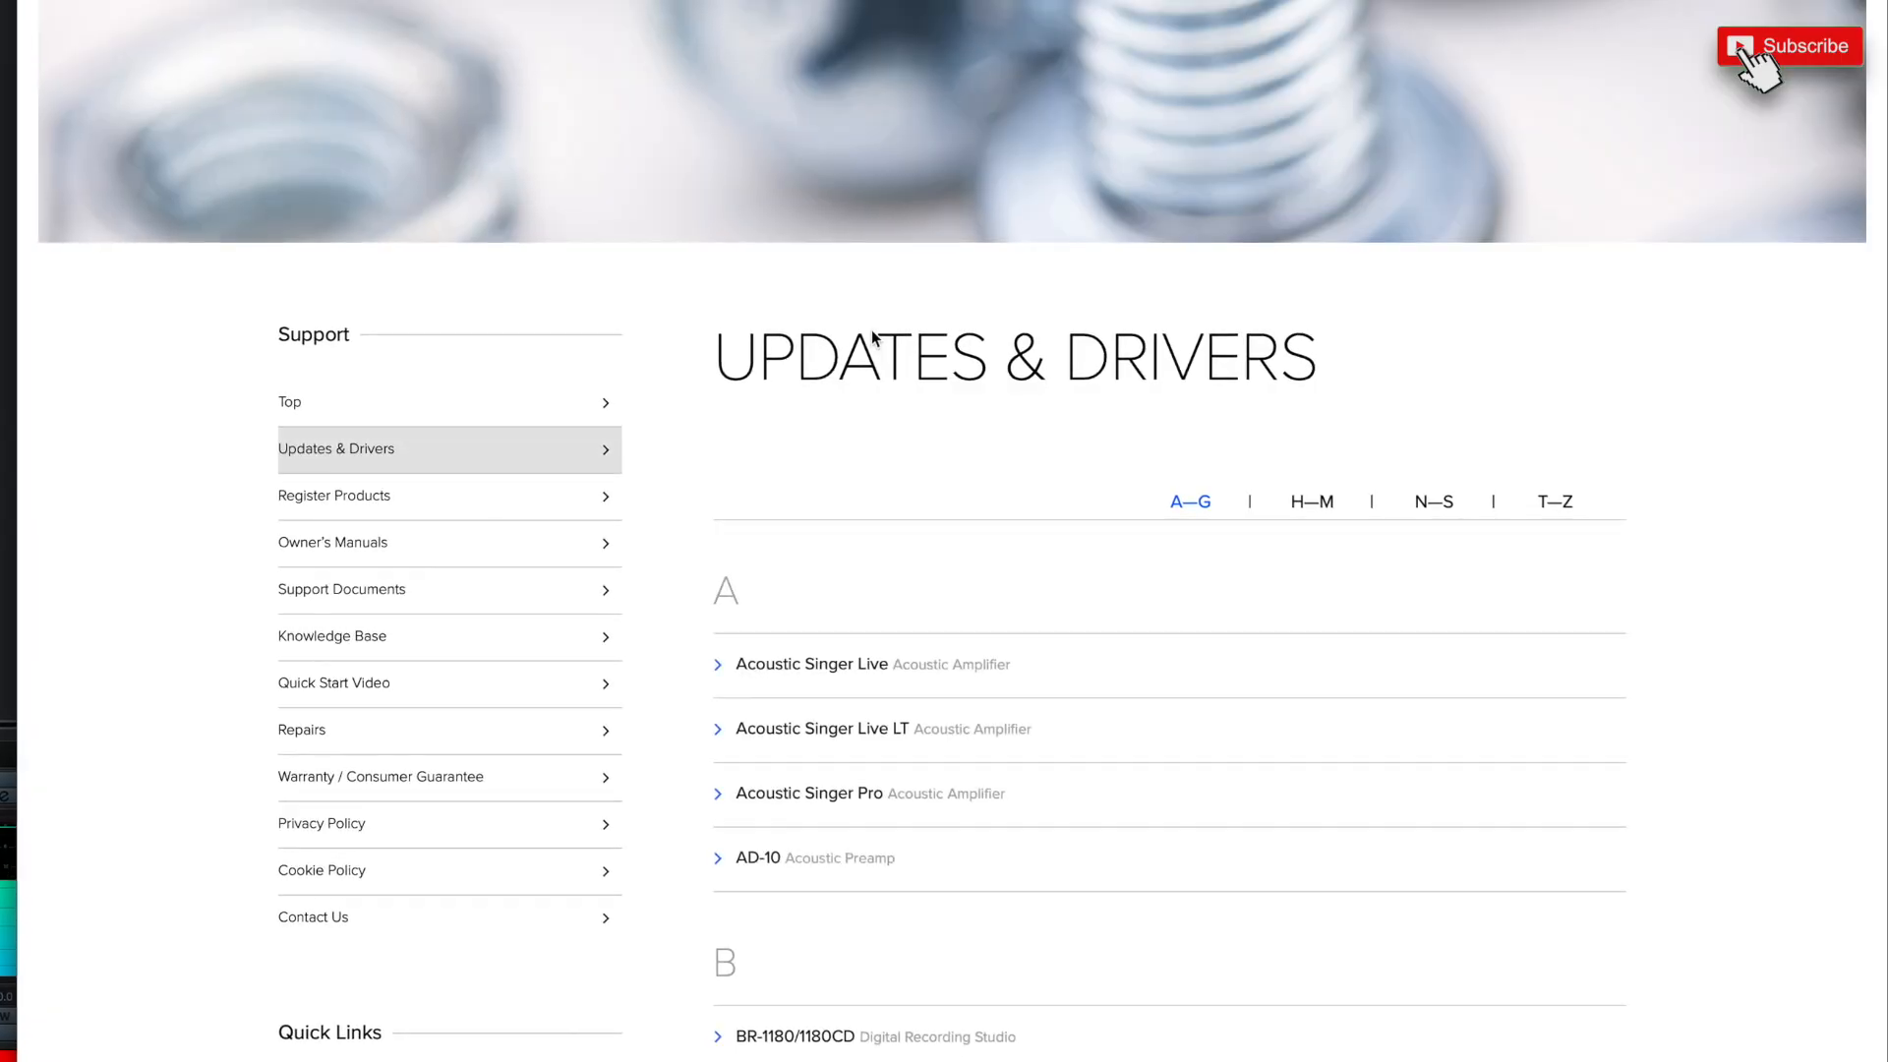
{"action": "scroll", "scroll_direction": "down", "scroll_amount": 3}
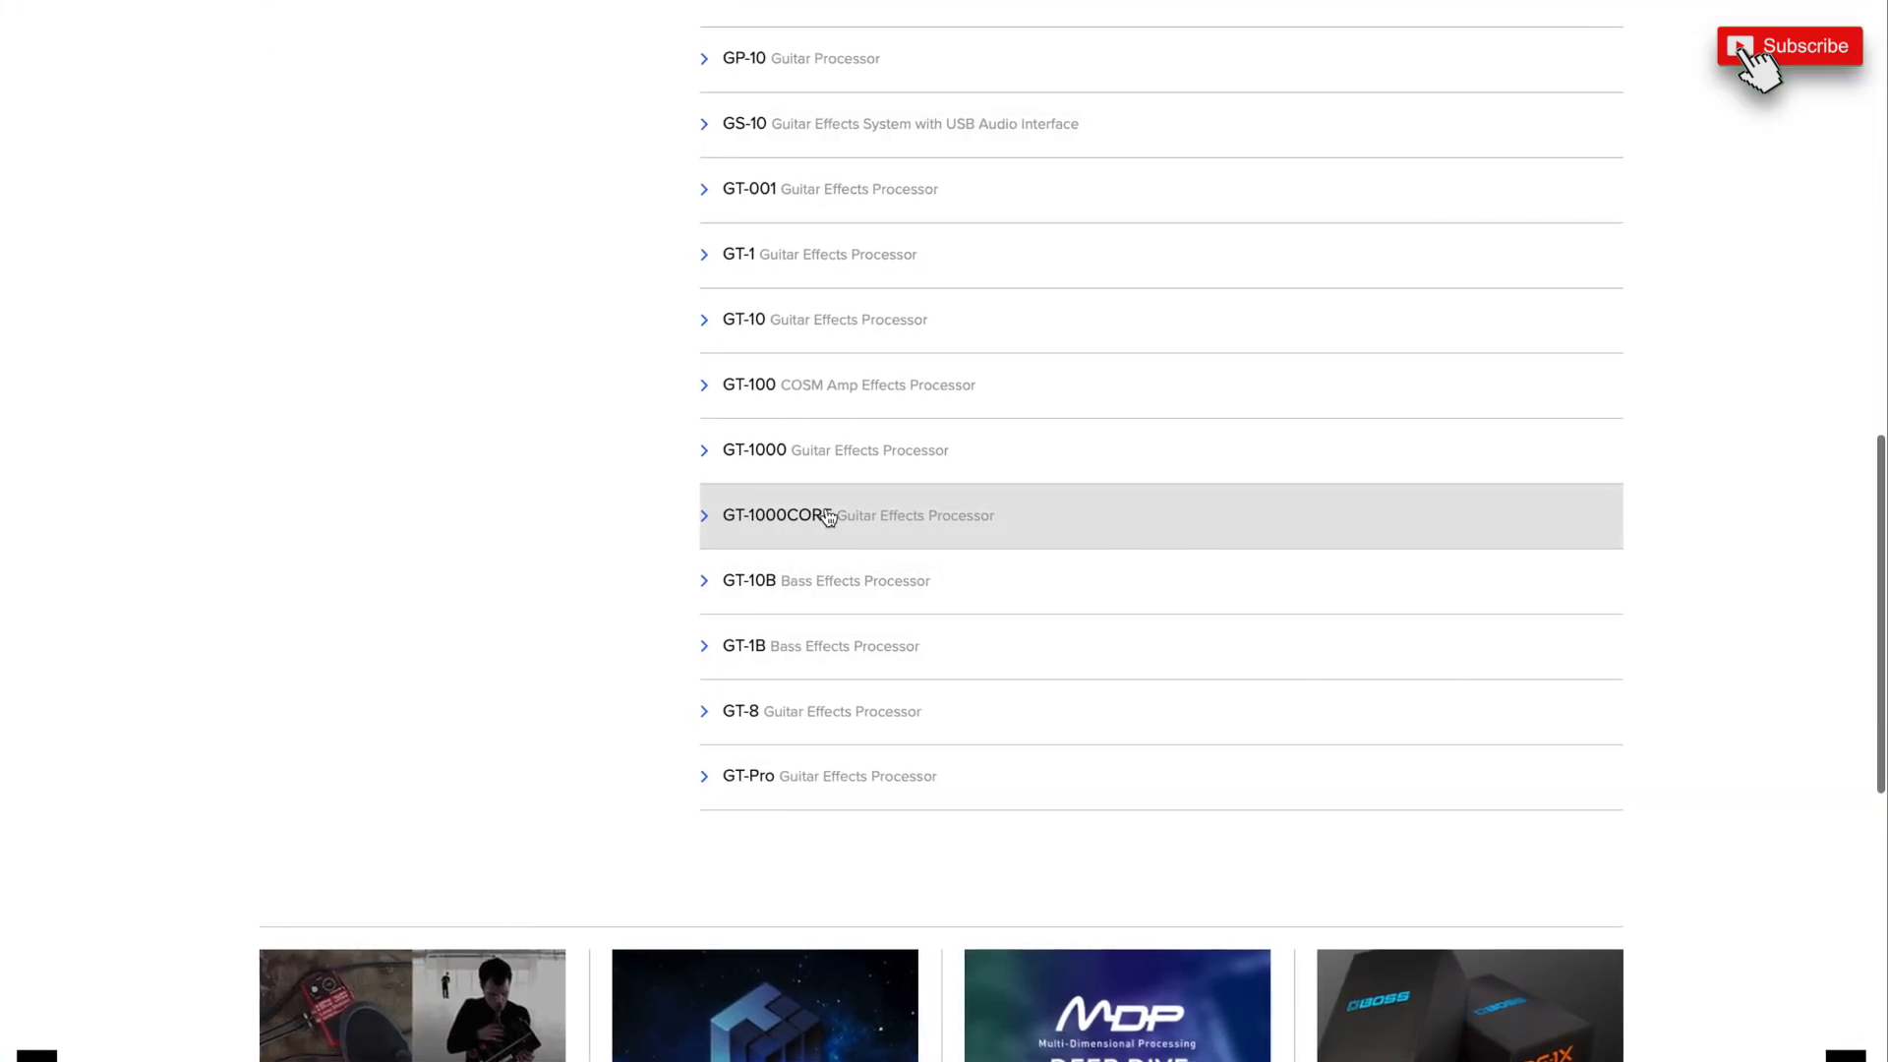
{"action": "left_click", "coordinate": [789, 515]}
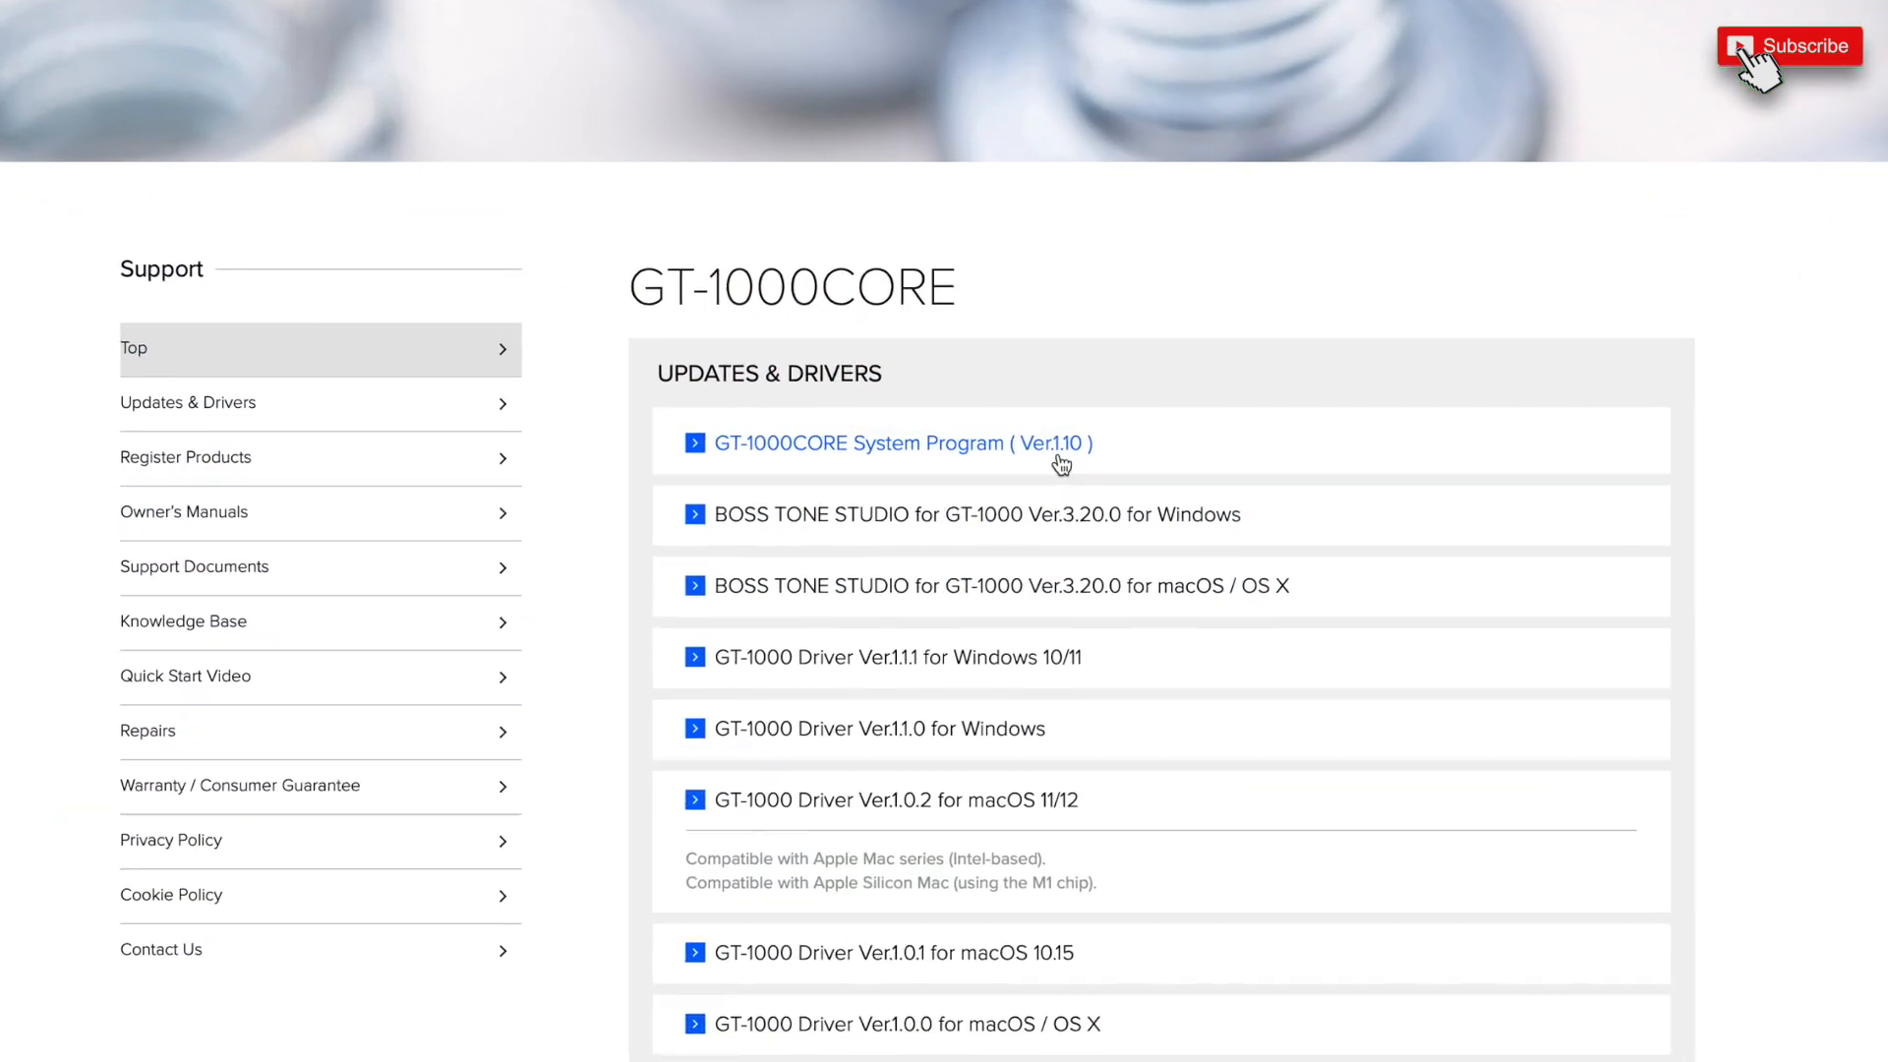
View the GT-1000CORE System Program Ver.1.10 details and its update history.
{"action": "left_click", "coordinate": [887, 442]}
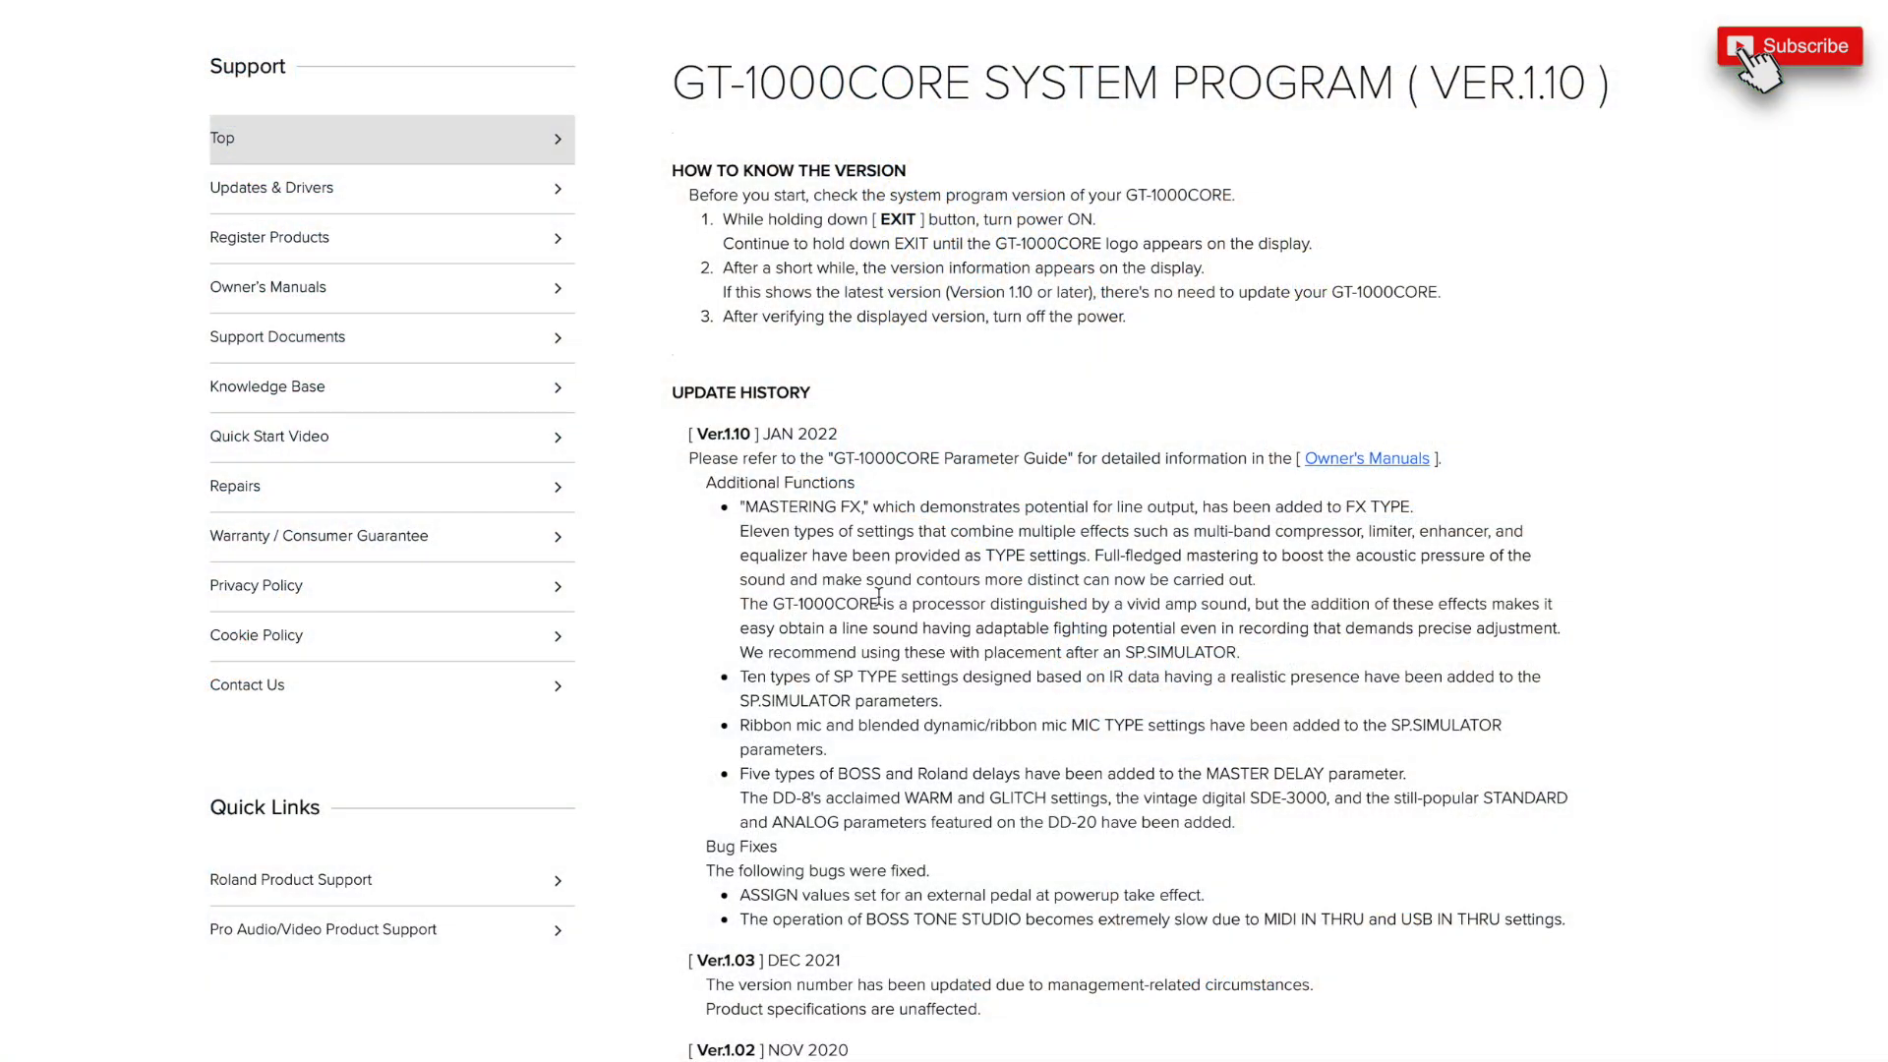
{"action": "mouse_move", "coordinate": [1272, 523]}
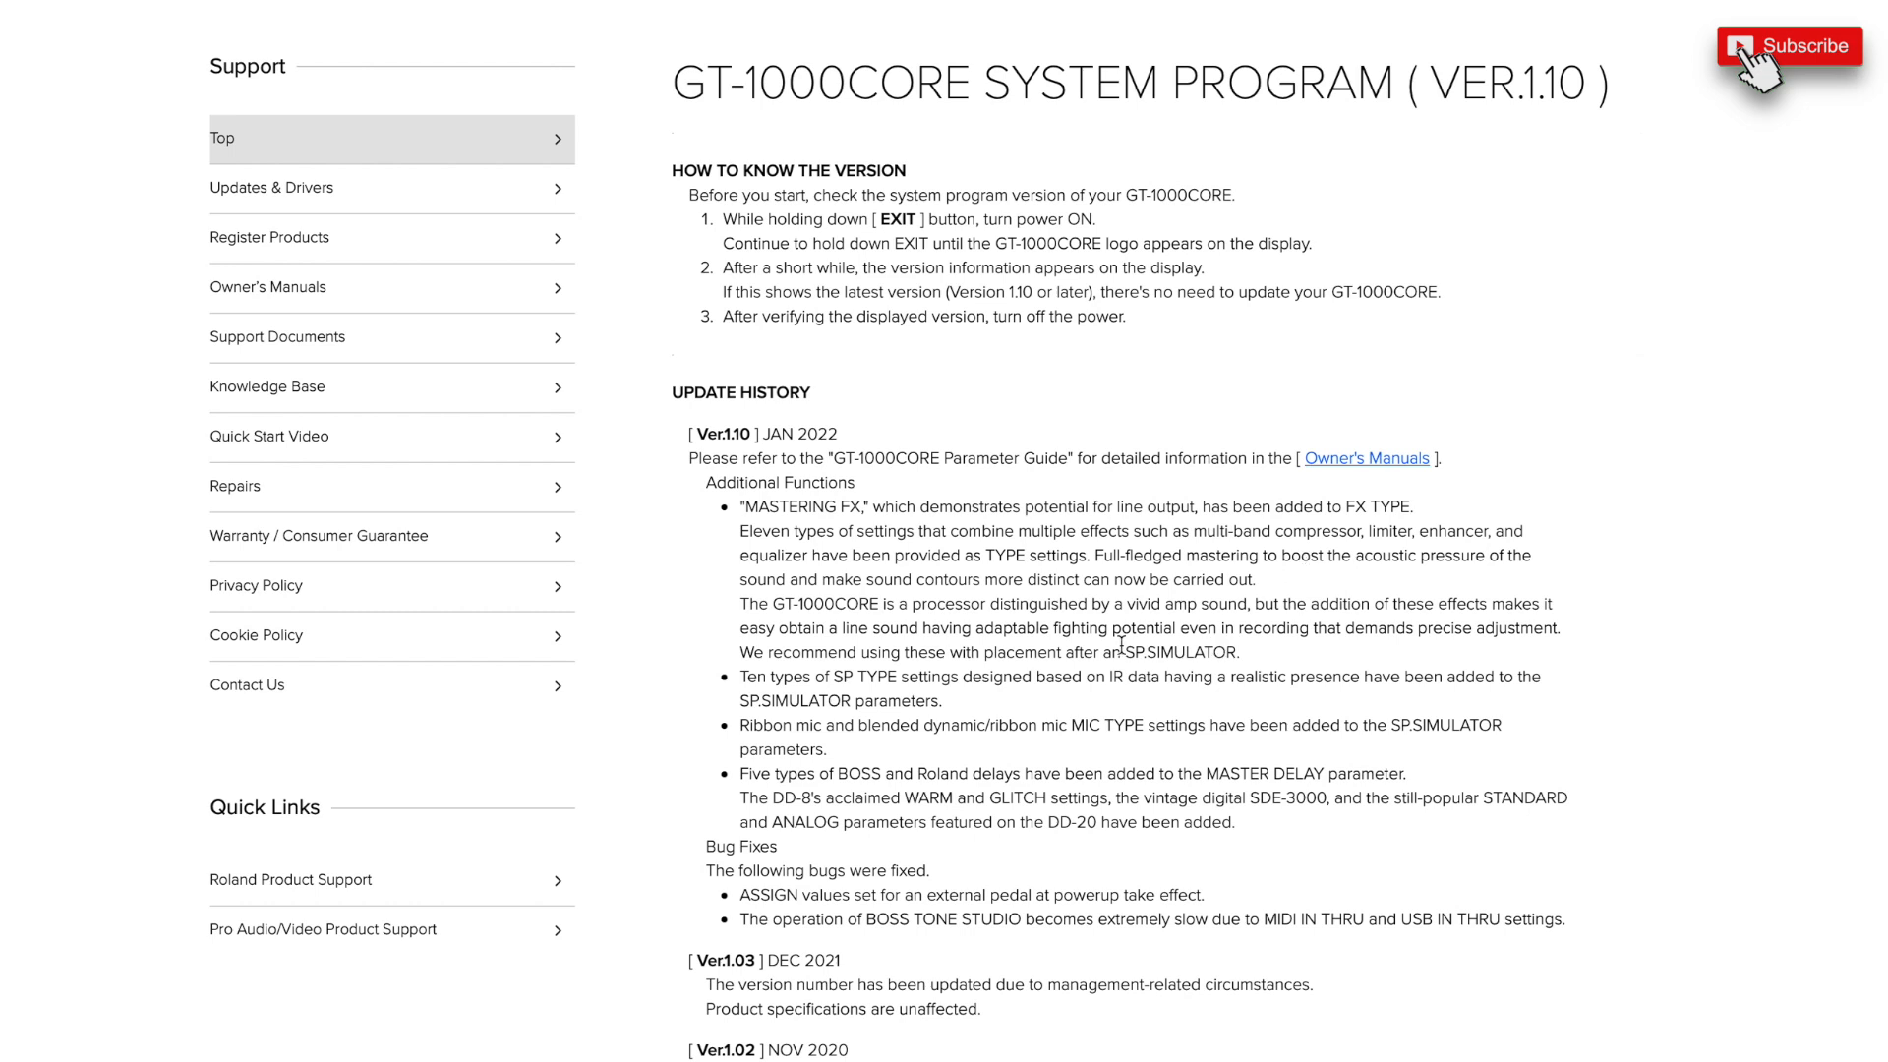
{"action": "mouse_move", "coordinate": [1064, 645]}
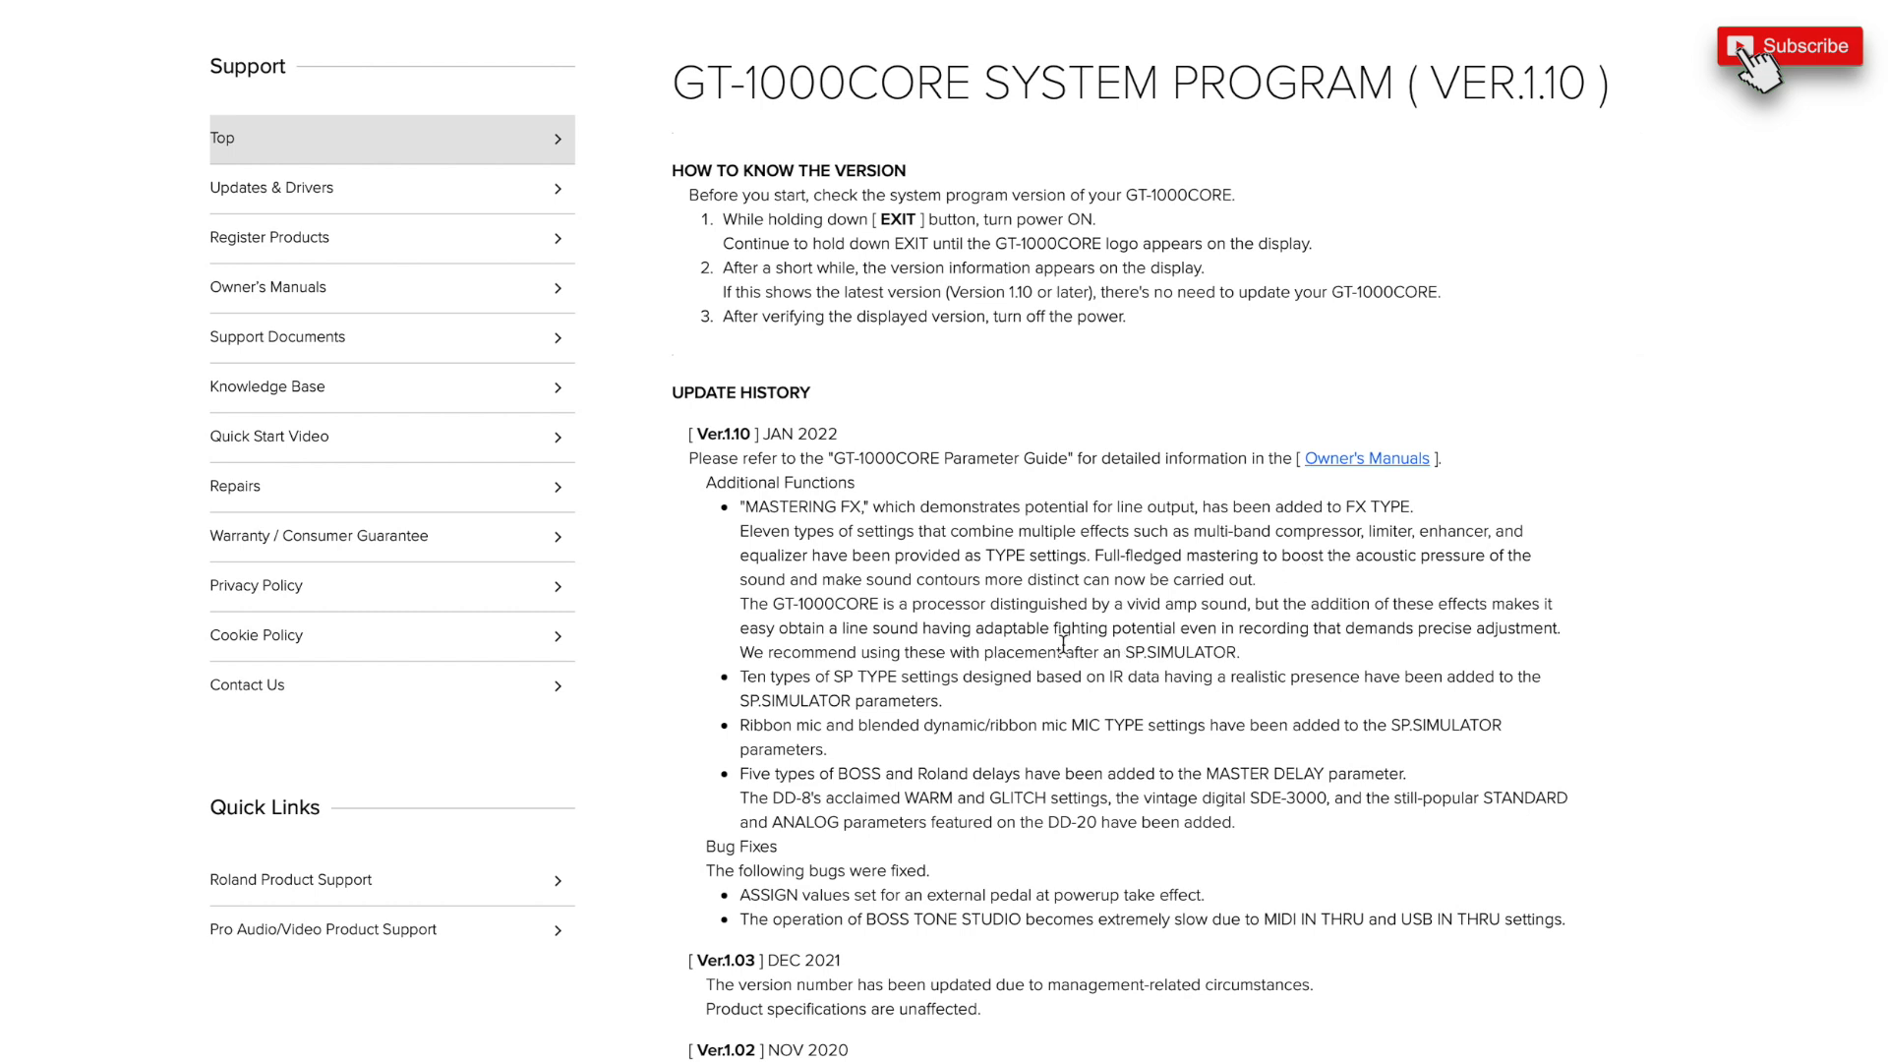
{"action": "mouse_move", "coordinate": [850, 710]}
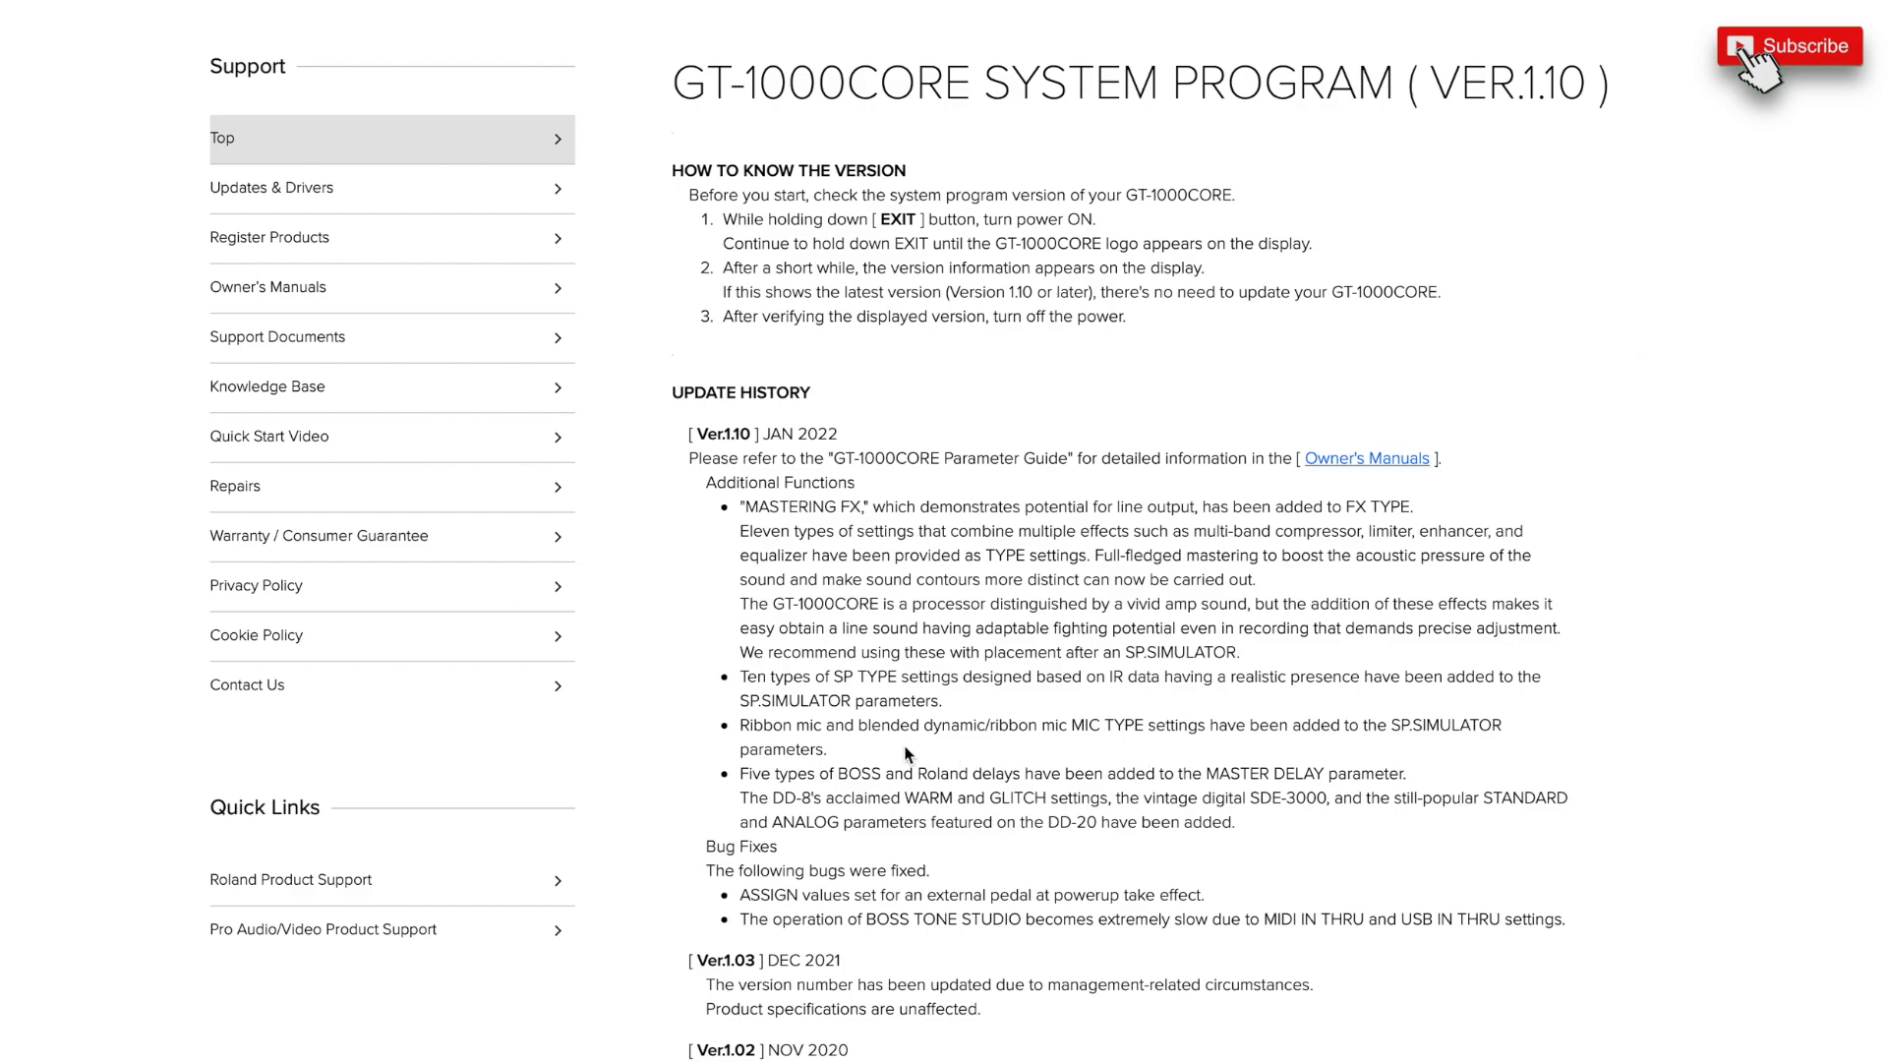
{"action": "mouse_move", "coordinate": [1129, 749]}
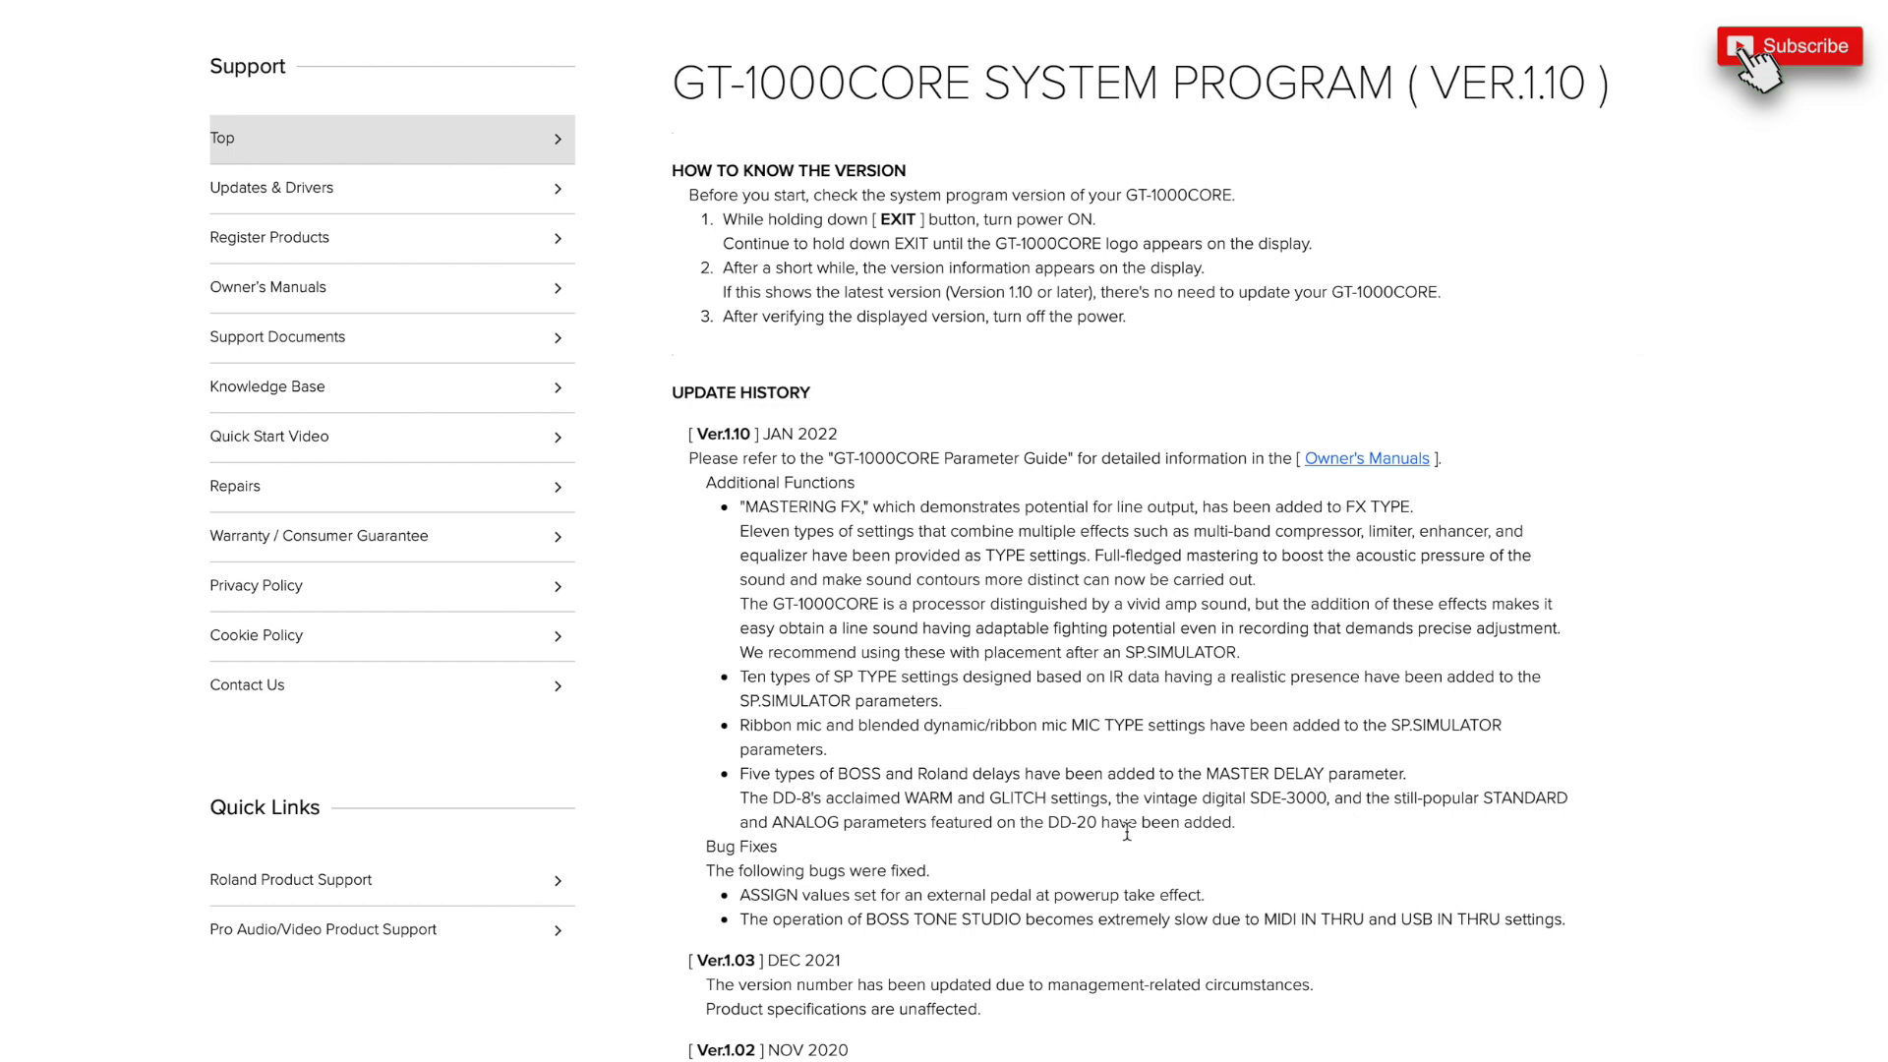
{"action": "mouse_move", "coordinate": [1297, 820]}
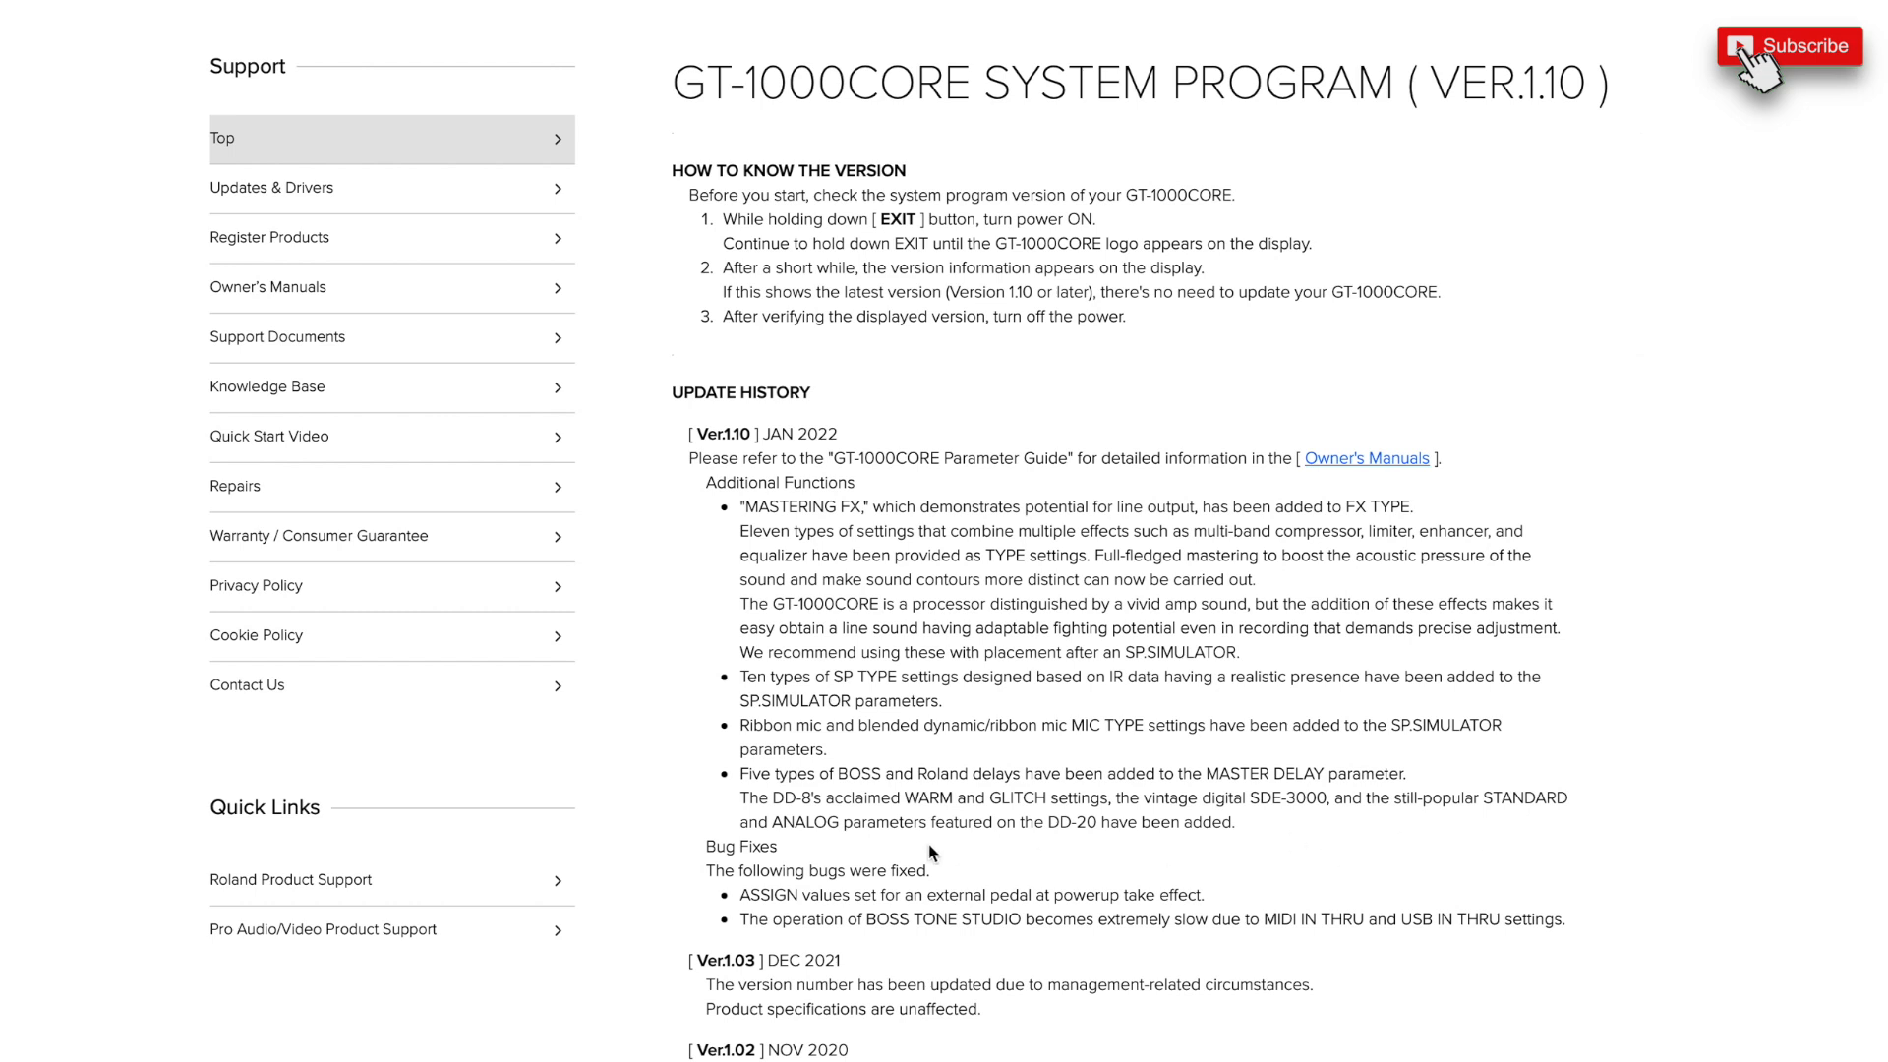
{"action": "mouse_move", "coordinate": [1129, 839]}
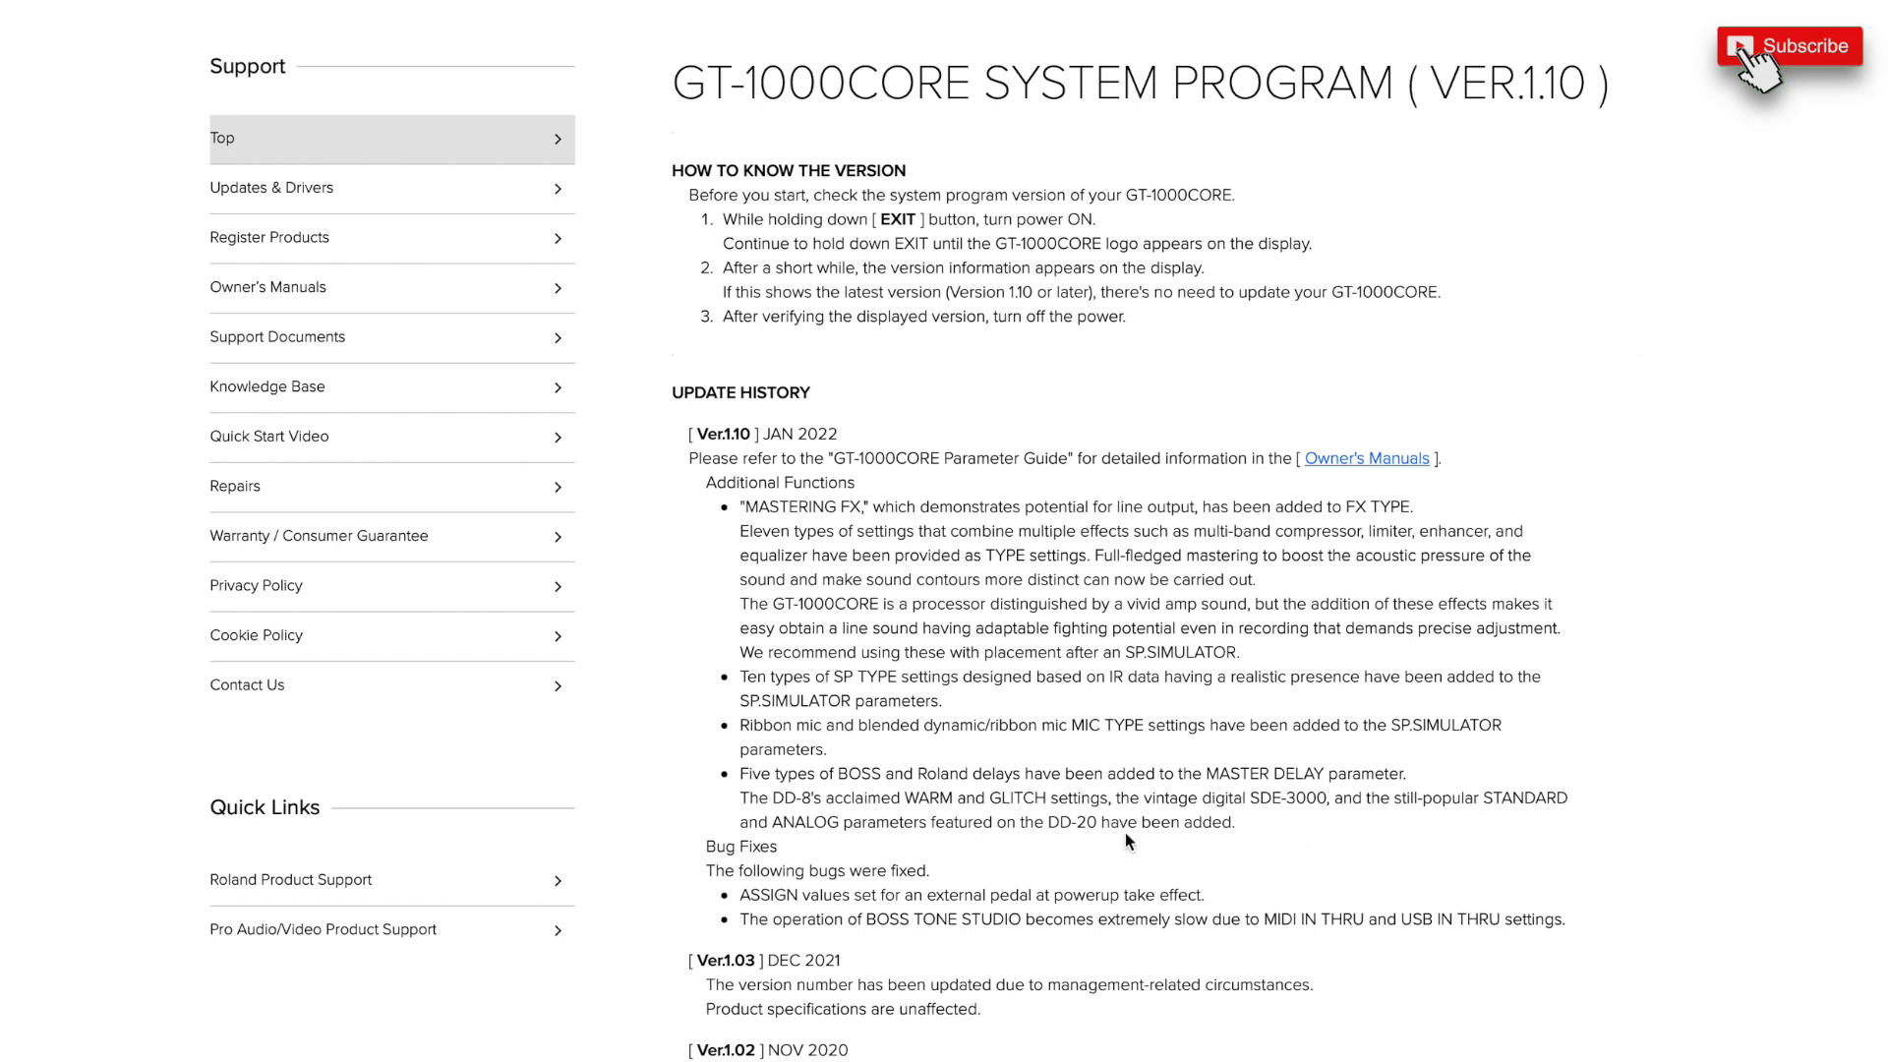
{"action": "mouse_move", "coordinate": [820, 893]}
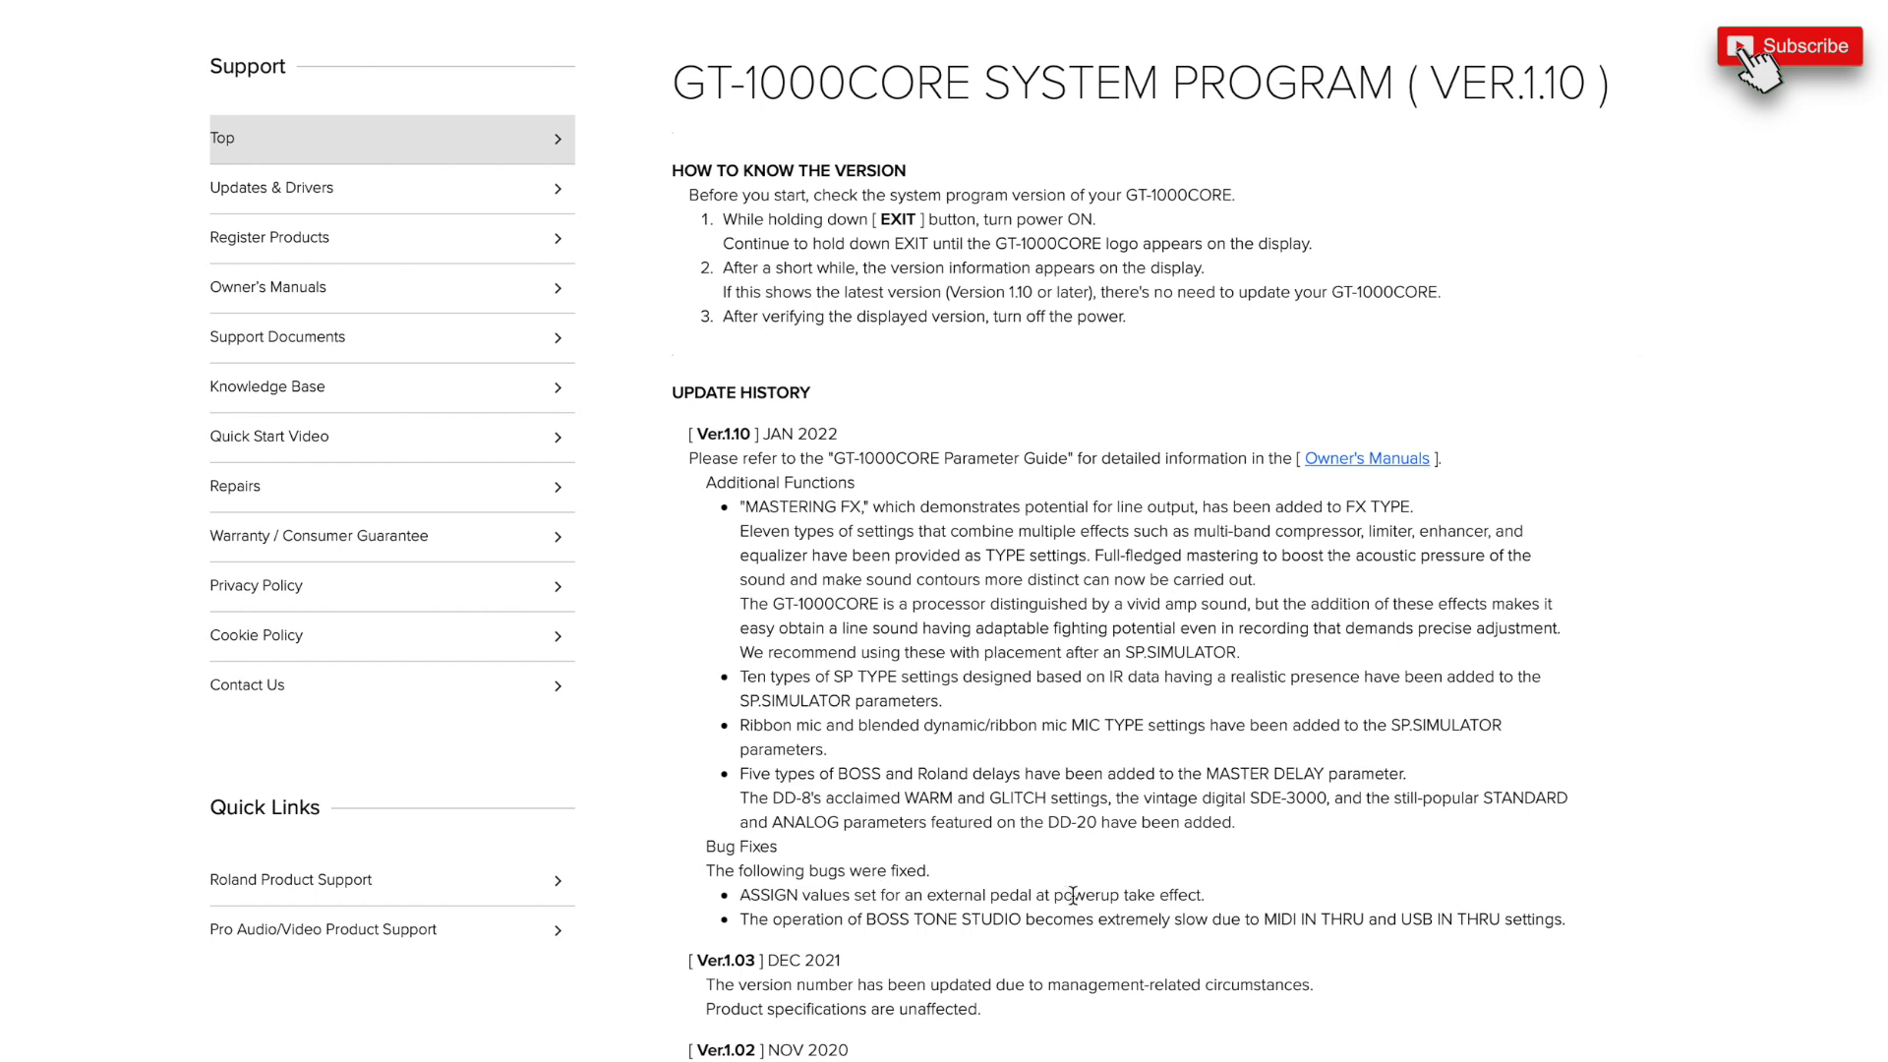
{"action": "mouse_move", "coordinate": [1042, 948]}
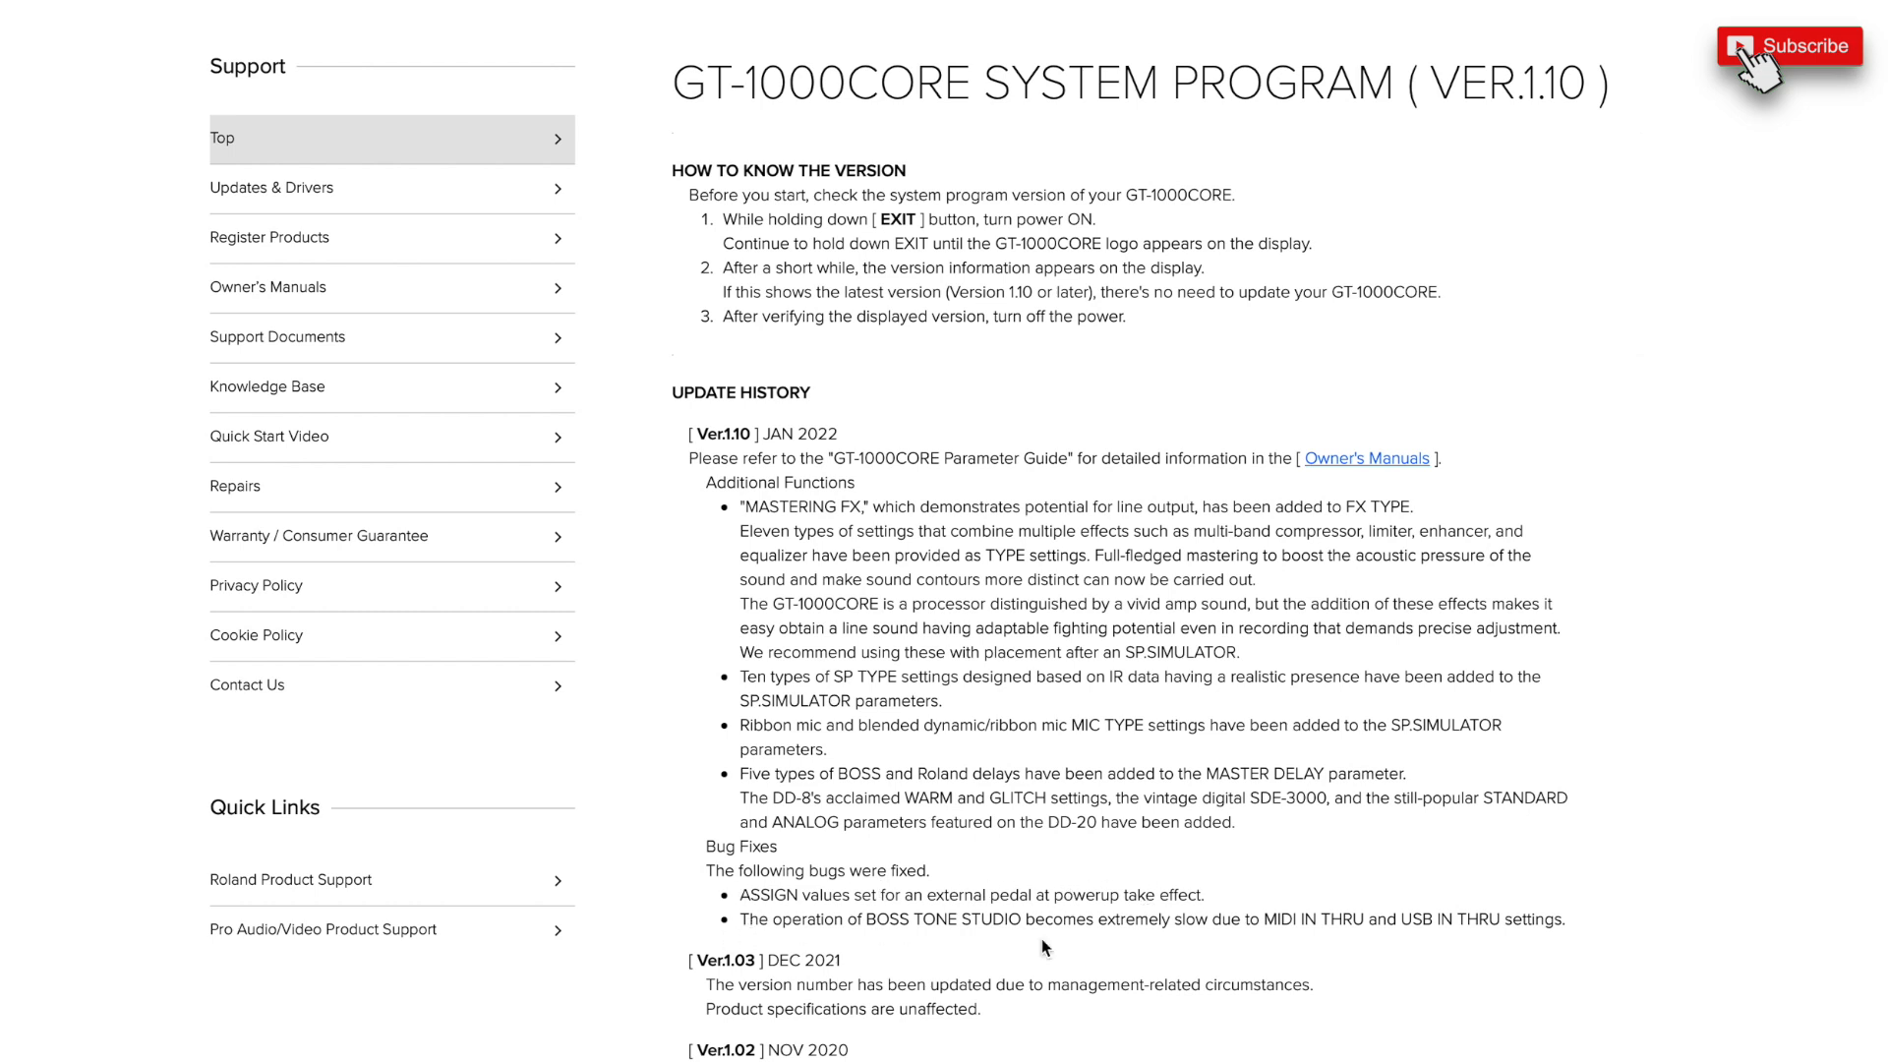
{"action": "mouse_move", "coordinate": [1050, 948]}
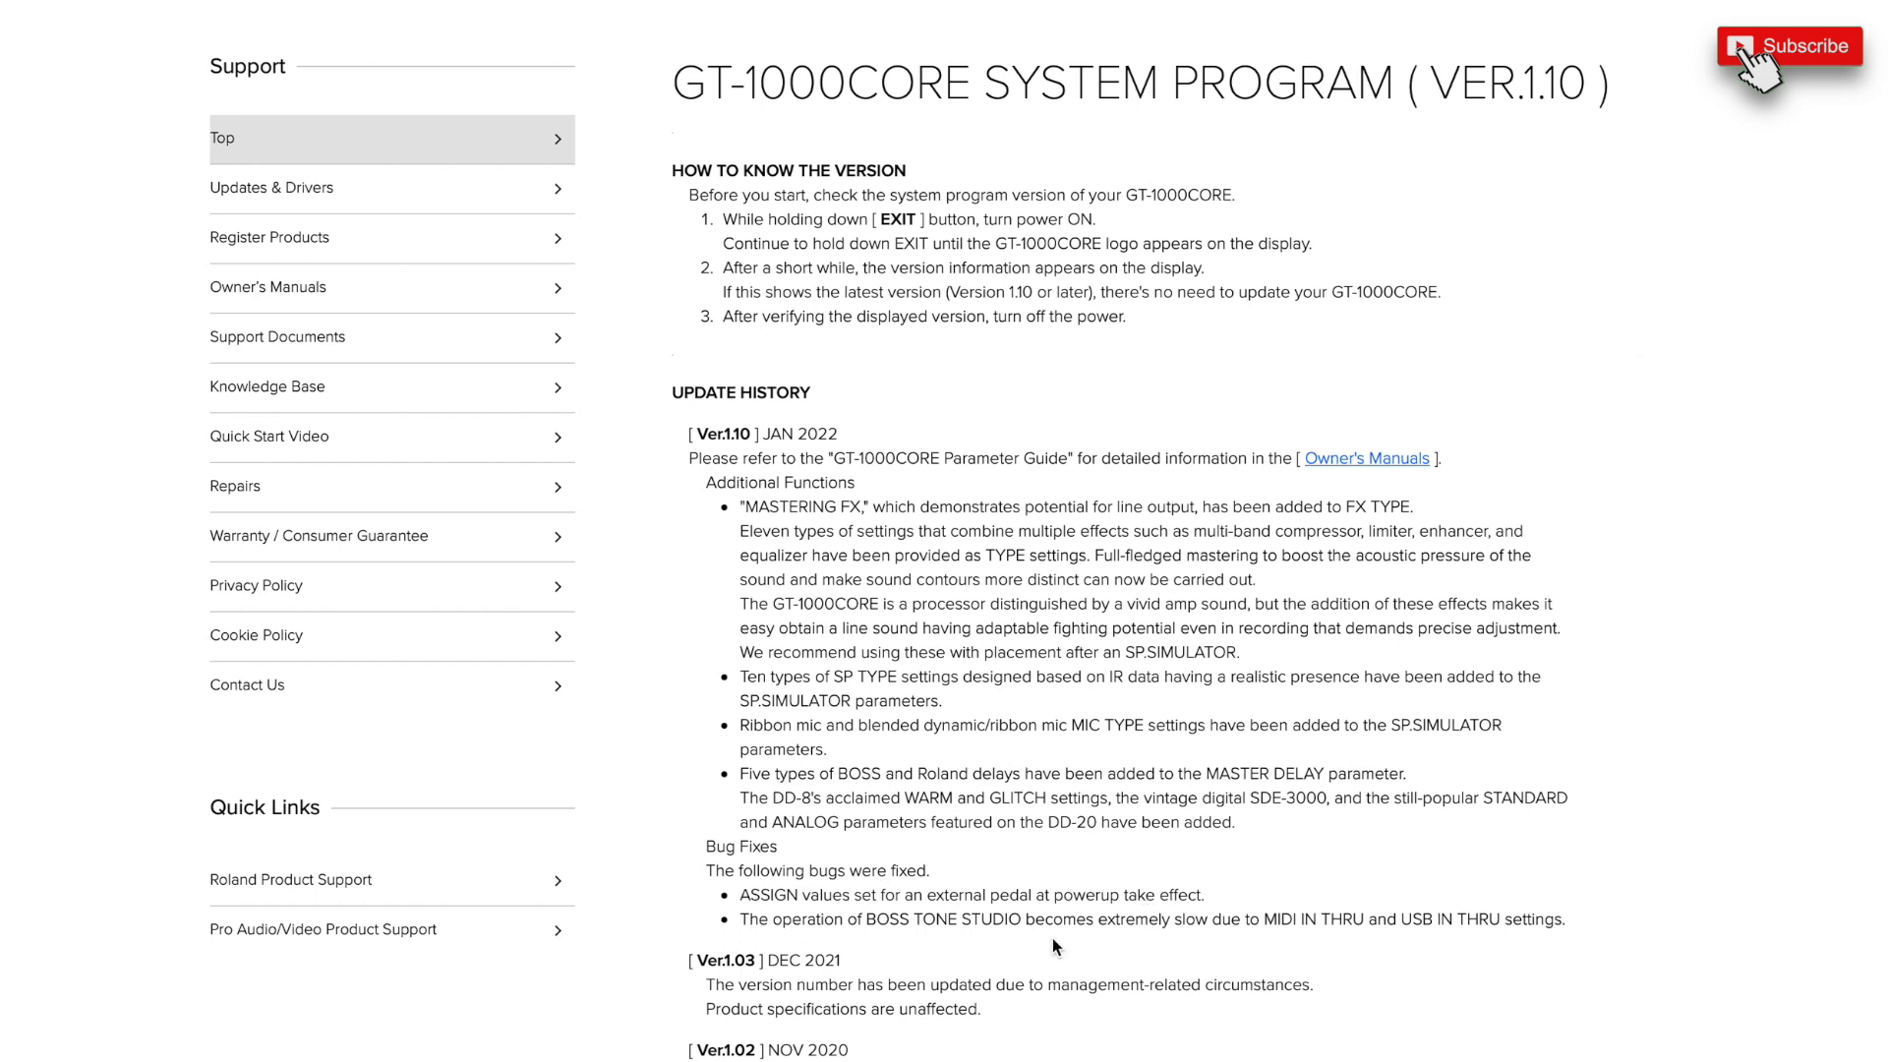
Accept the software license agreement for the Ver.1.10 system program download.
{"action": "scroll", "scroll_direction": "down", "scroll_amount": 3}
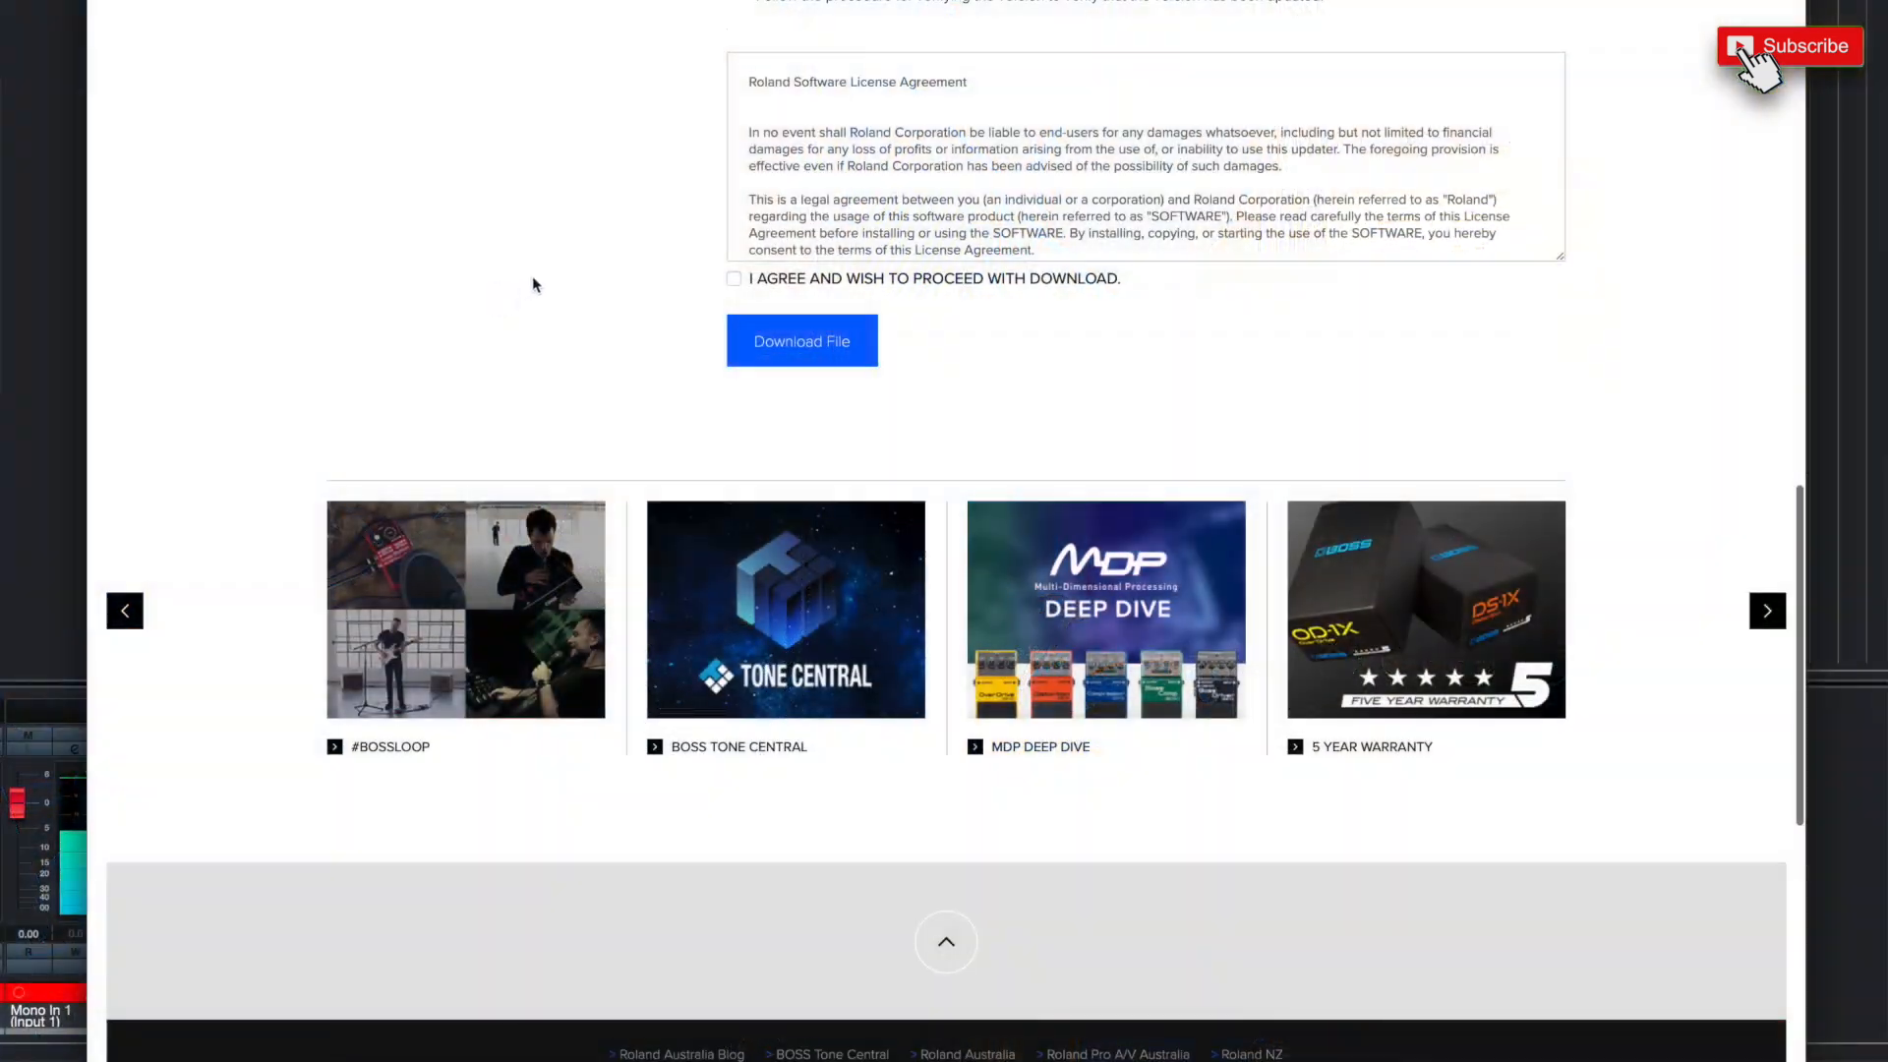
{"action": "left_click", "coordinate": [733, 271]}
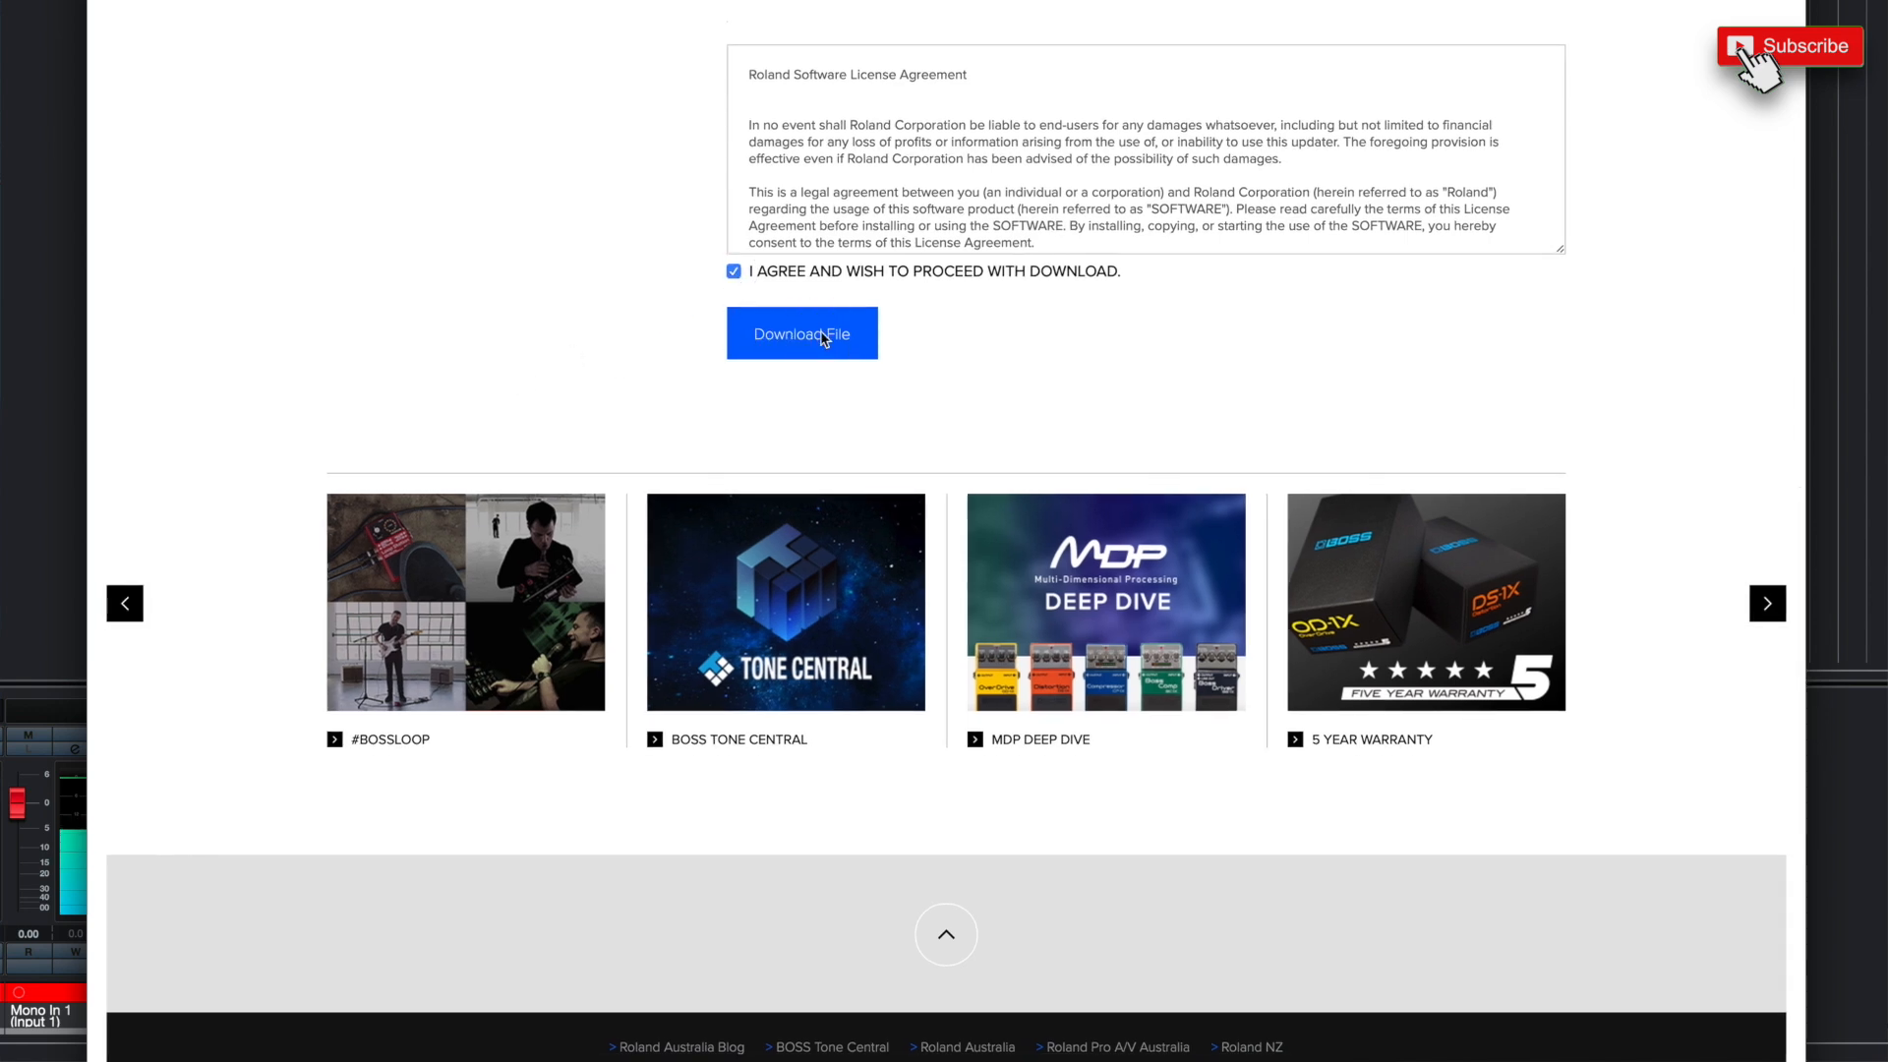
{"action": "mouse_move", "coordinate": [1586, 411]}
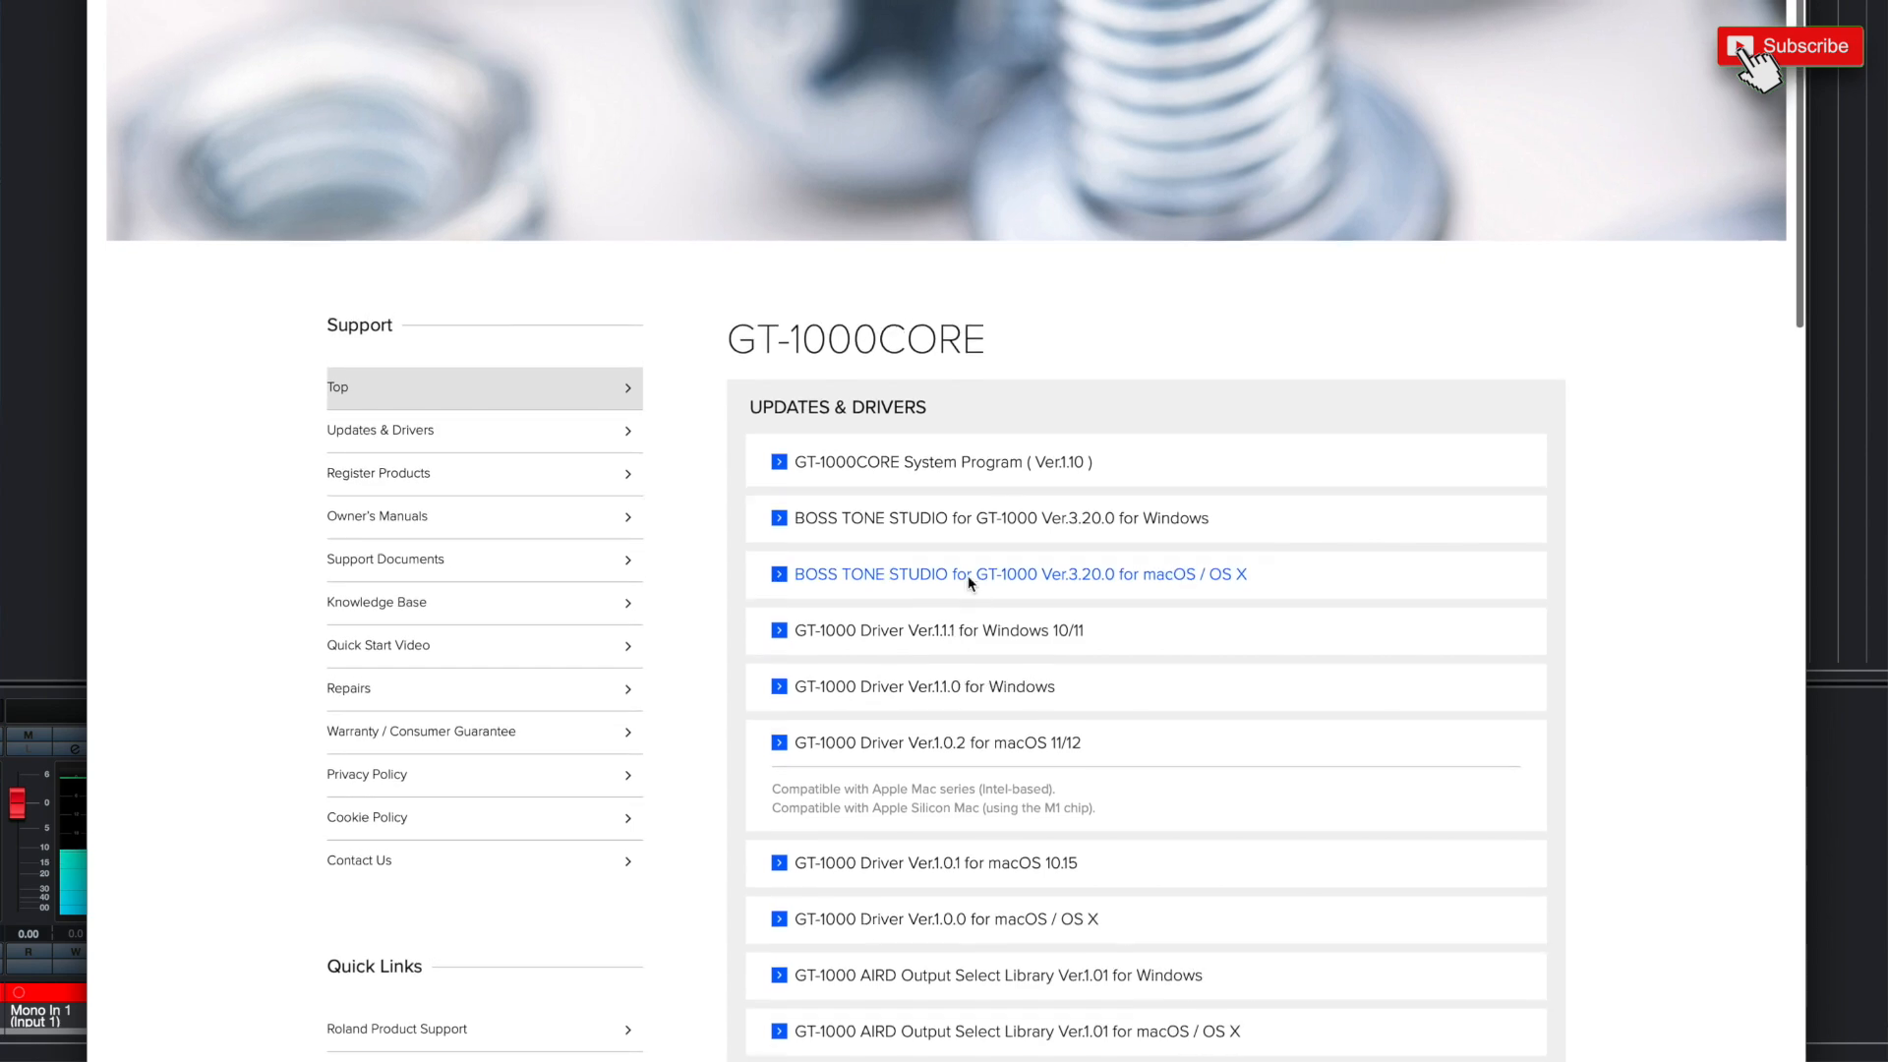
Accept the license and download BOSS TONE STUDIO for macOS.
{"action": "left_click", "coordinate": [1017, 574]}
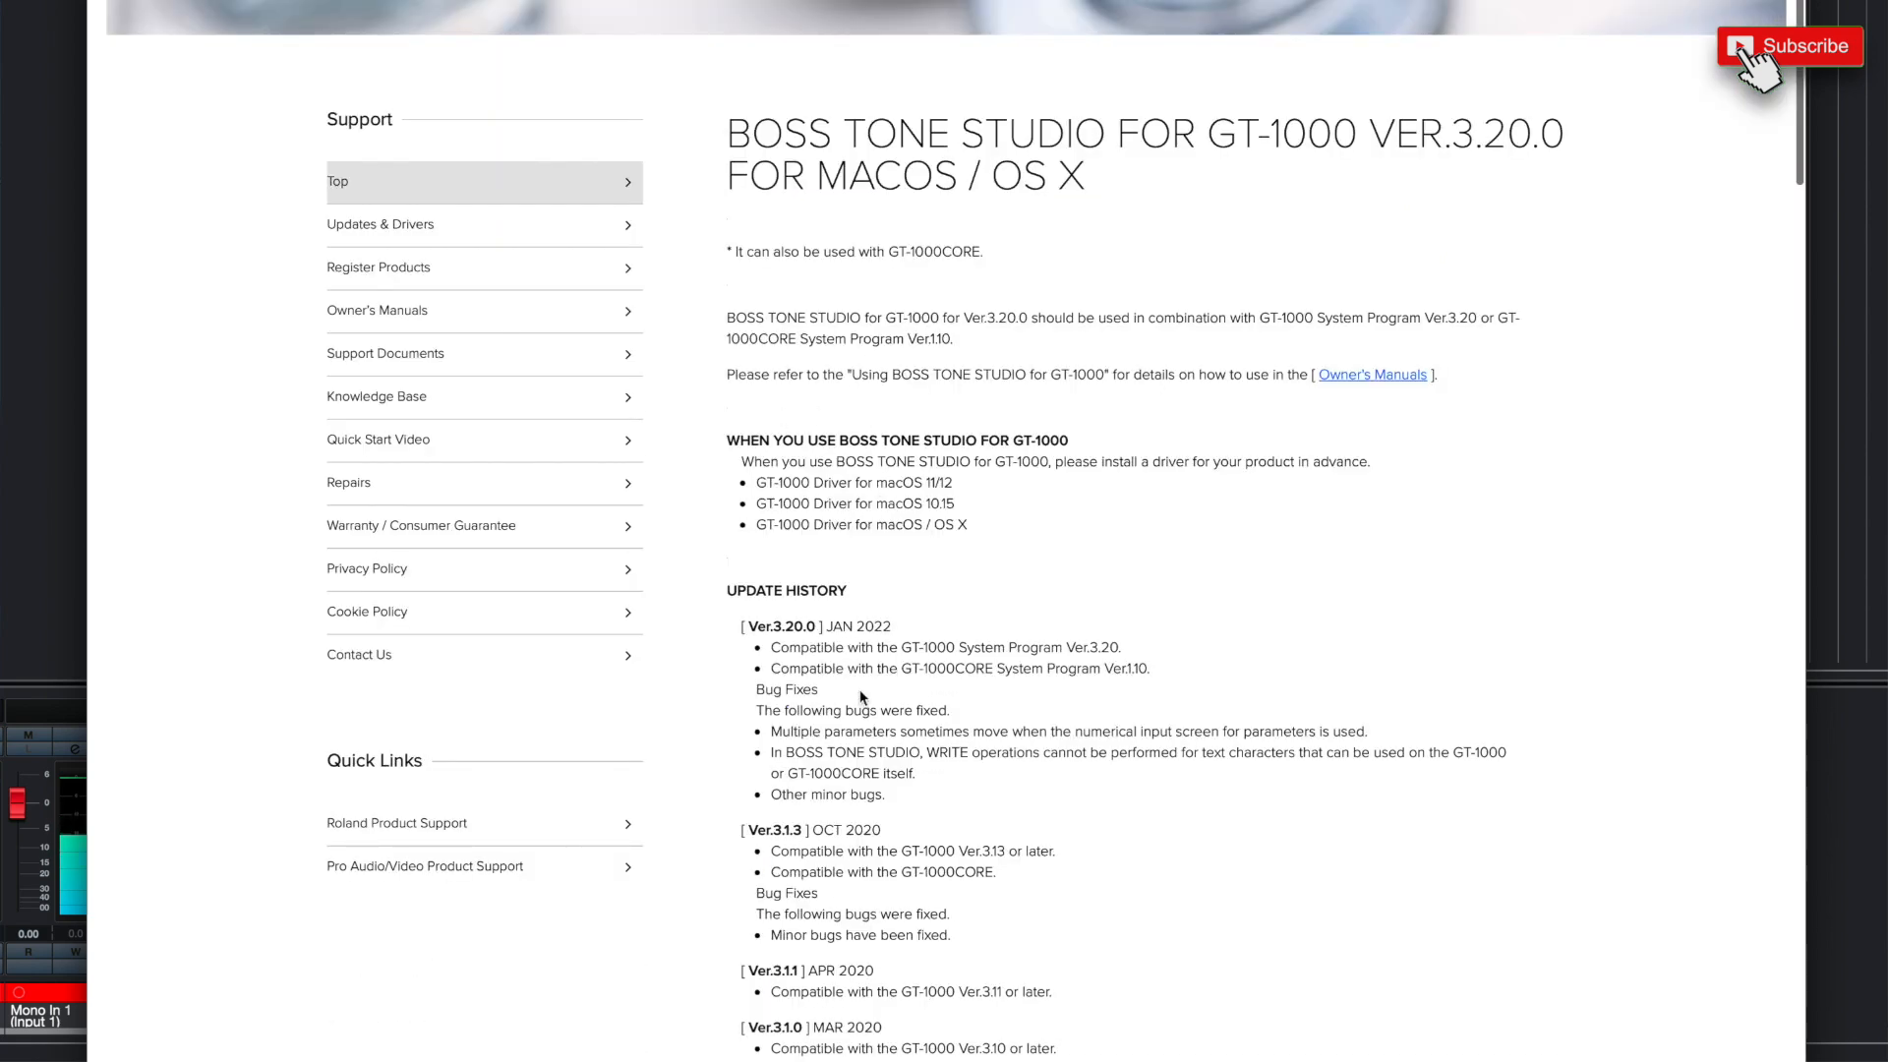
{"action": "scroll", "scroll_direction": "down", "scroll_amount": 3}
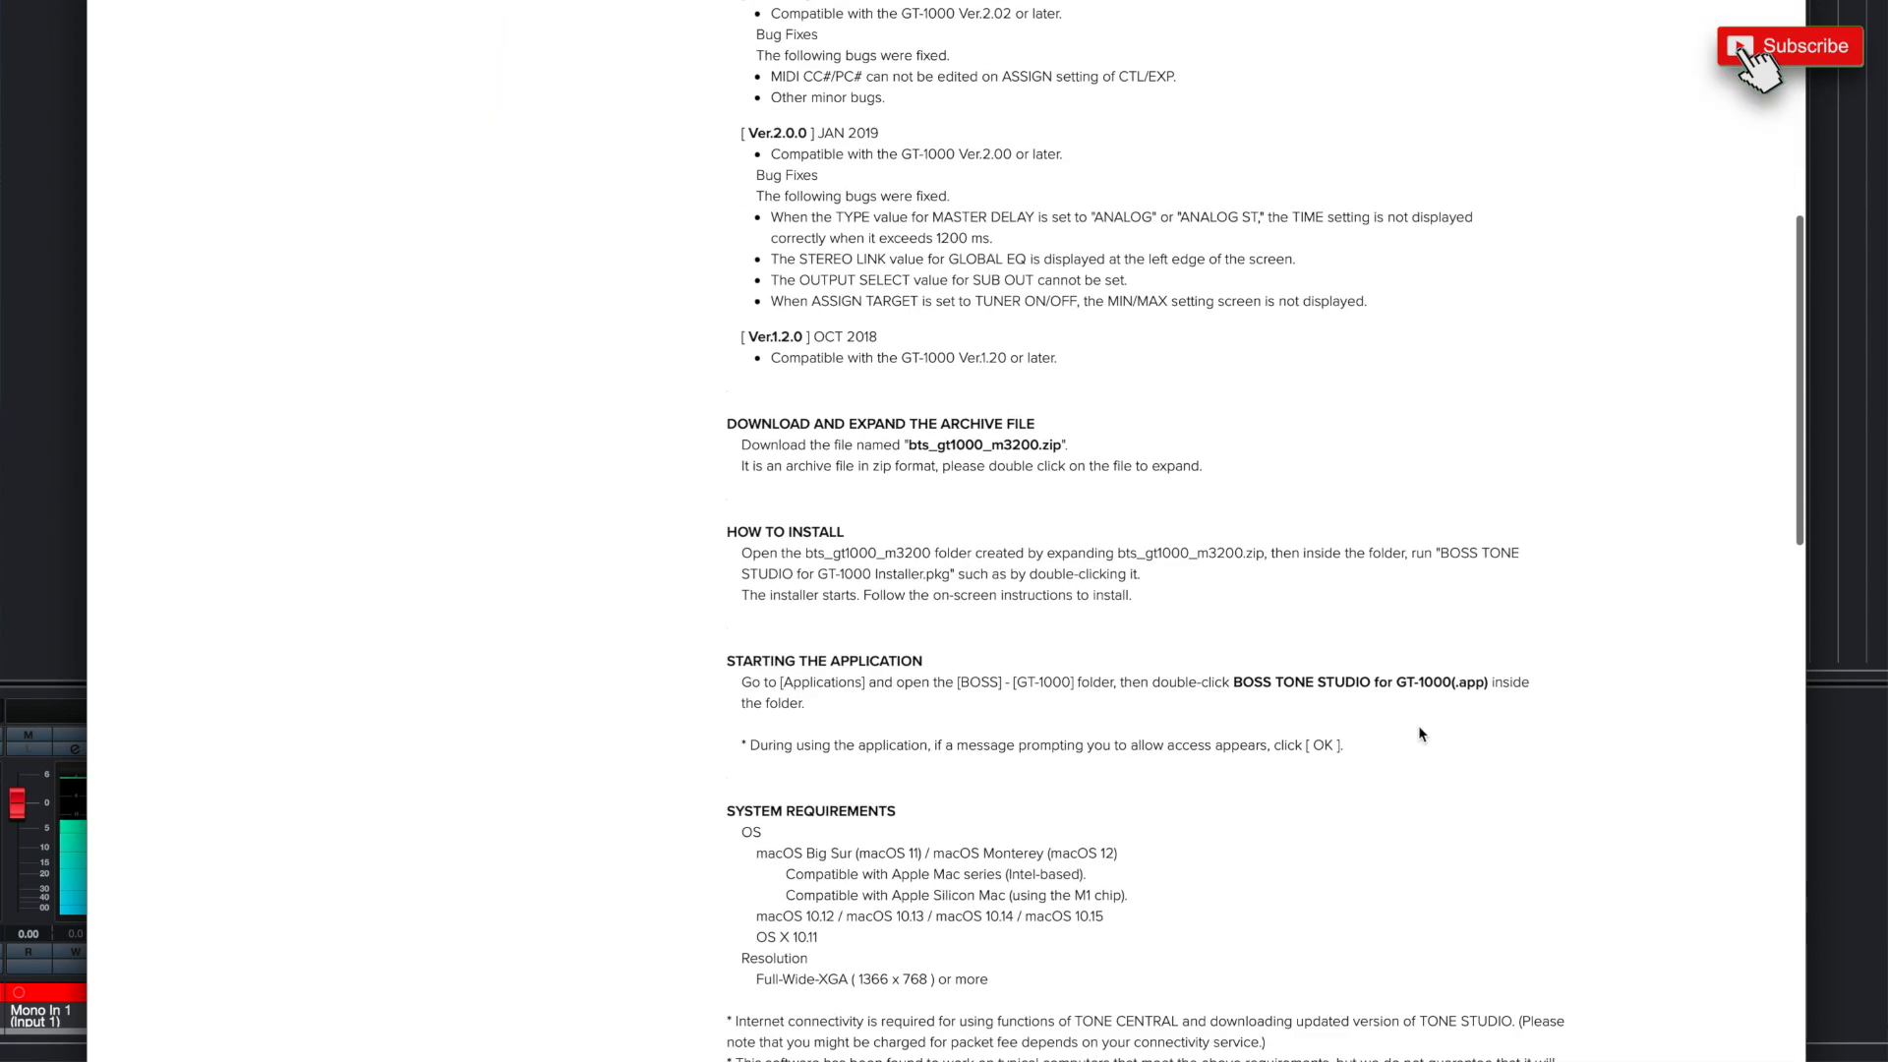
{"action": "scroll", "scroll_direction": "down", "scroll_amount": 3}
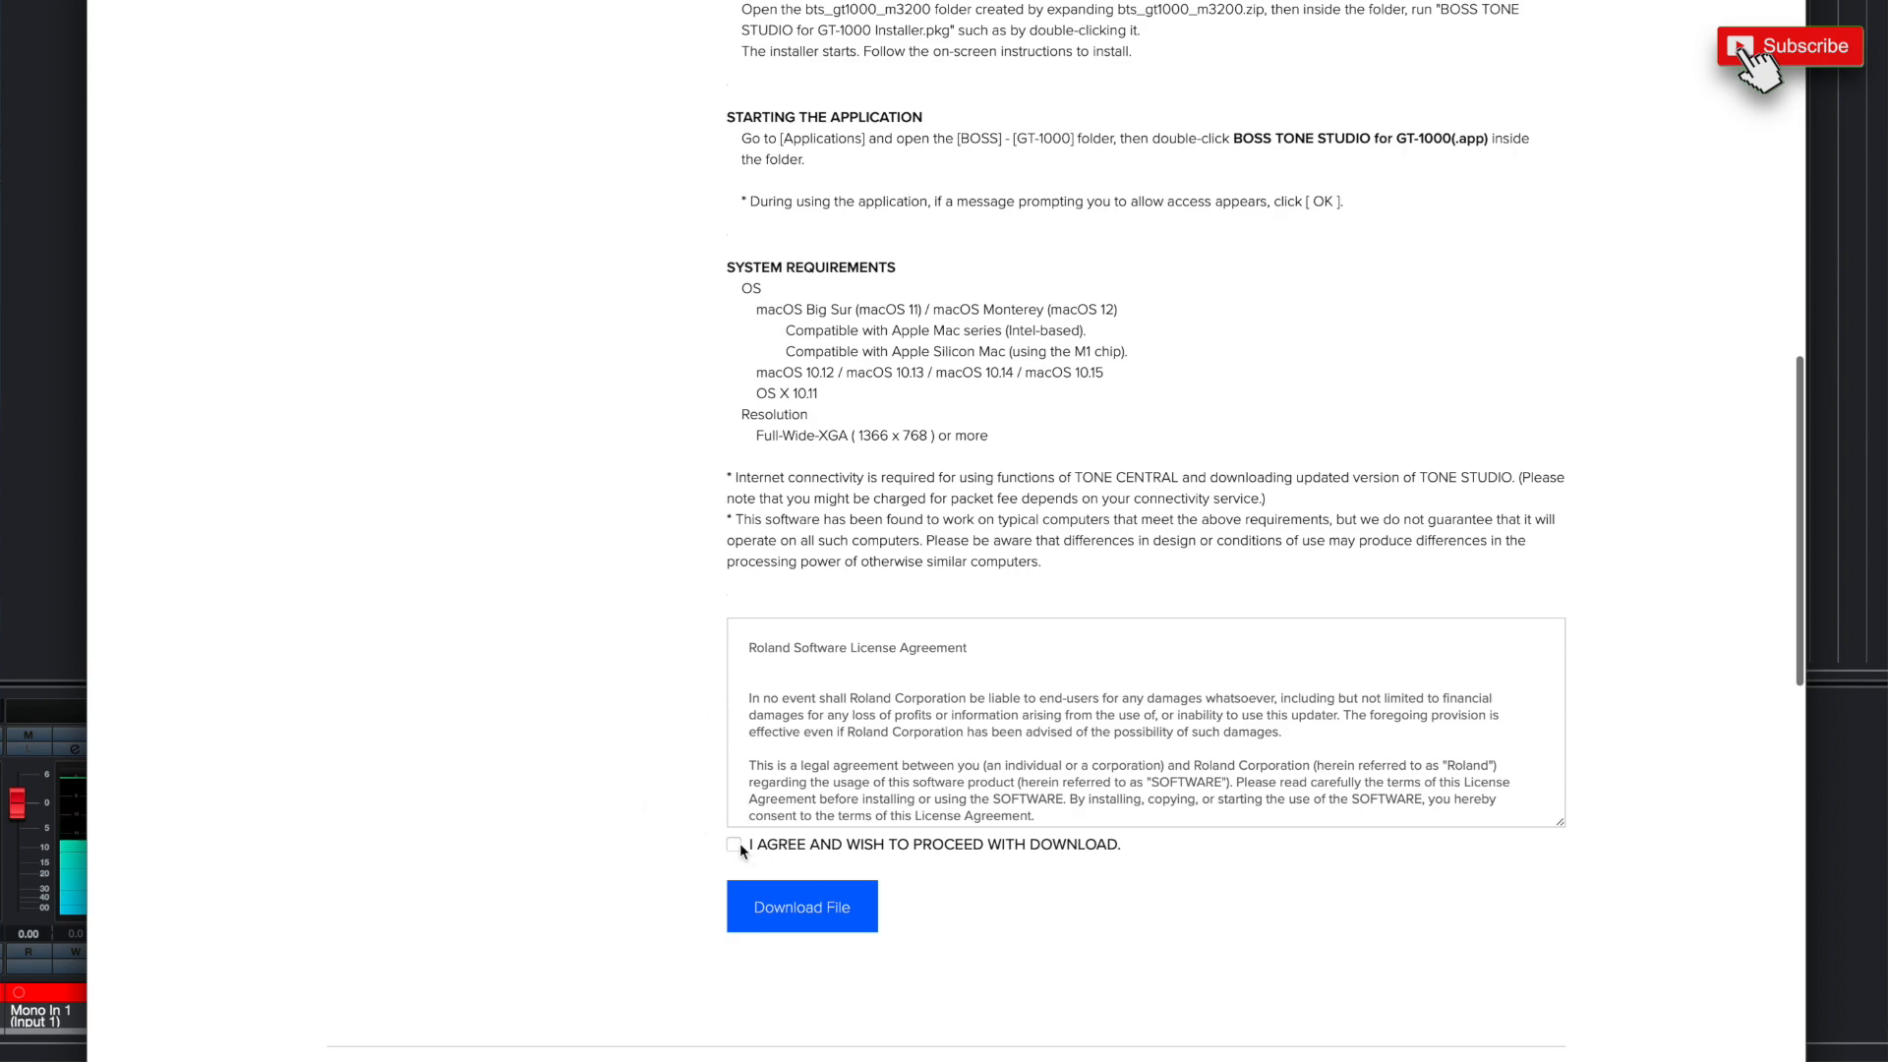
{"action": "left_click", "coordinate": [734, 843]}
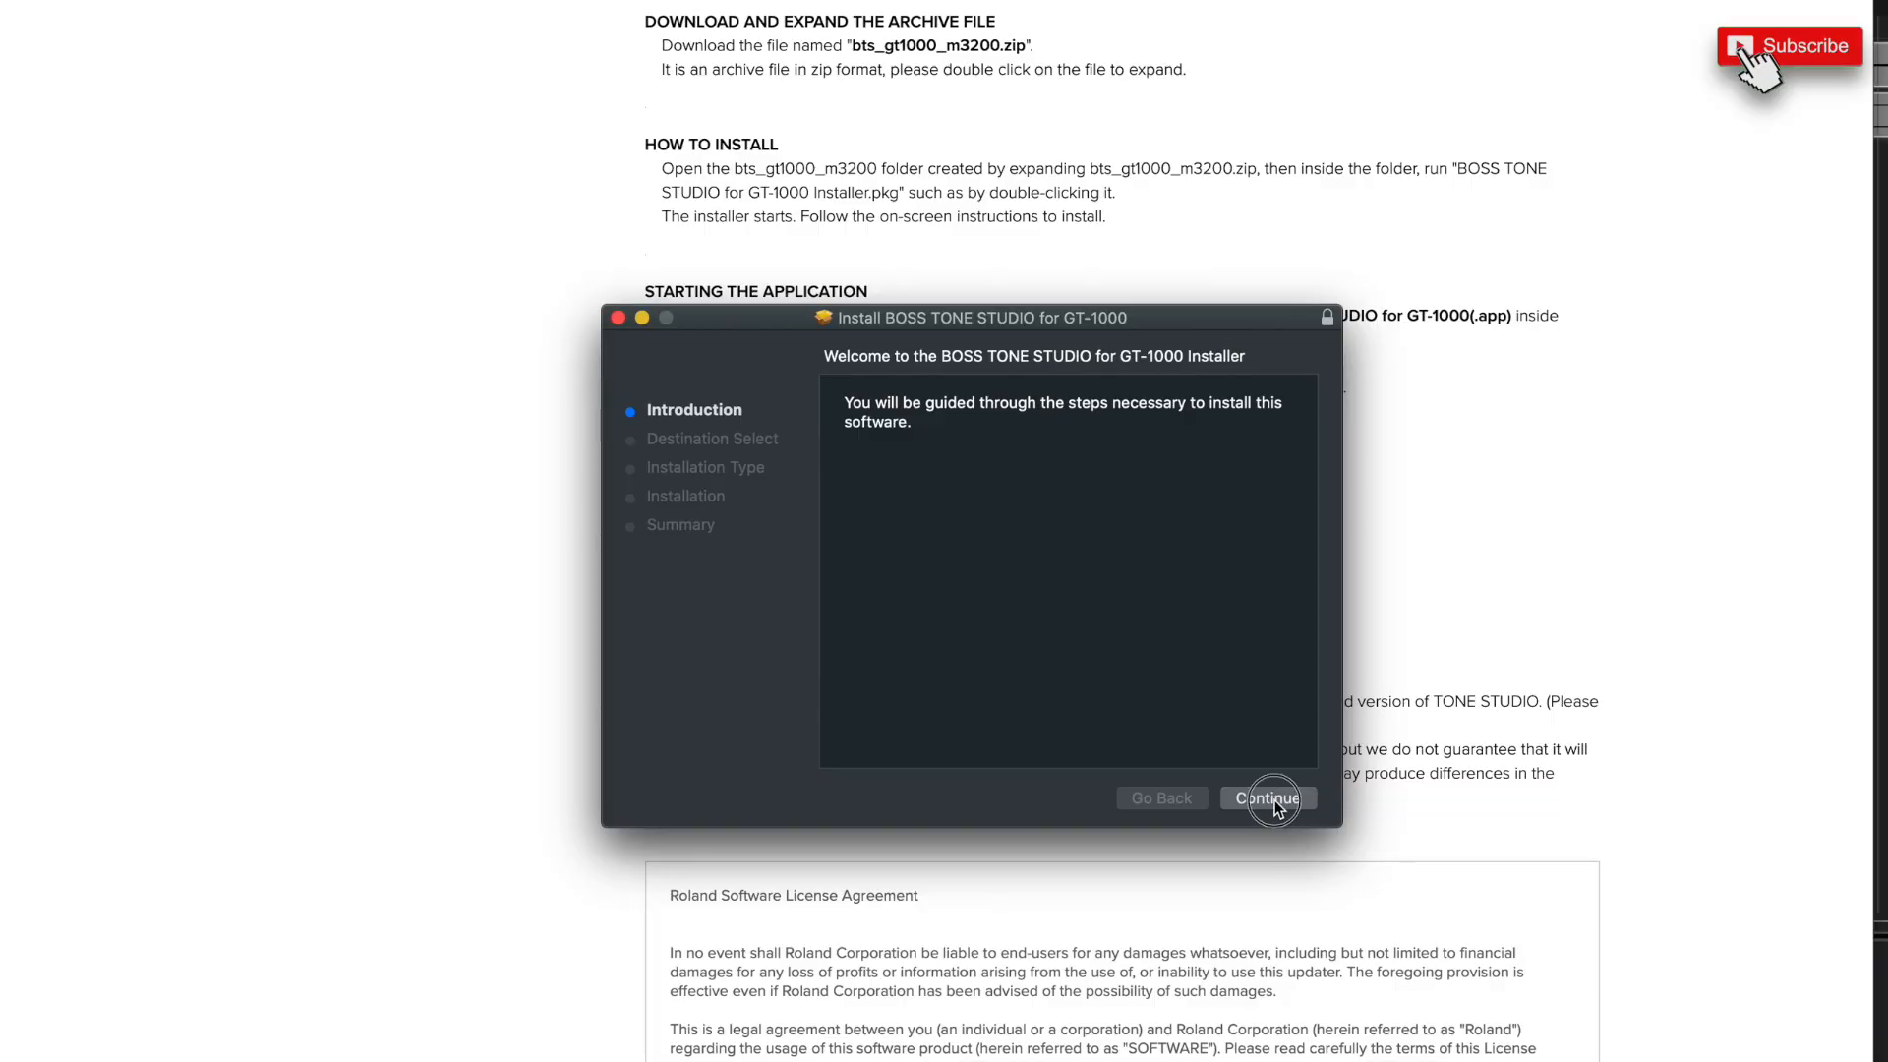
Run the BOSS TONE STUDIO installer onto Macintosh HD, authorizing with the administrator password.
{"action": "left_click", "coordinate": [1266, 796]}
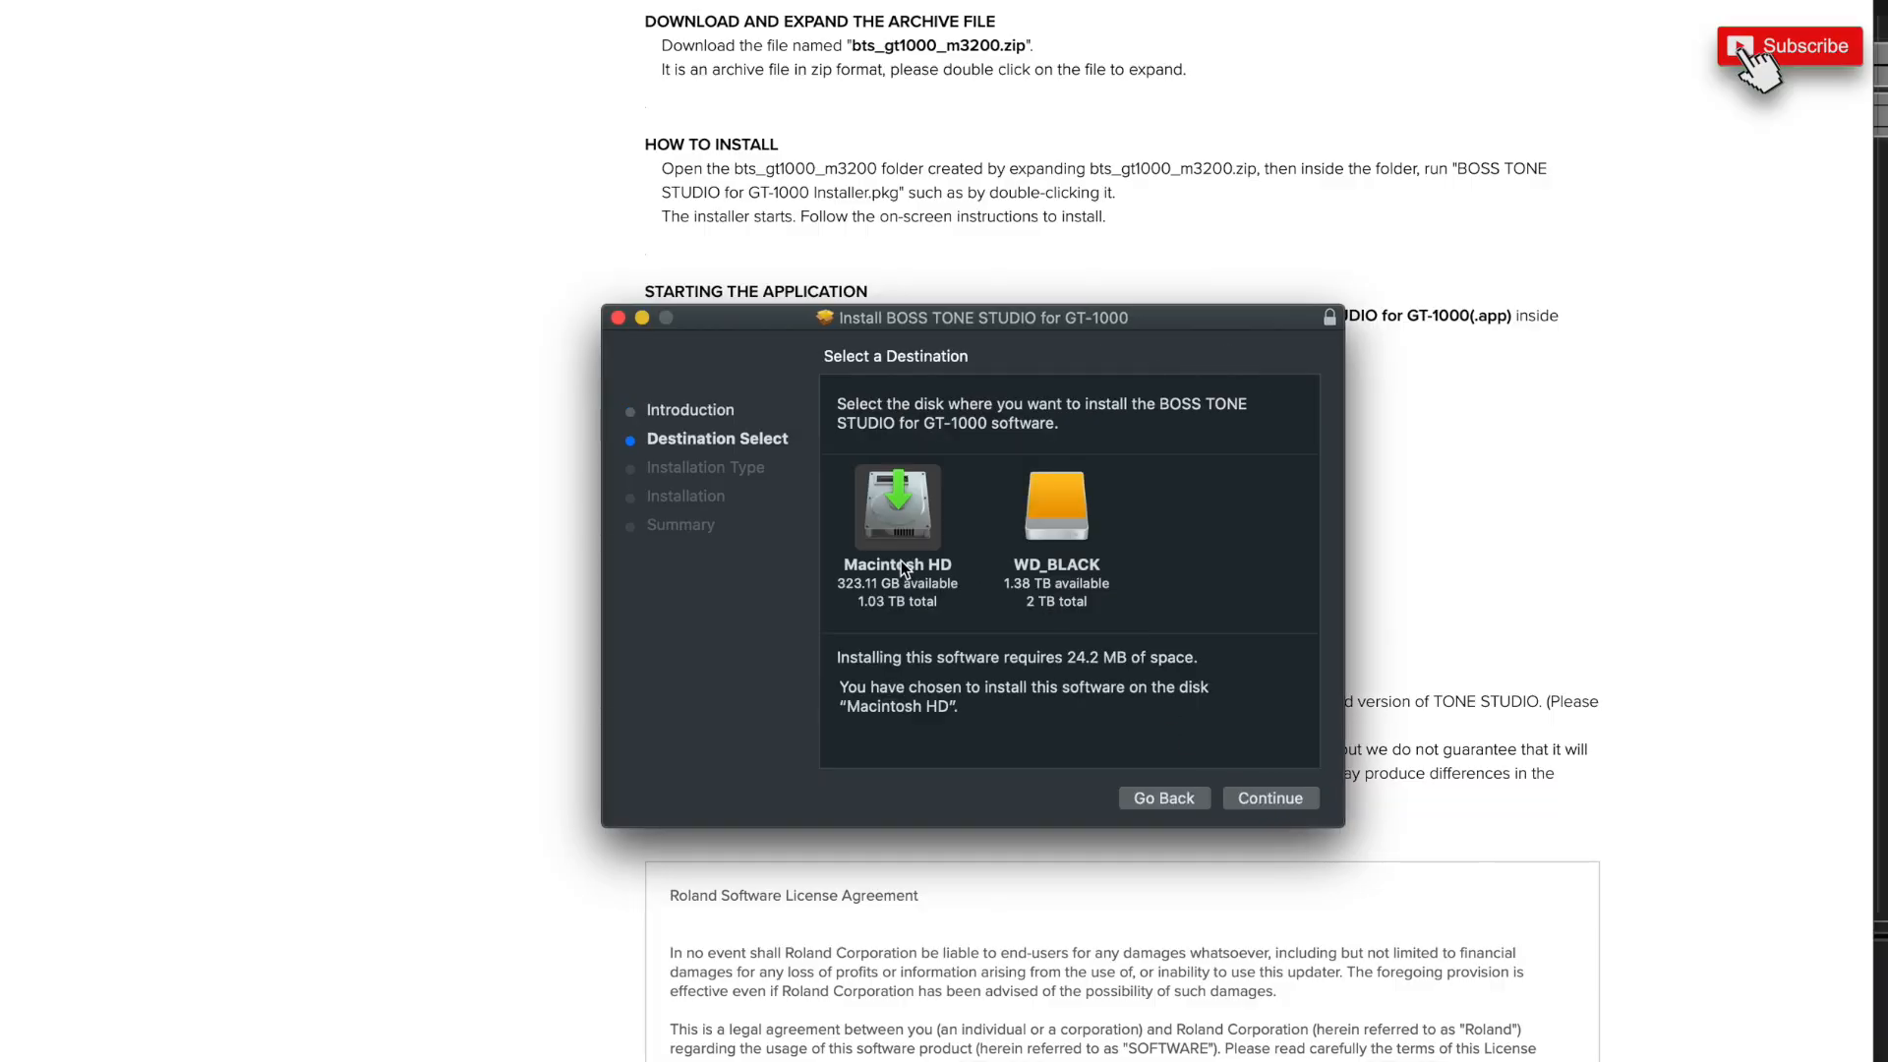
{"action": "left_click", "coordinate": [1268, 797]}
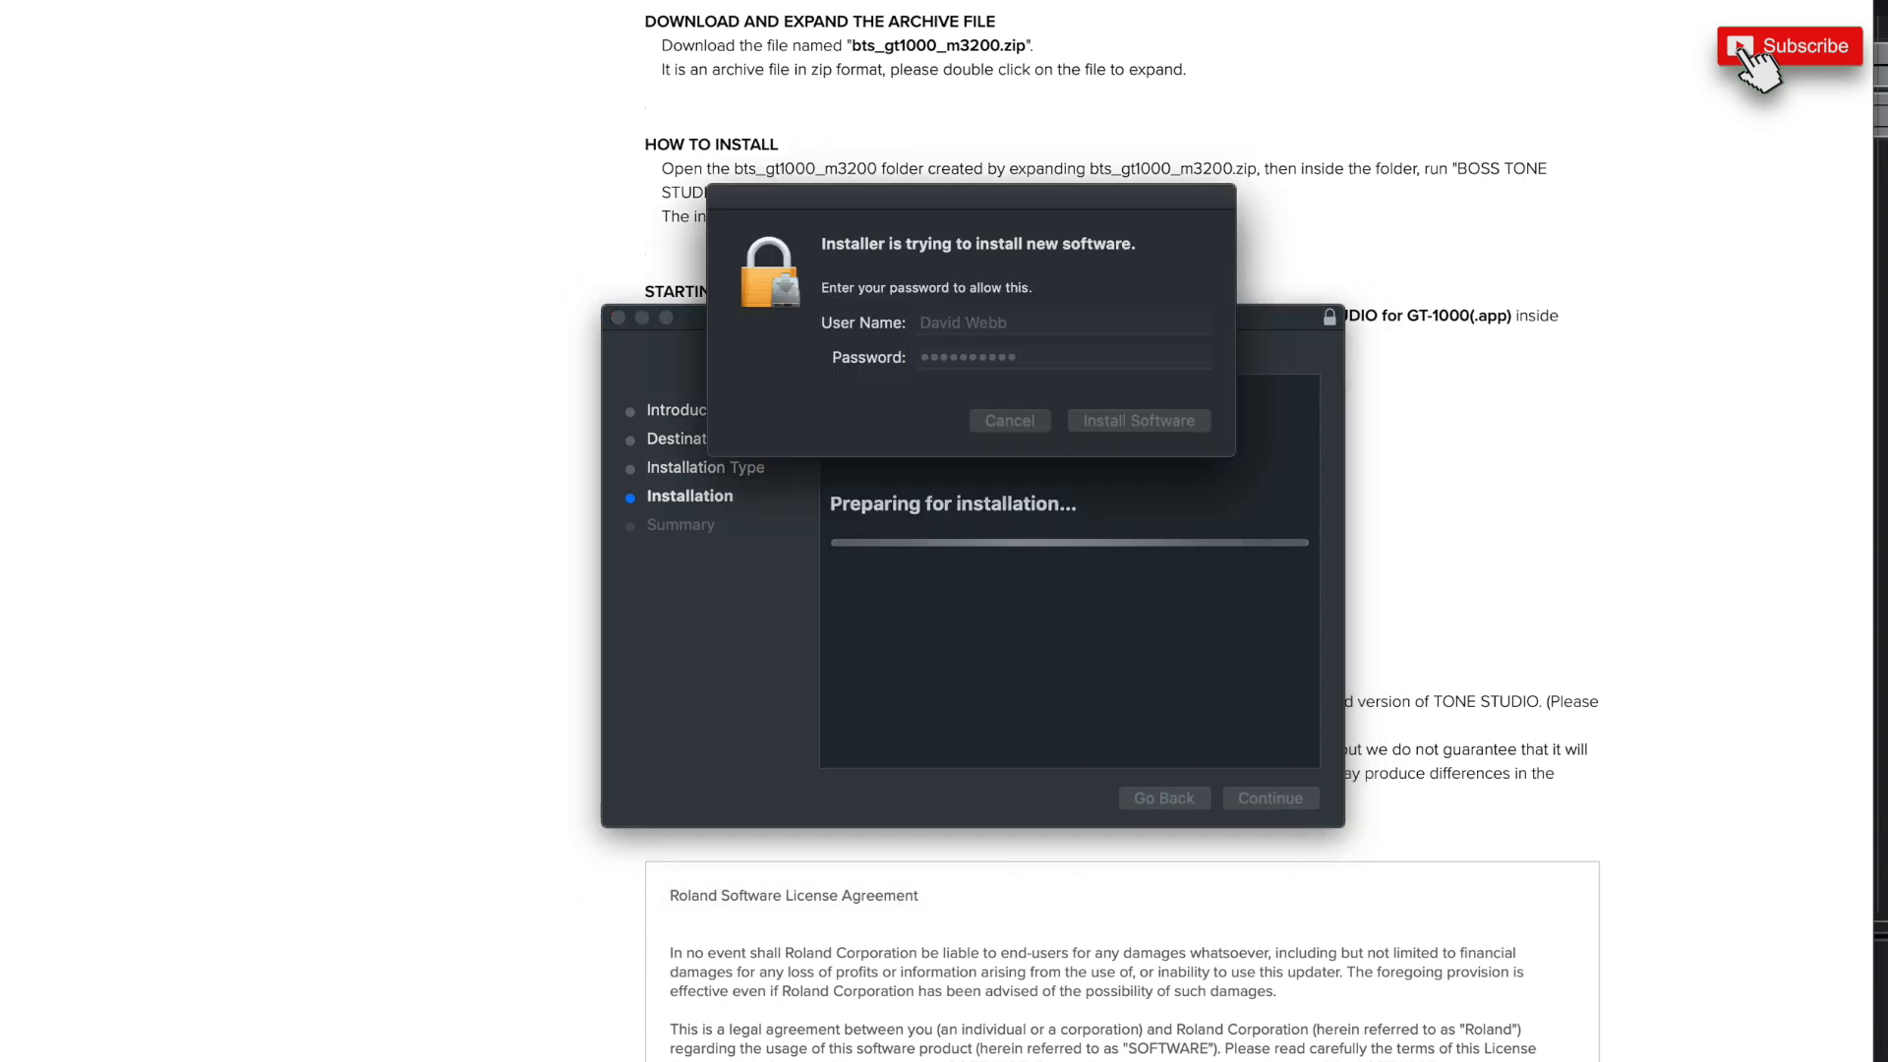
{"action": "left_click", "coordinate": [1136, 421]}
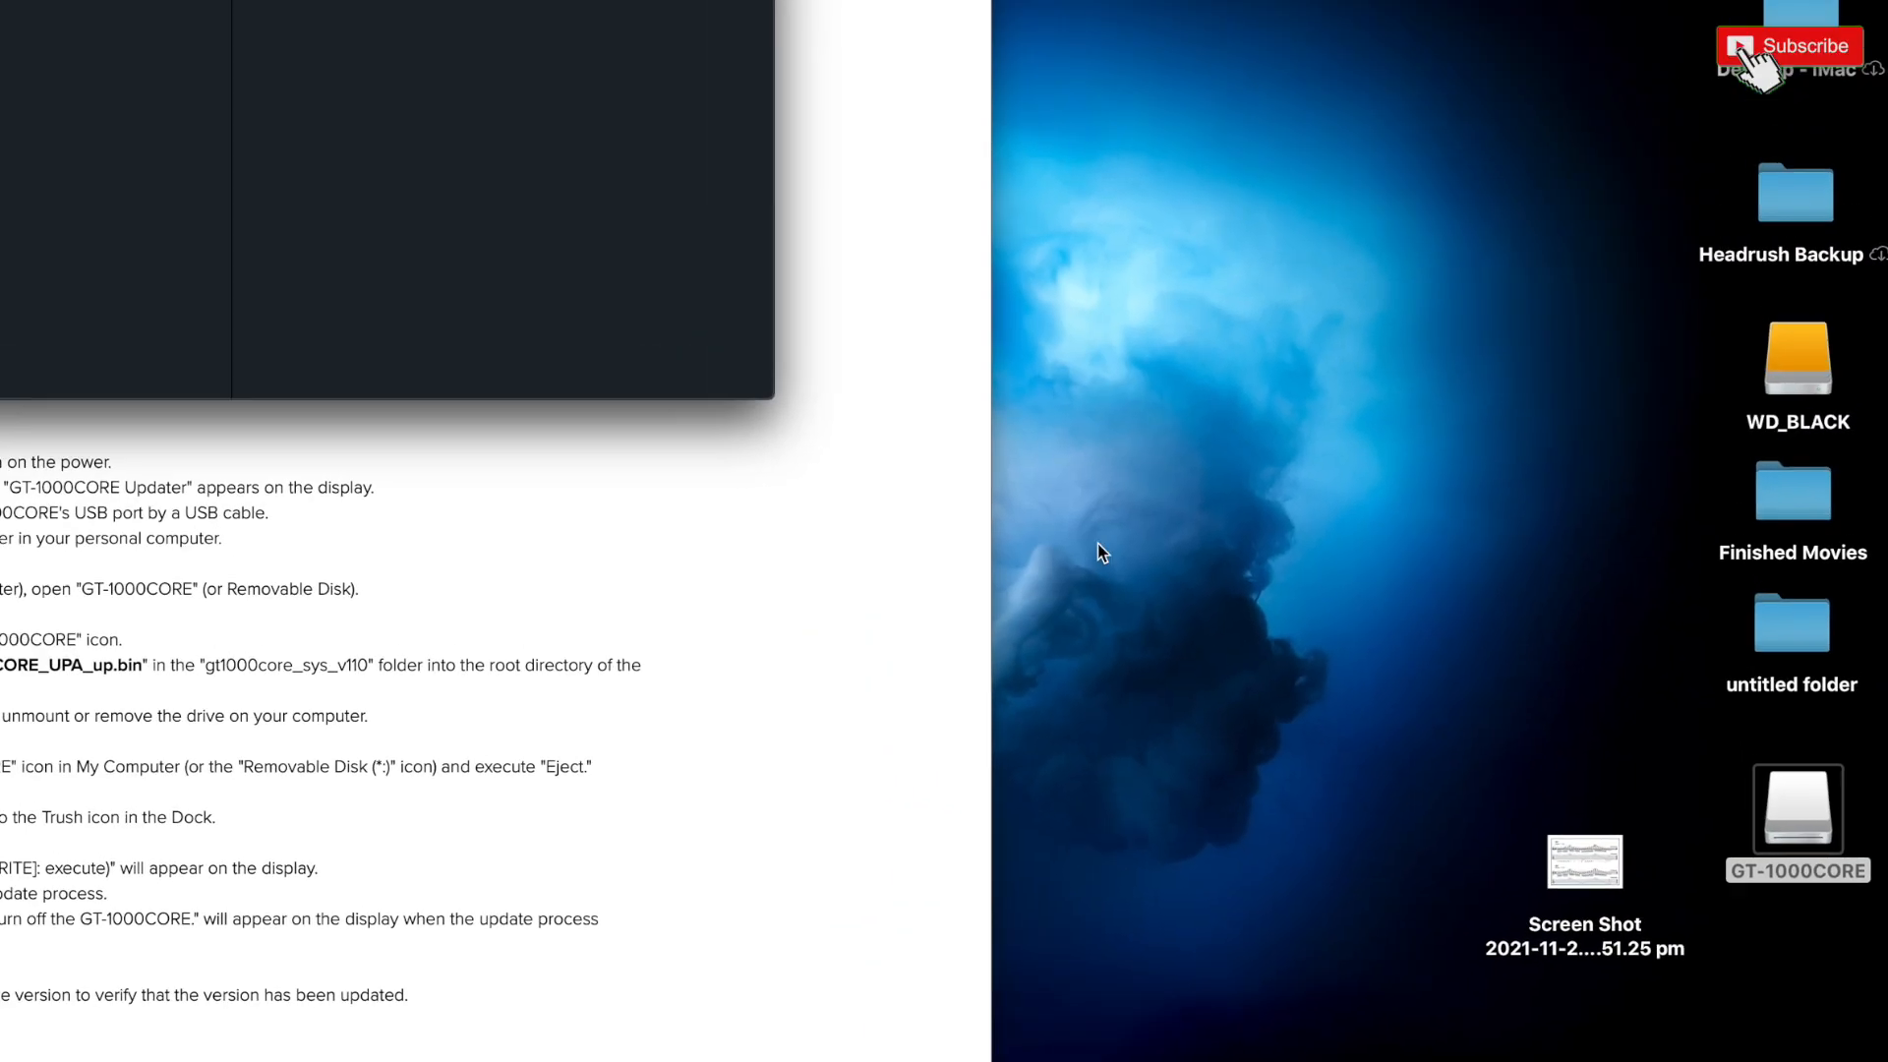
Copy GT-1000CORE_UPA_up.bin from the gt1000core_sys_v110 folder onto the GT-1000CORE drive.
{"action": "double_click", "coordinate": [1795, 806]}
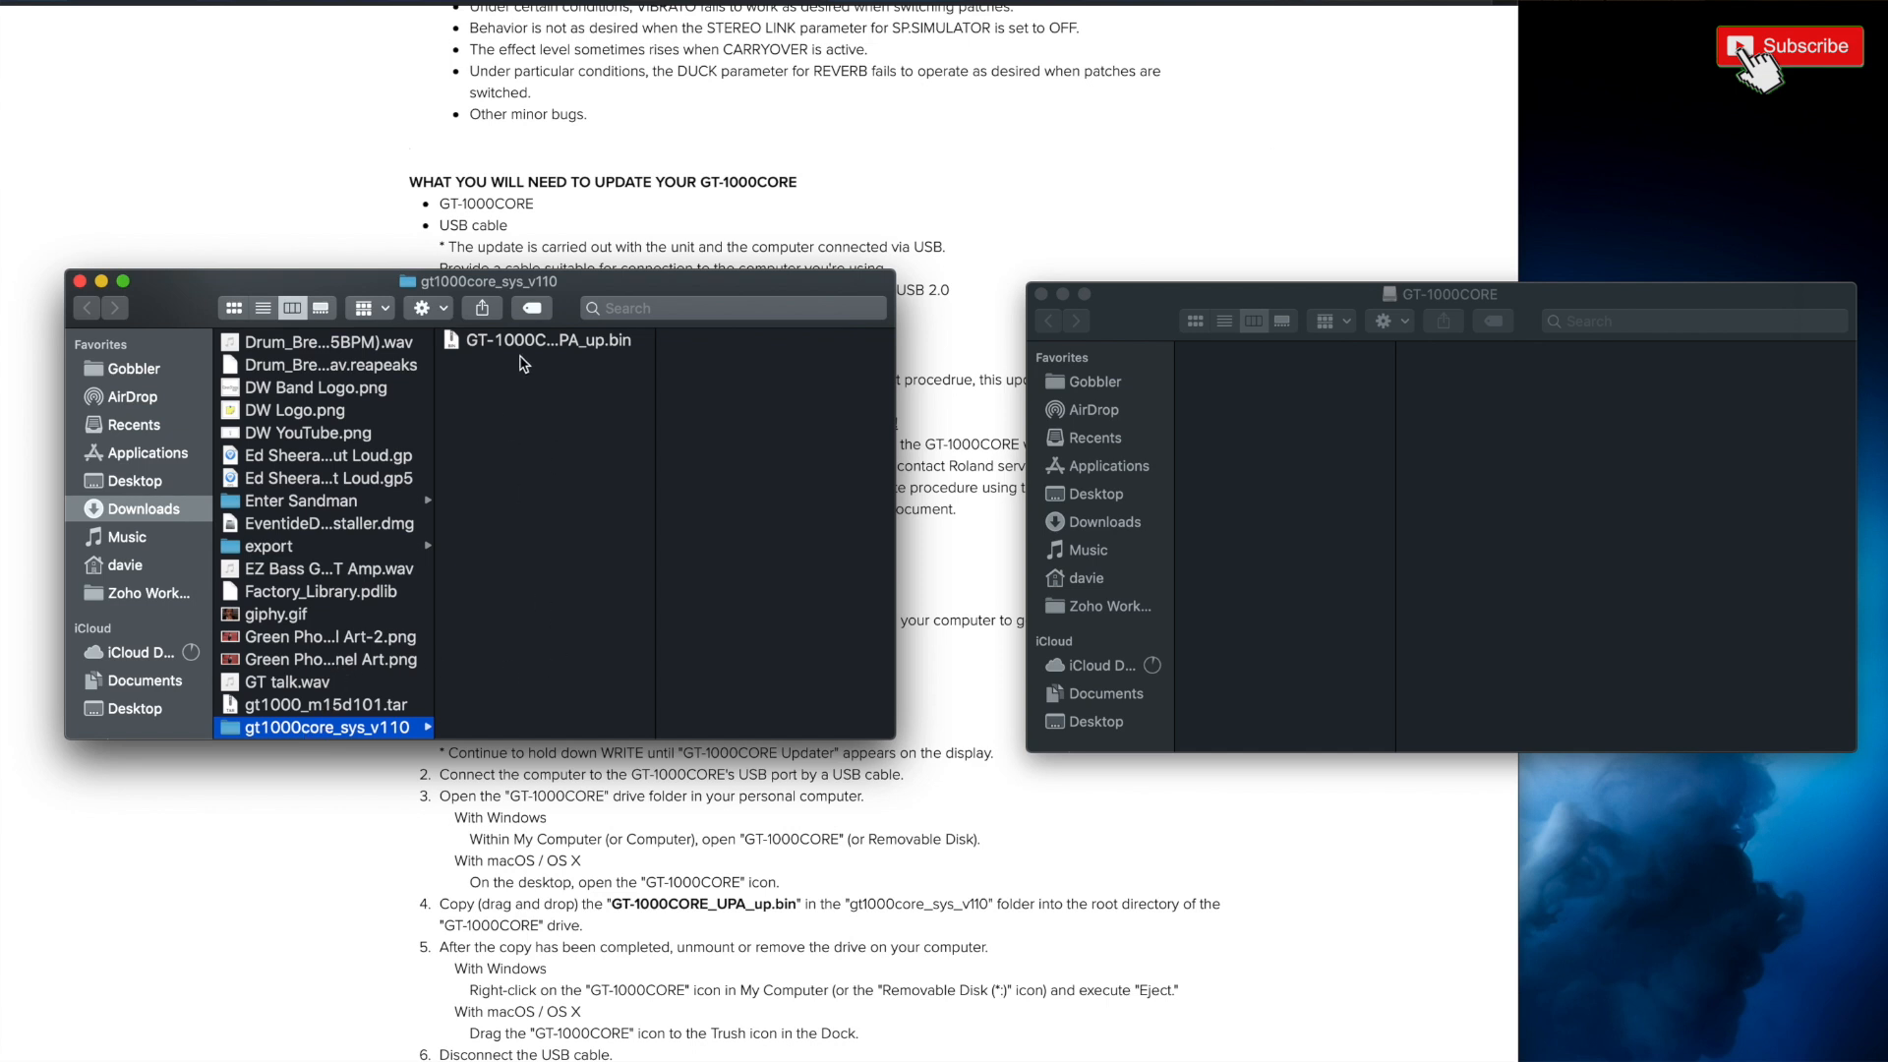
{"action": "left_click", "coordinate": [541, 340]}
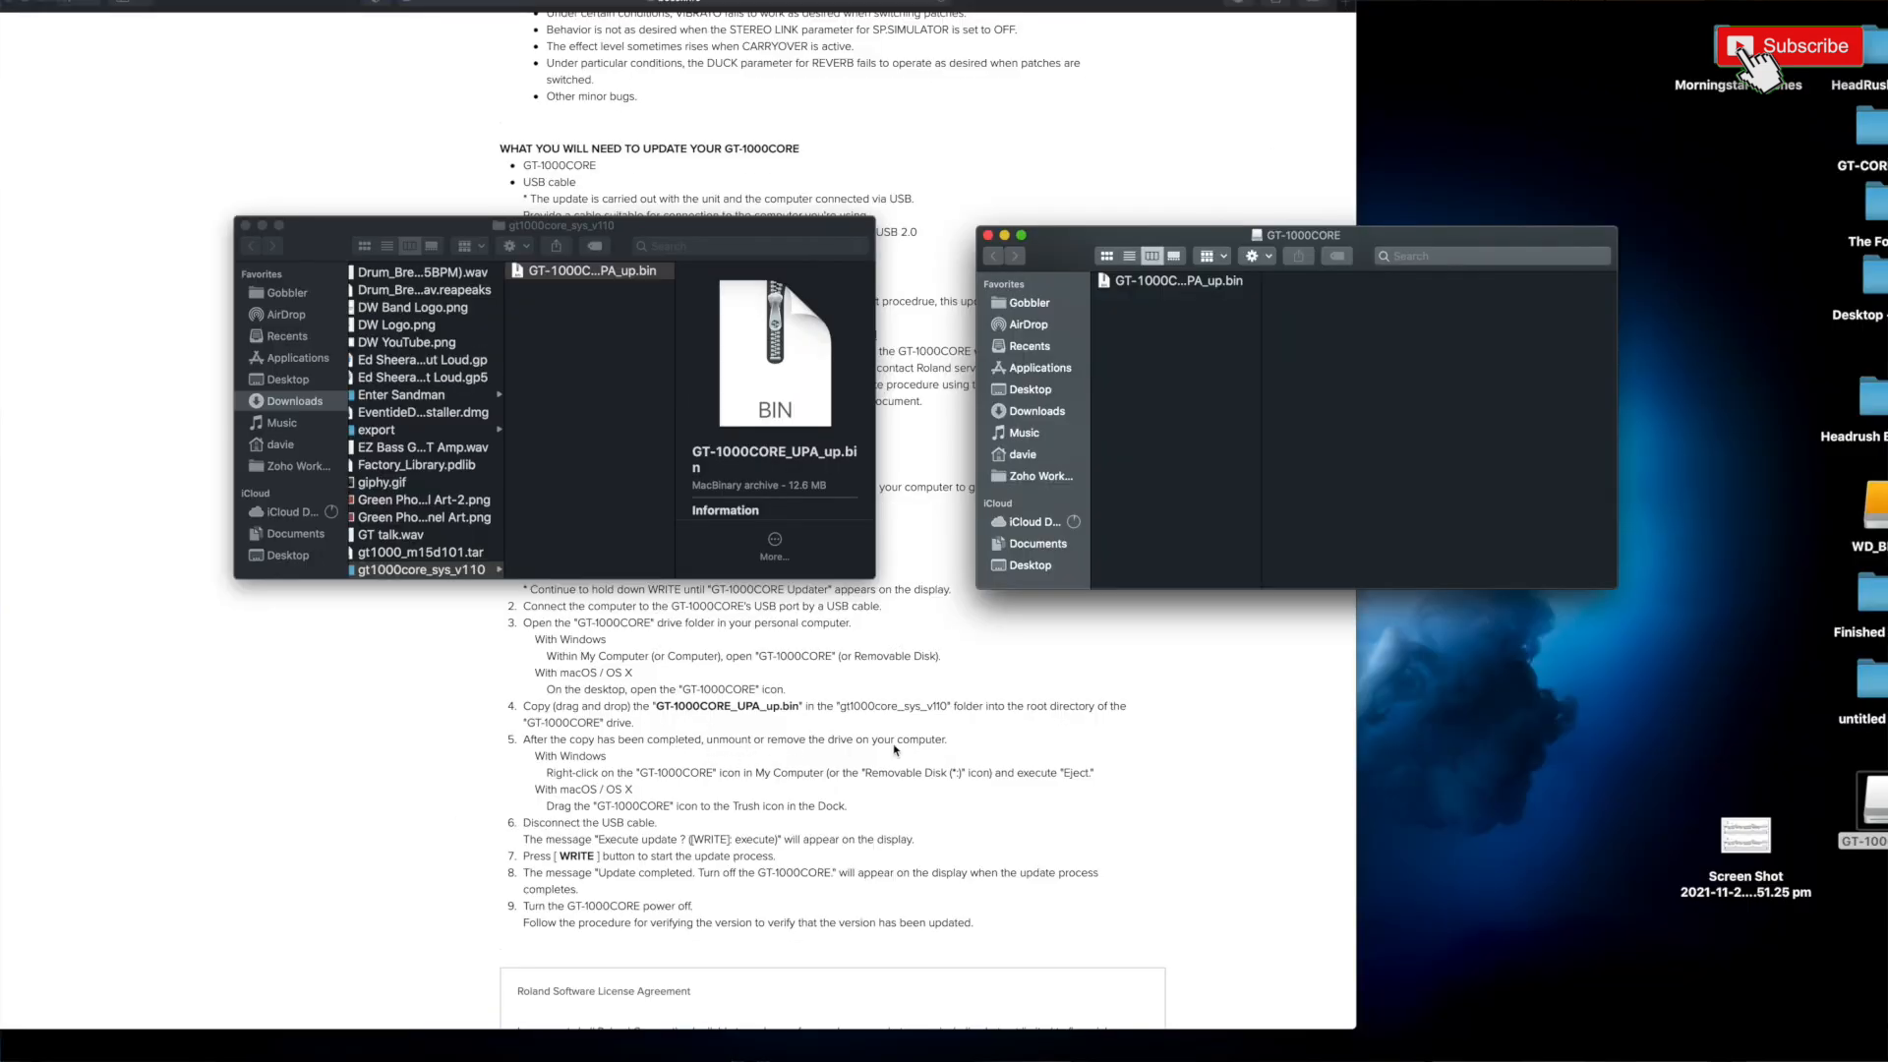
{"action": "mouse_move", "coordinate": [720, 773]}
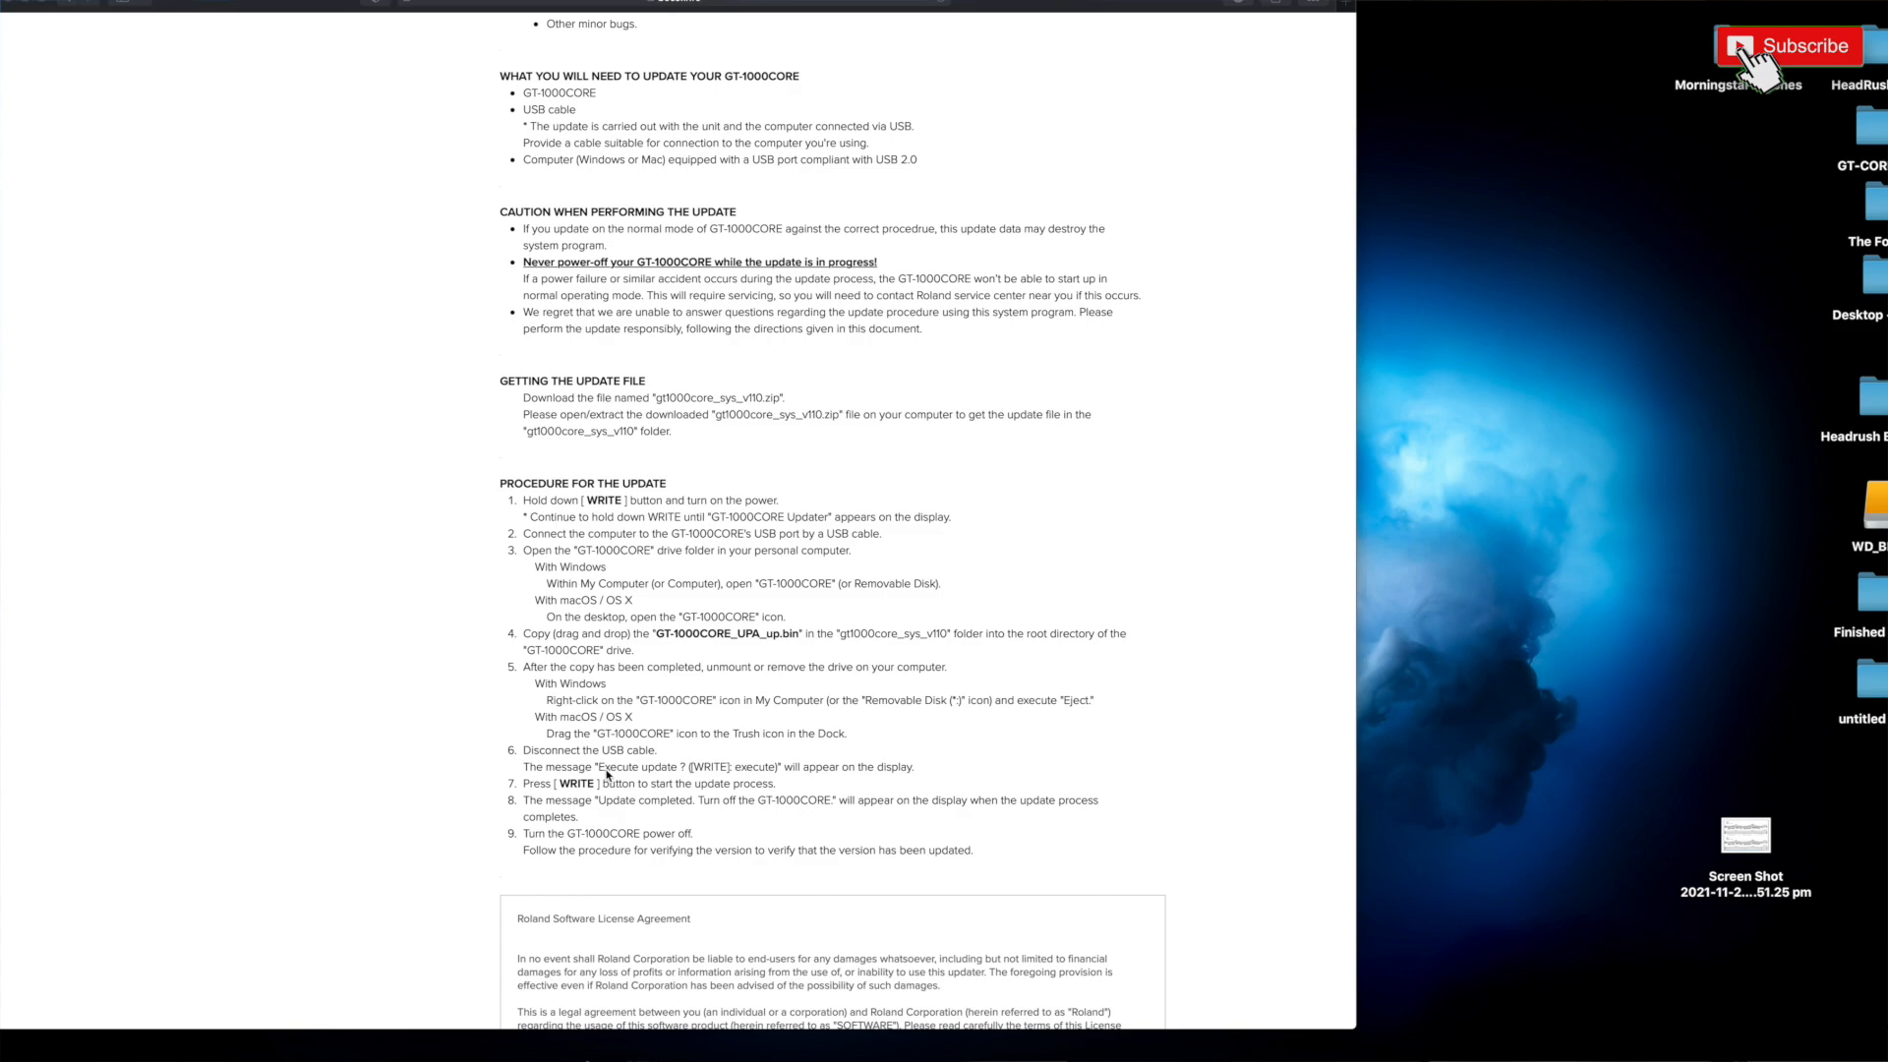
{"action": "scroll", "scroll_direction": "down", "scroll_amount": 3}
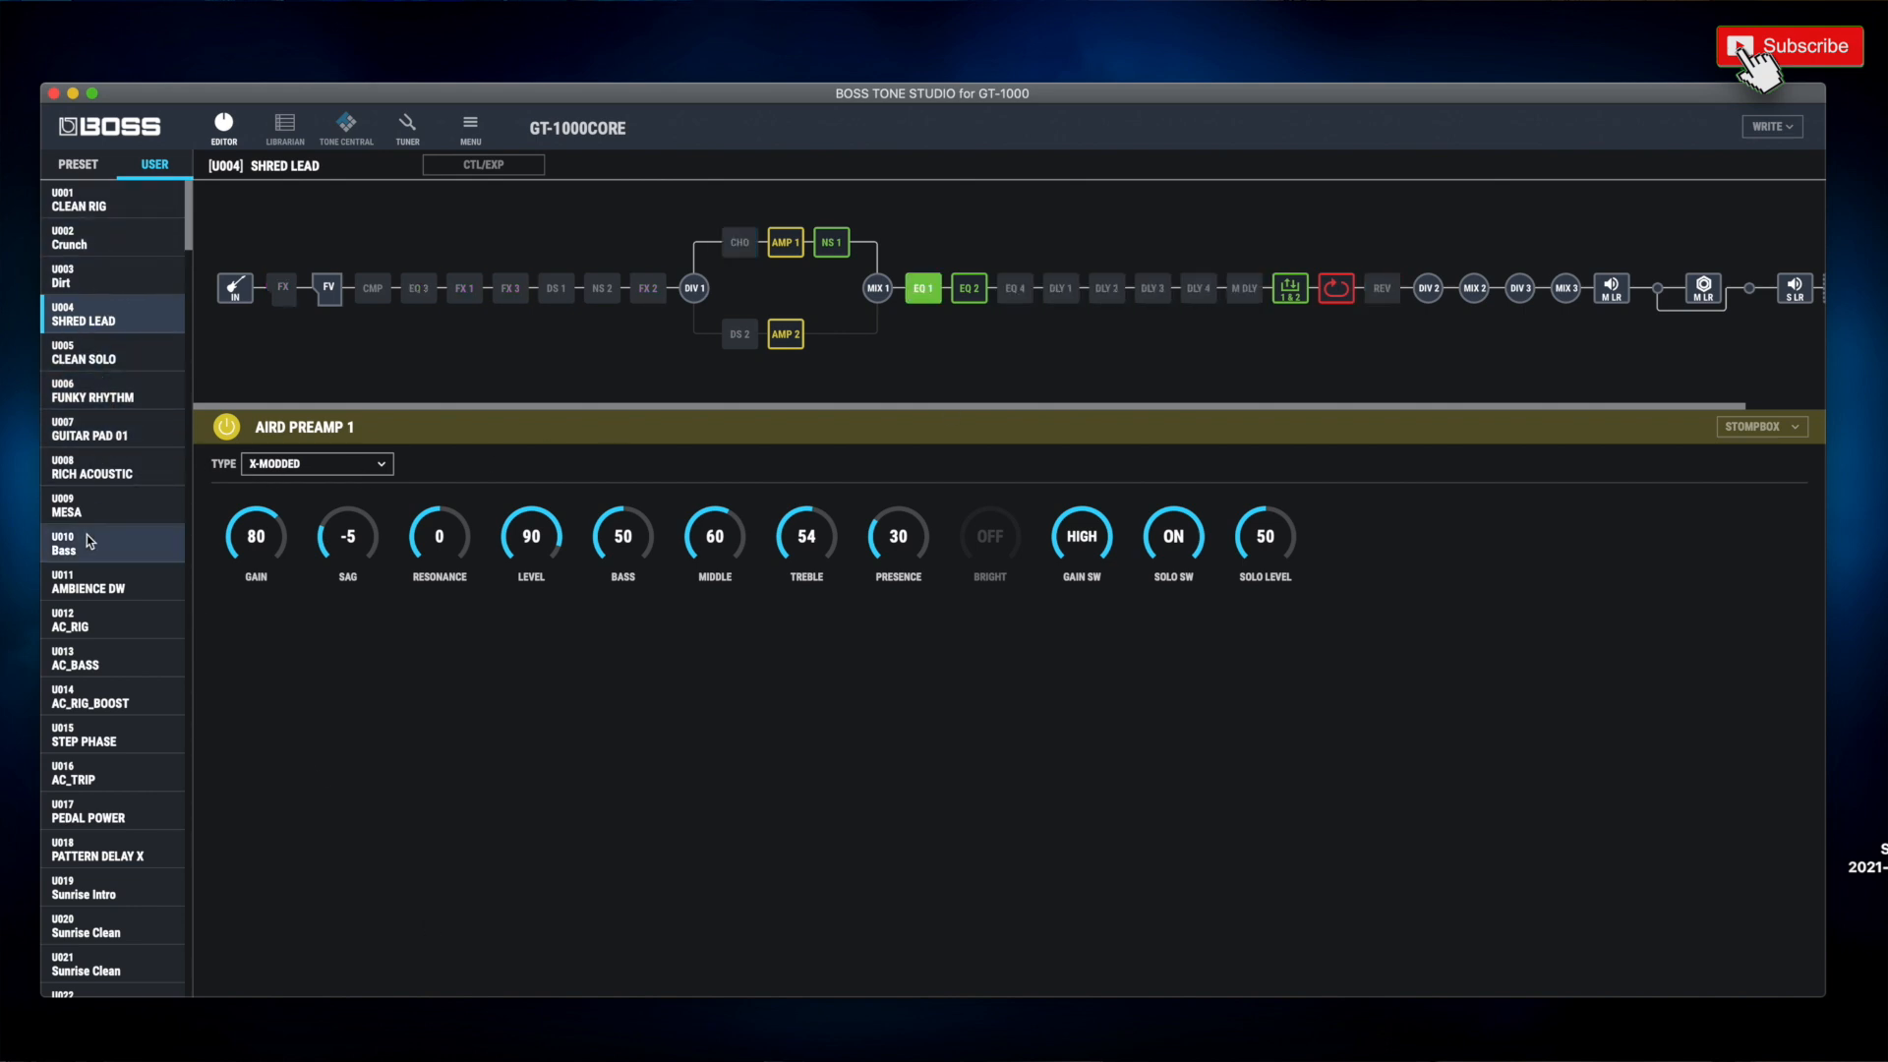
Set the SHRED LEAD main speaker simulator cab to 4x12" and browse the mic types.
{"action": "left_click", "coordinate": [1610, 289]}
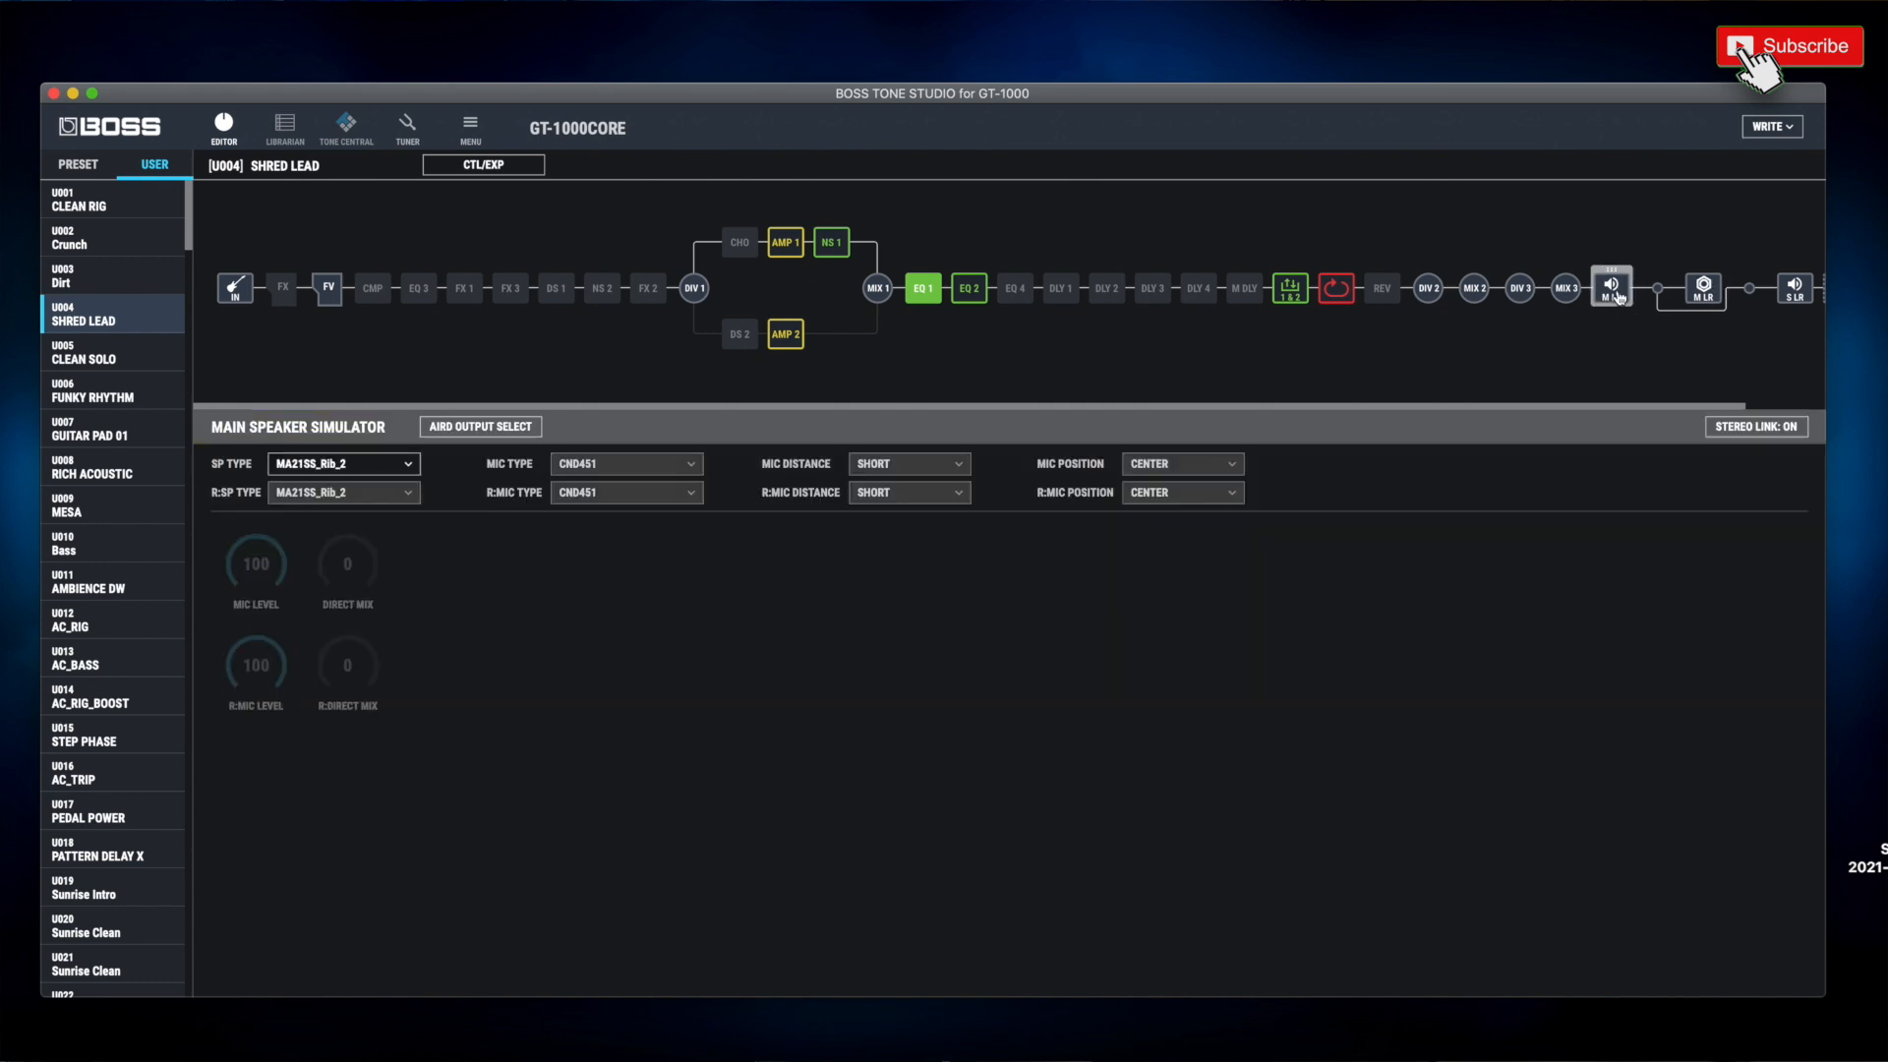
{"action": "left_click", "coordinate": [377, 464]}
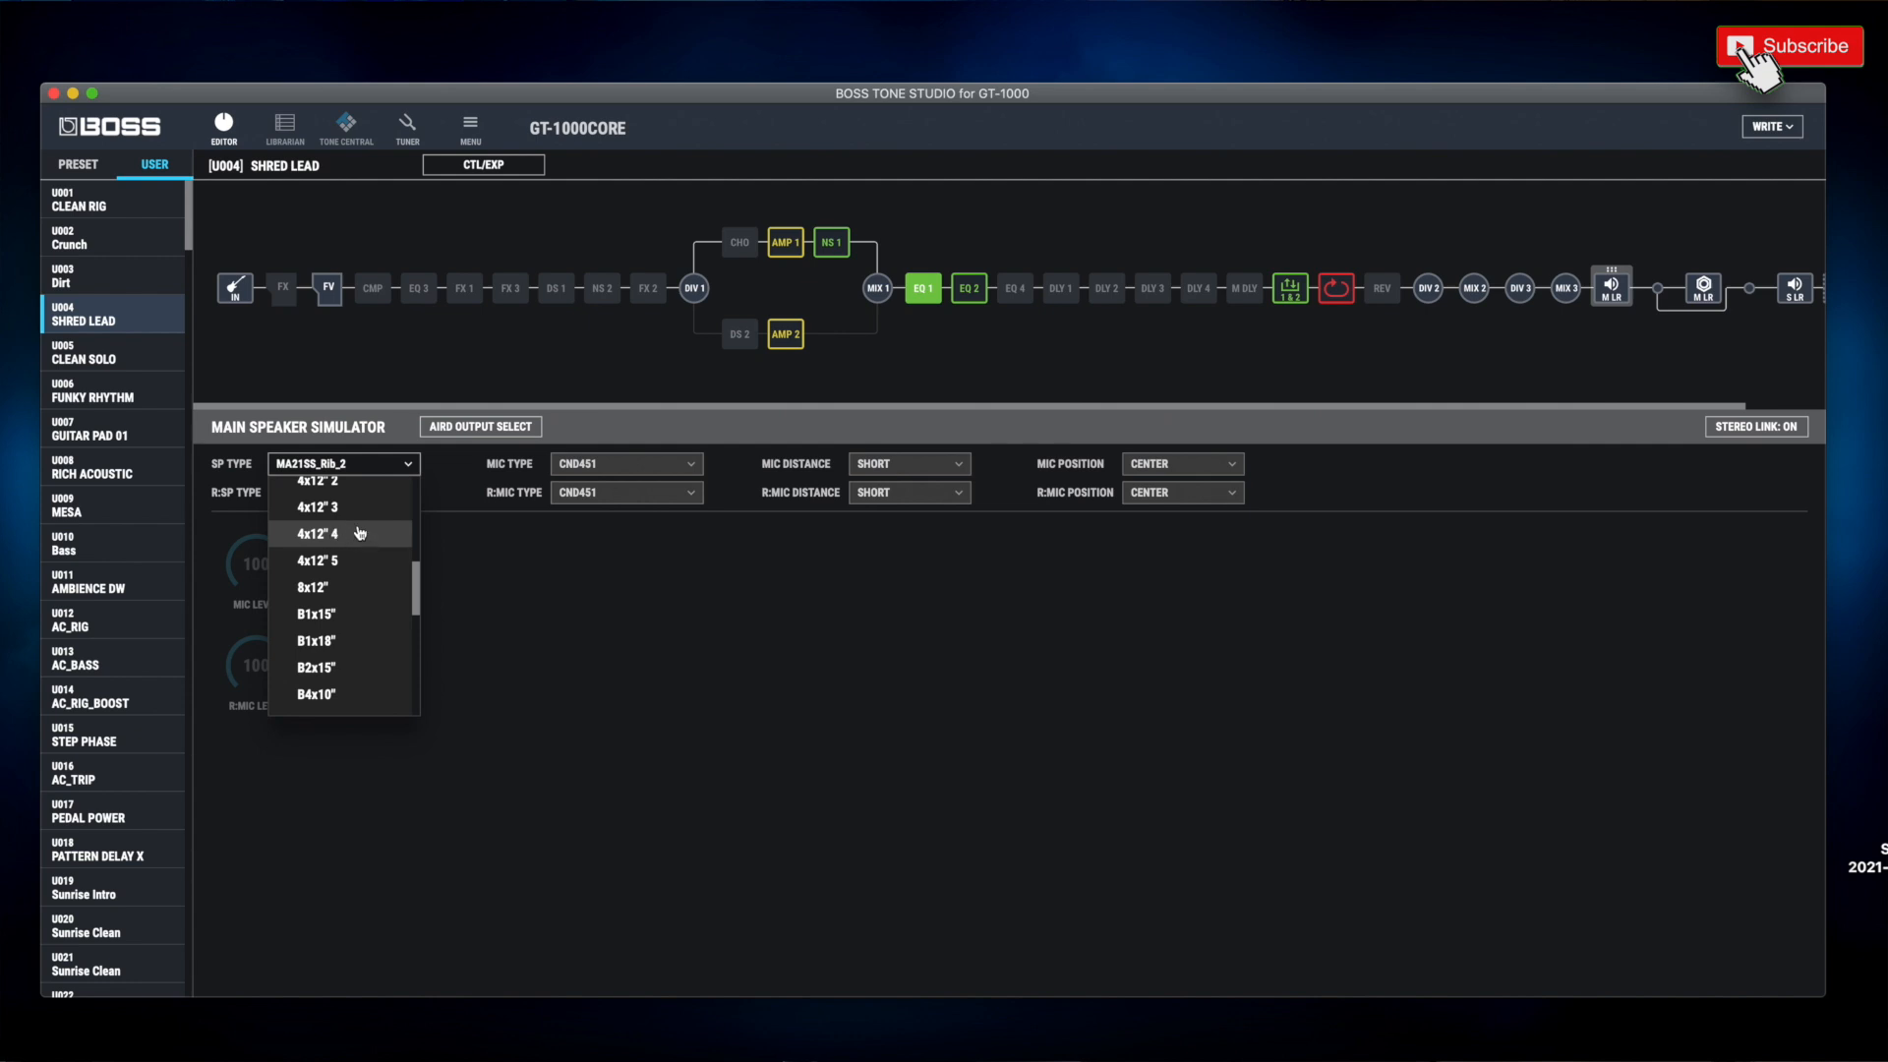
{"action": "left_click", "coordinate": [314, 533]}
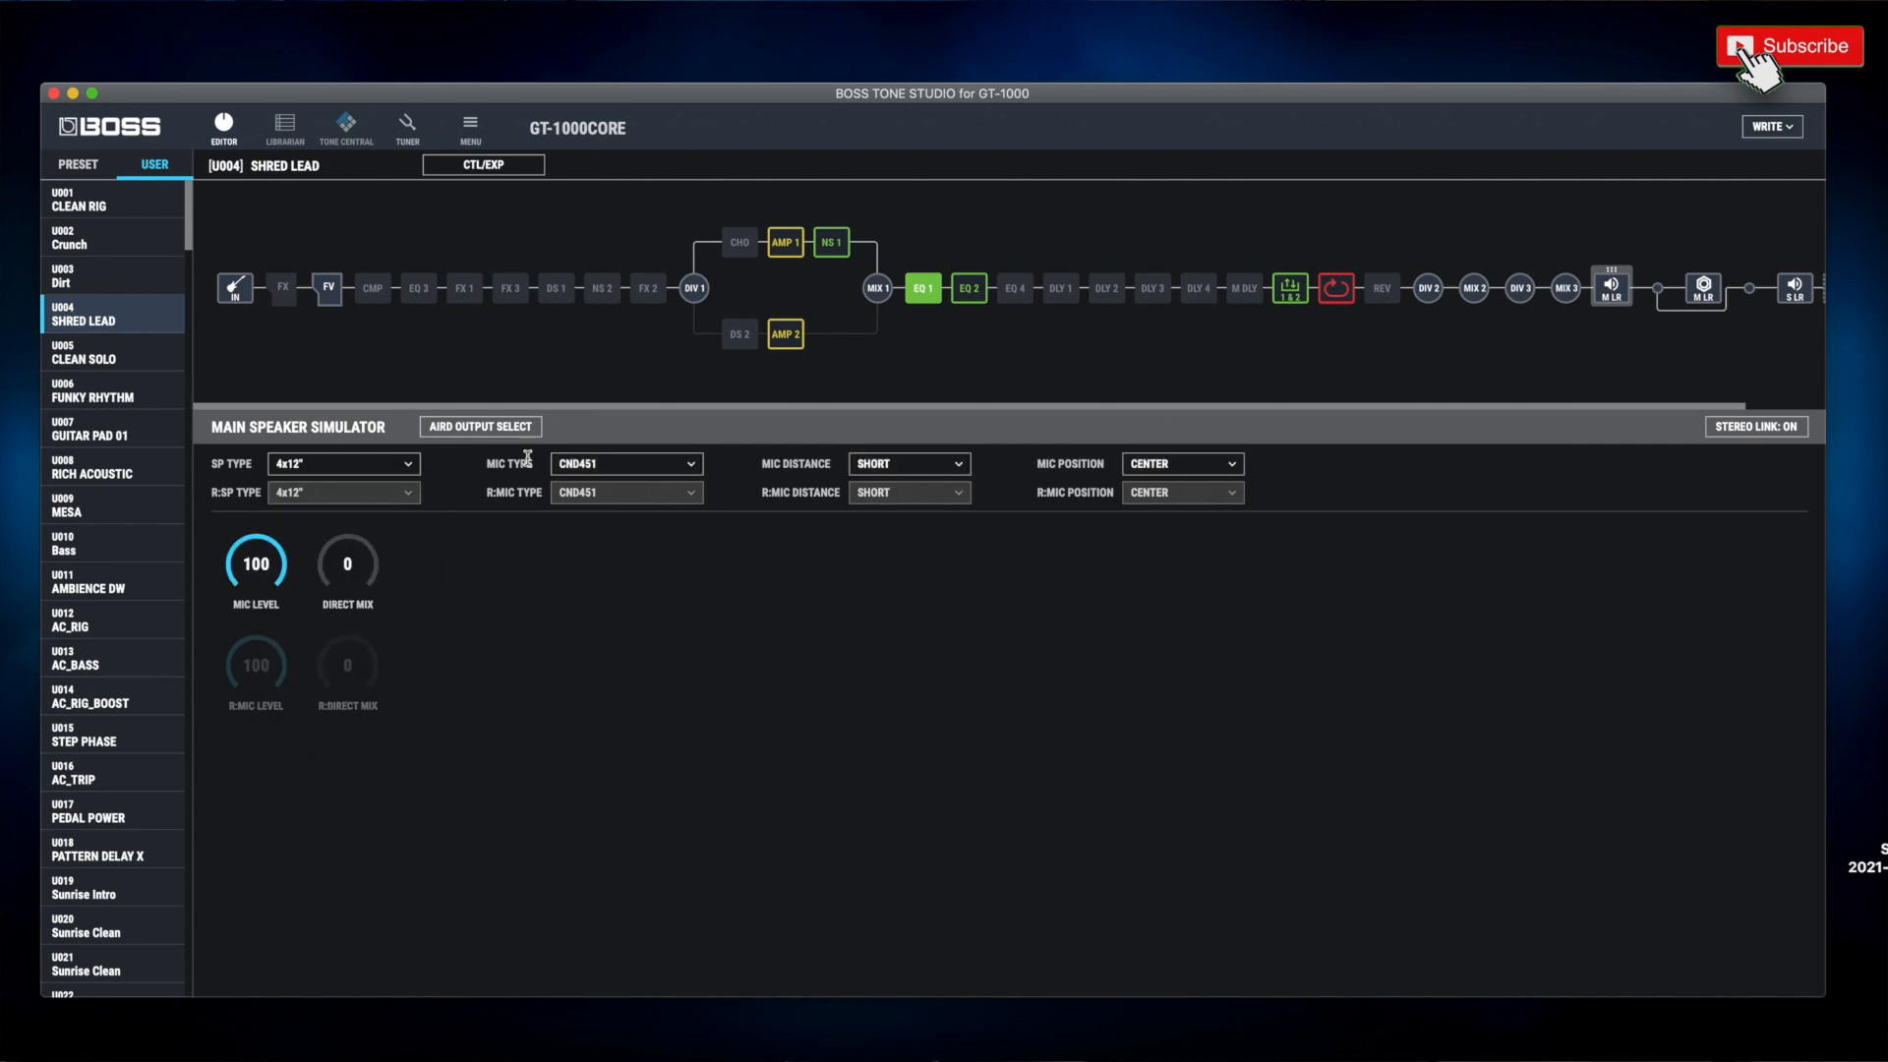
{"action": "left_click", "coordinate": [624, 464]}
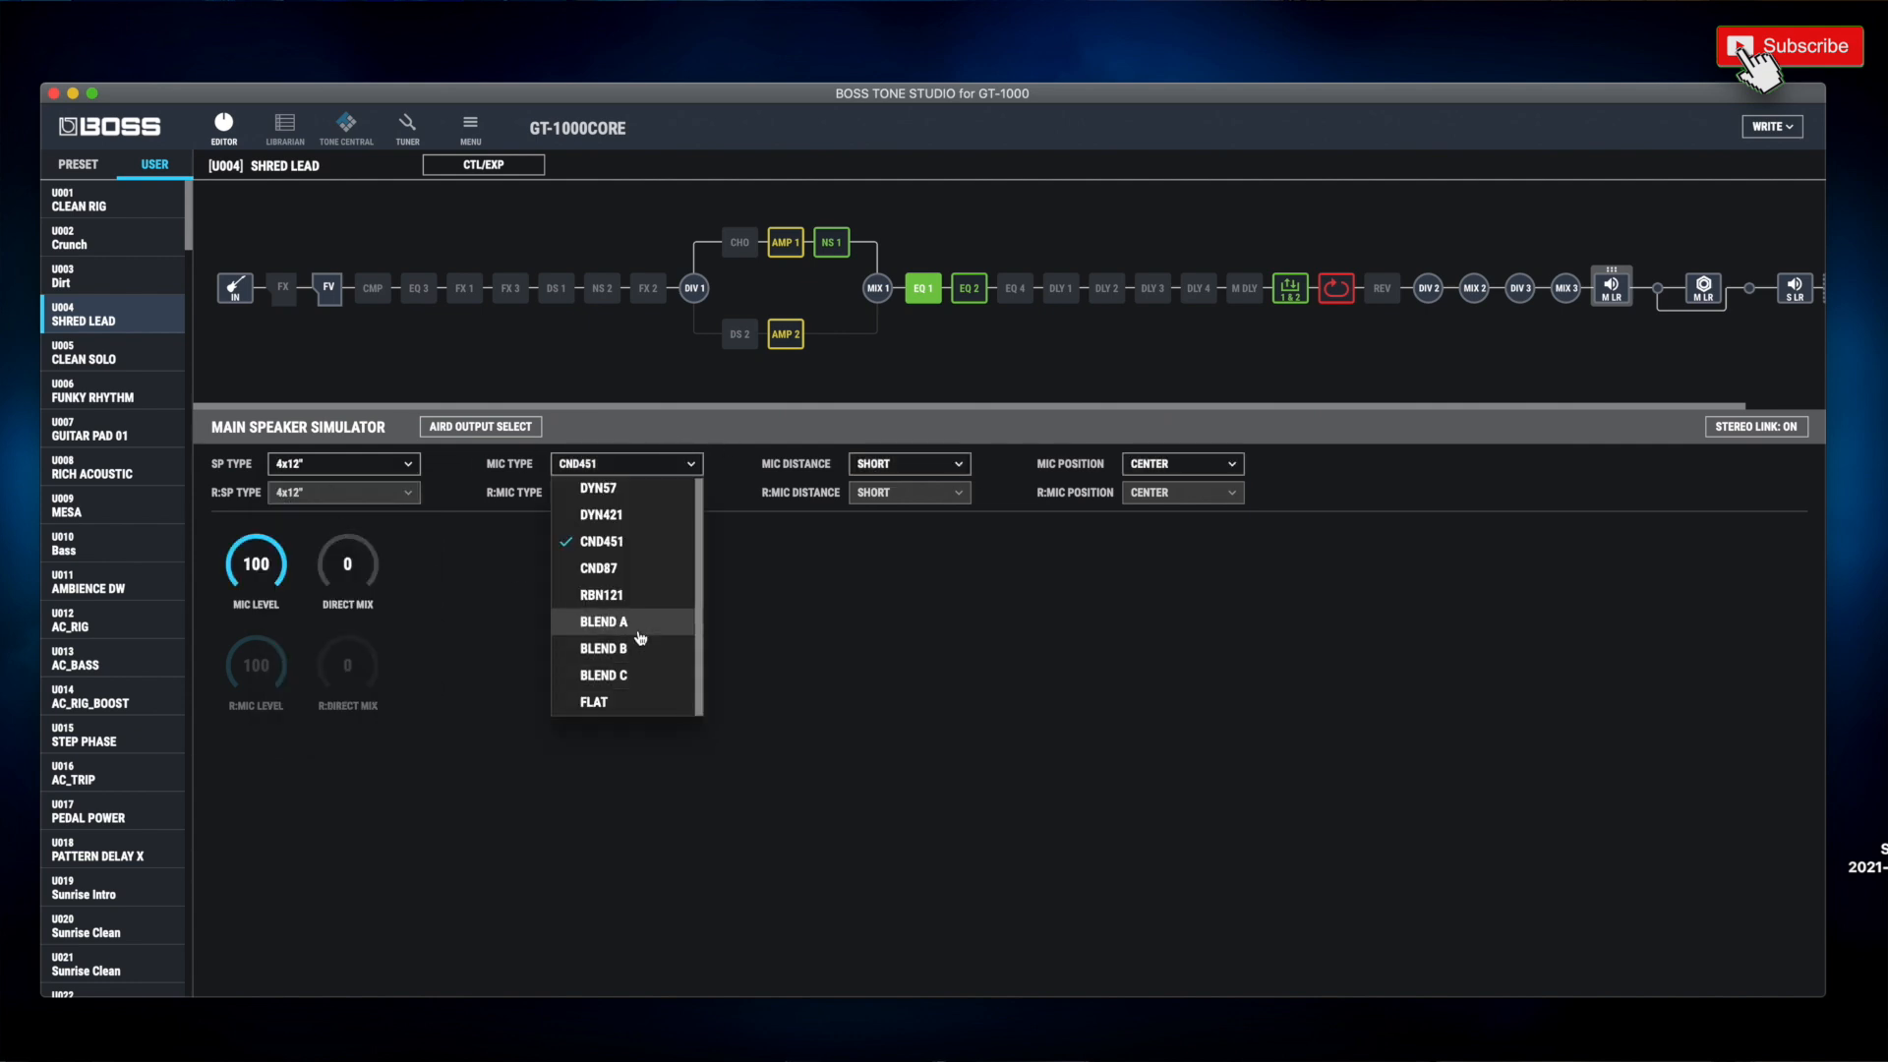
{"action": "mouse_move", "coordinate": [743, 650]}
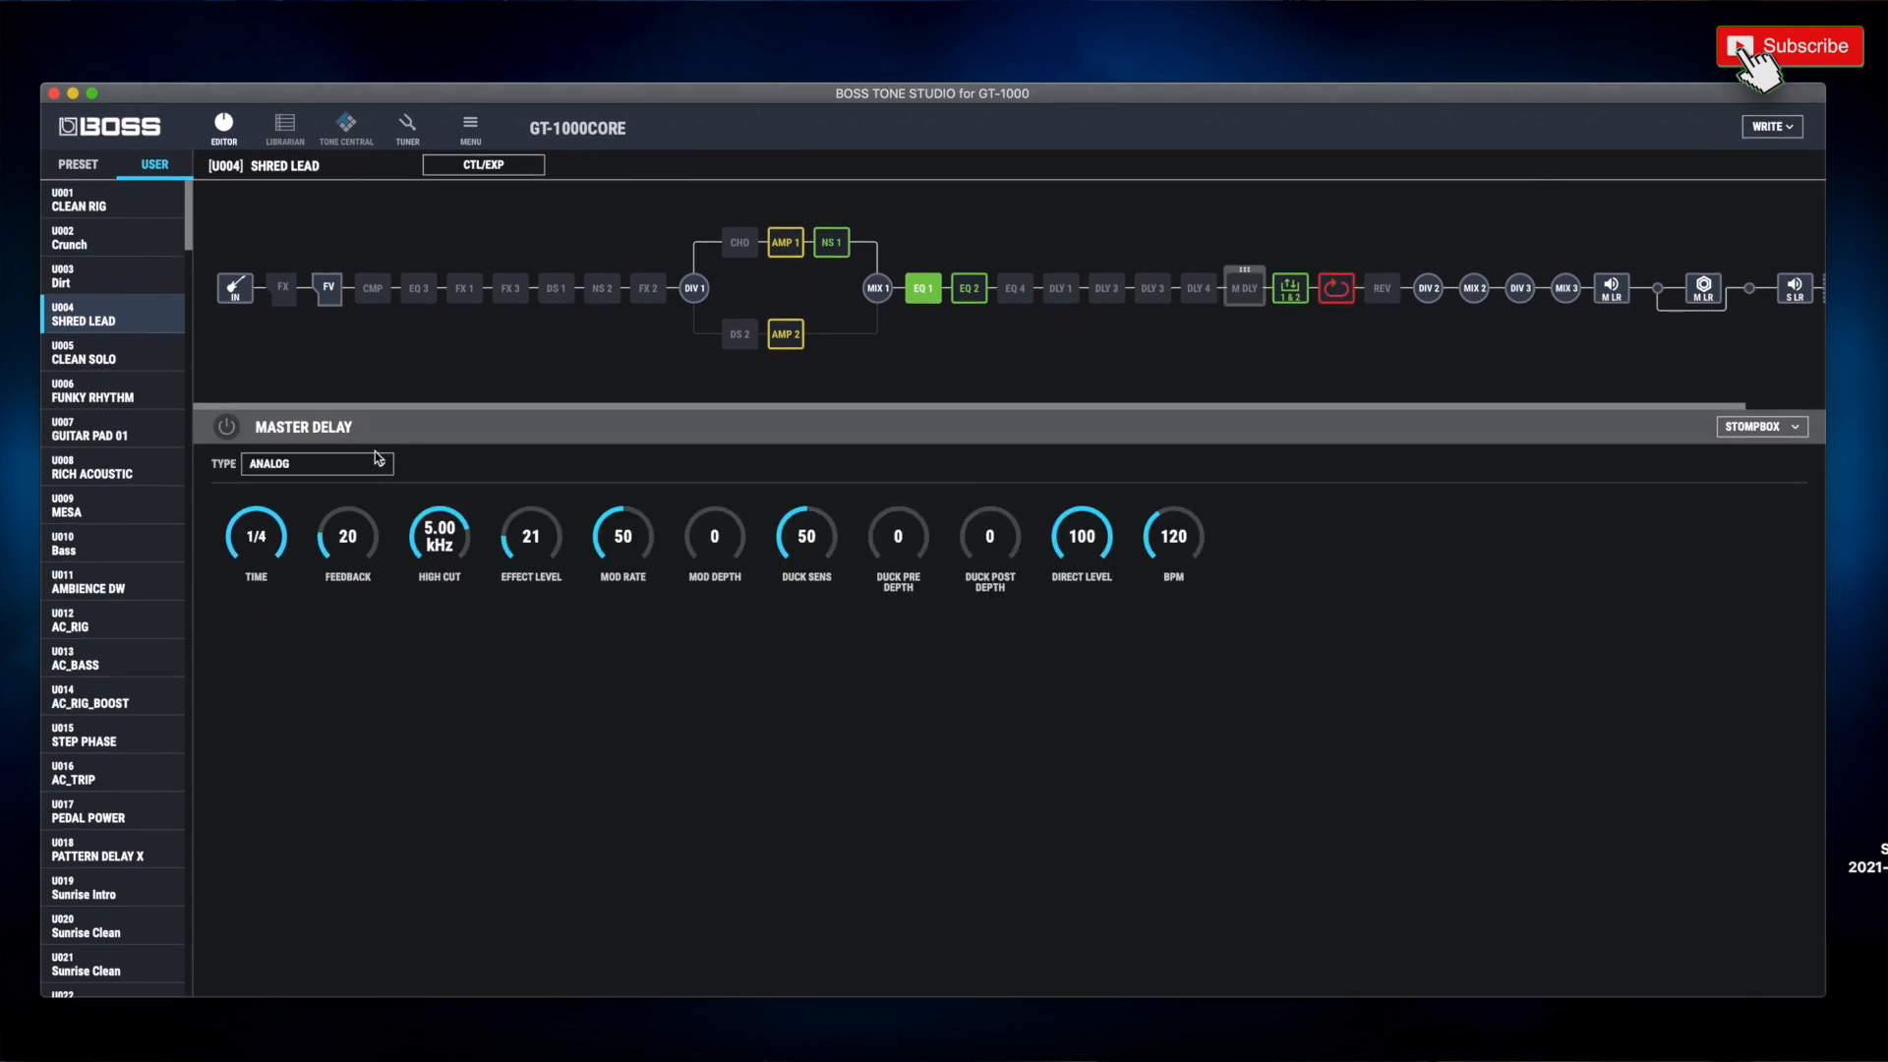
{"action": "left_click", "coordinate": [317, 464]}
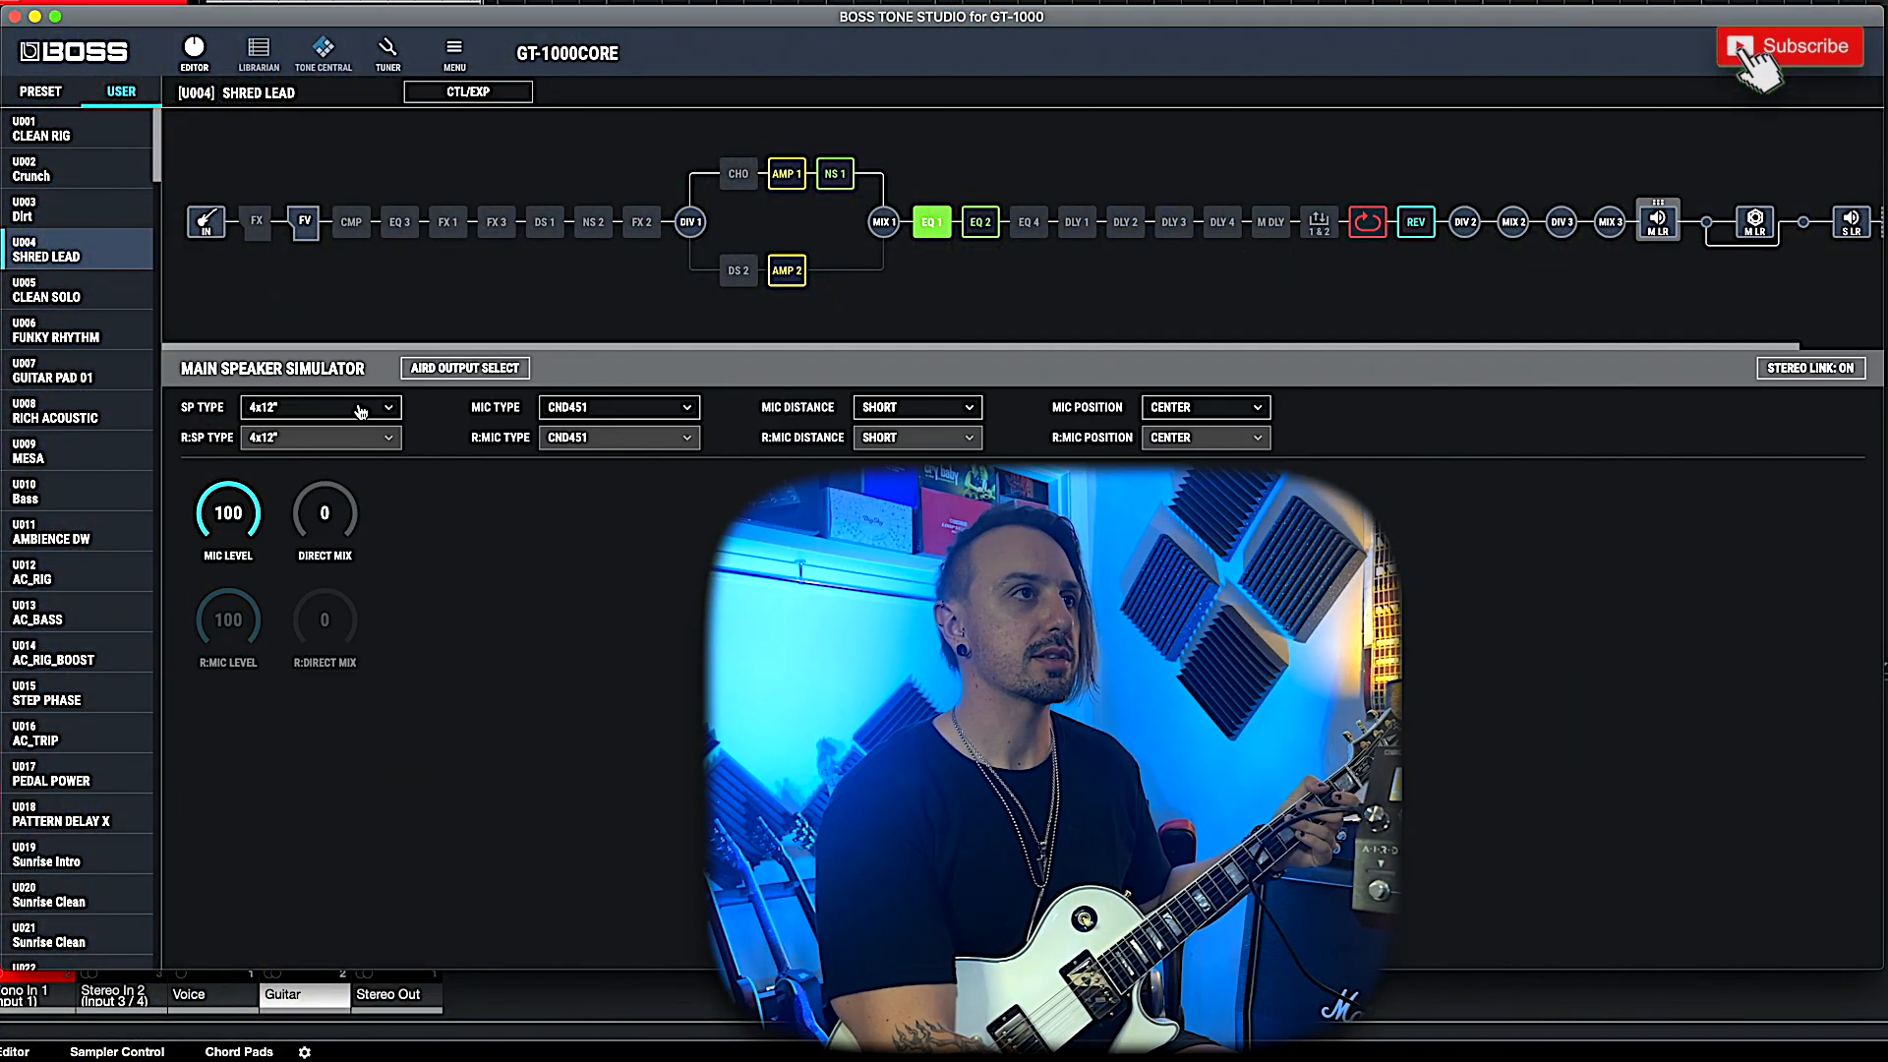
Audition the MA21SS_Rib_2 cab for comparison, then return to the 4x12" cabinet.
{"action": "left_click", "coordinate": [319, 405]}
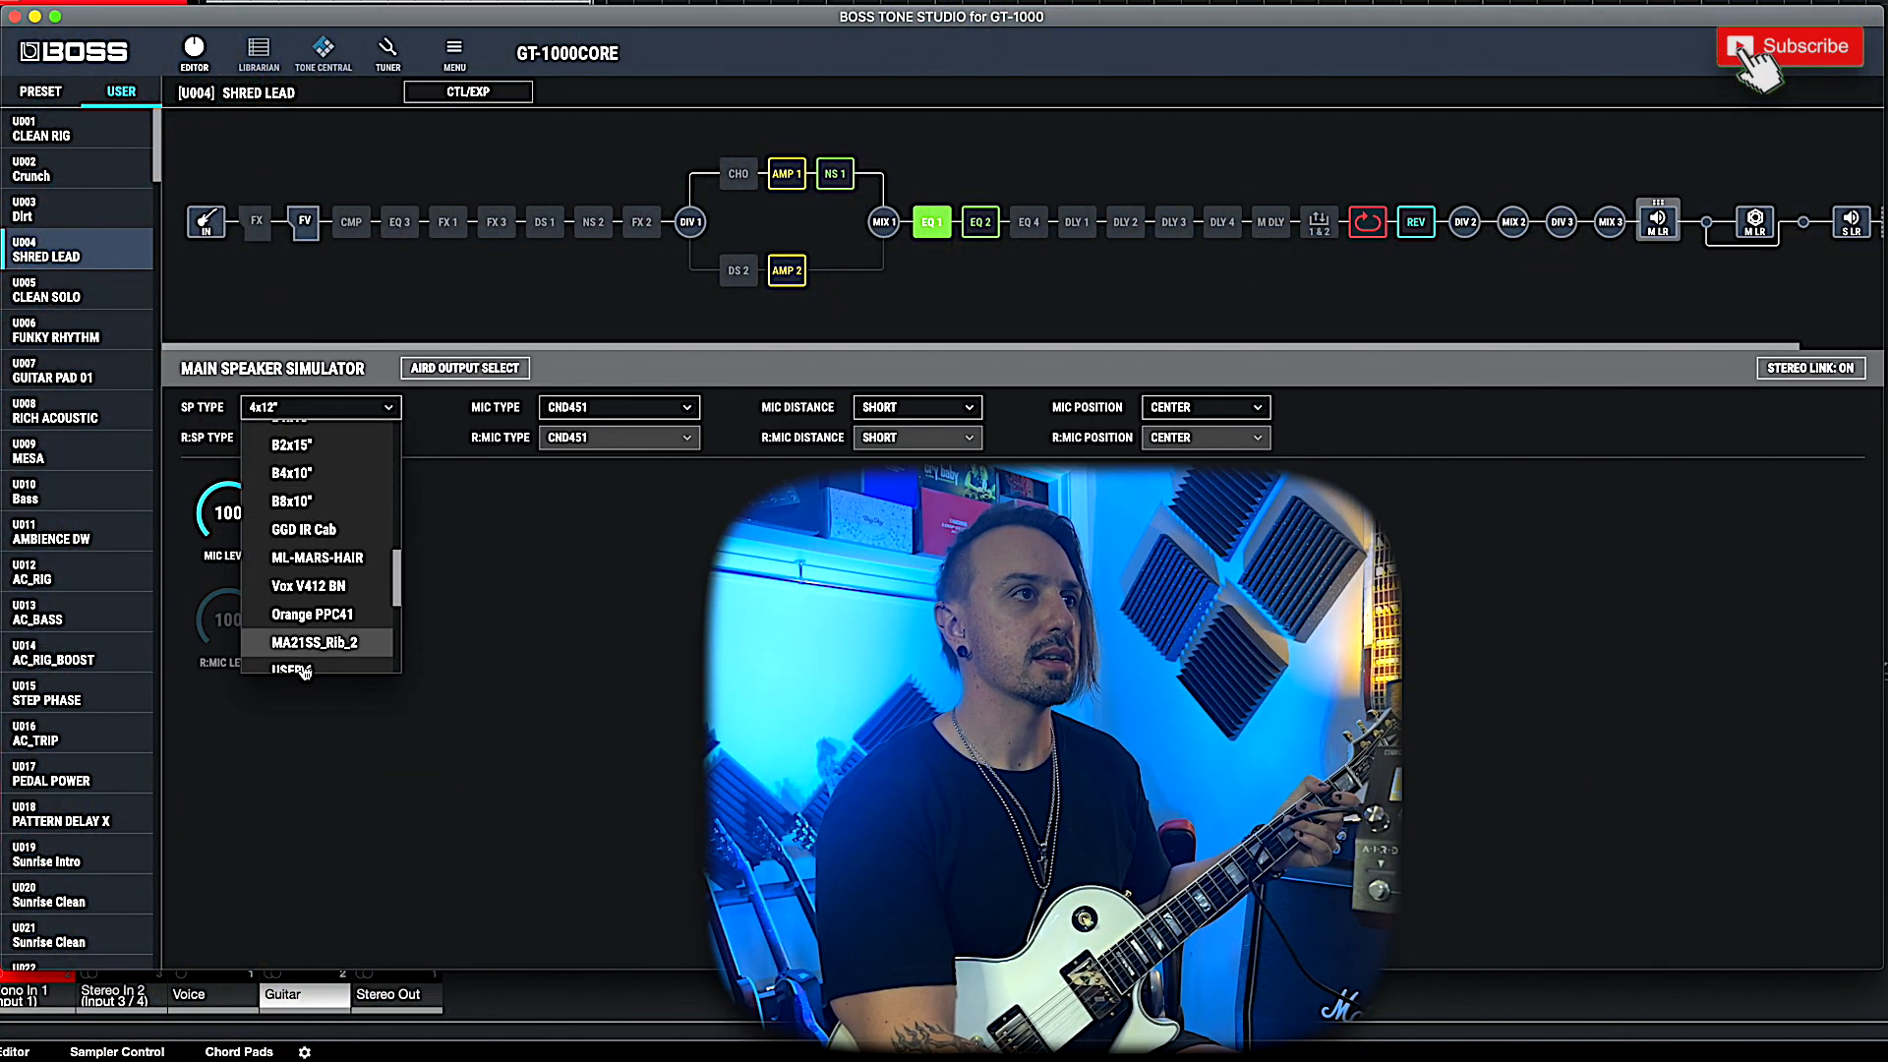
{"action": "left_click", "coordinate": [313, 641]}
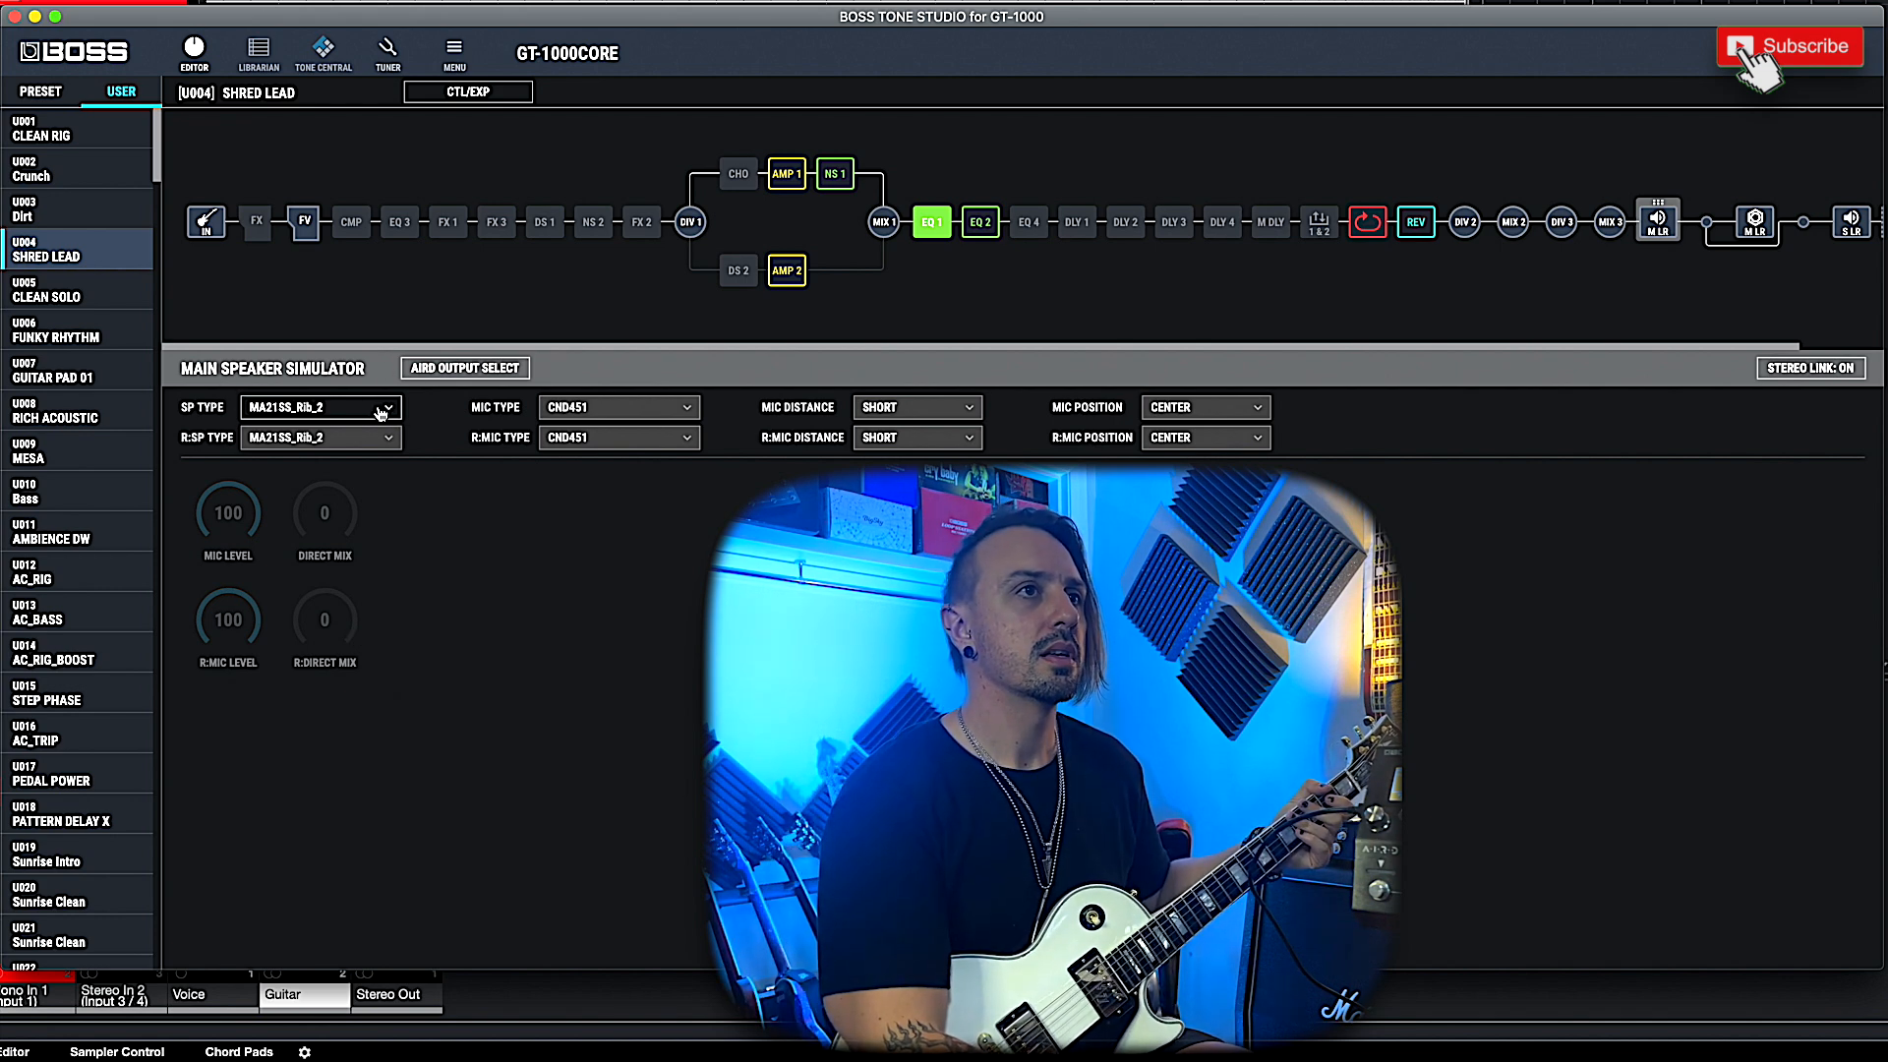
{"action": "left_click", "coordinate": [320, 407]}
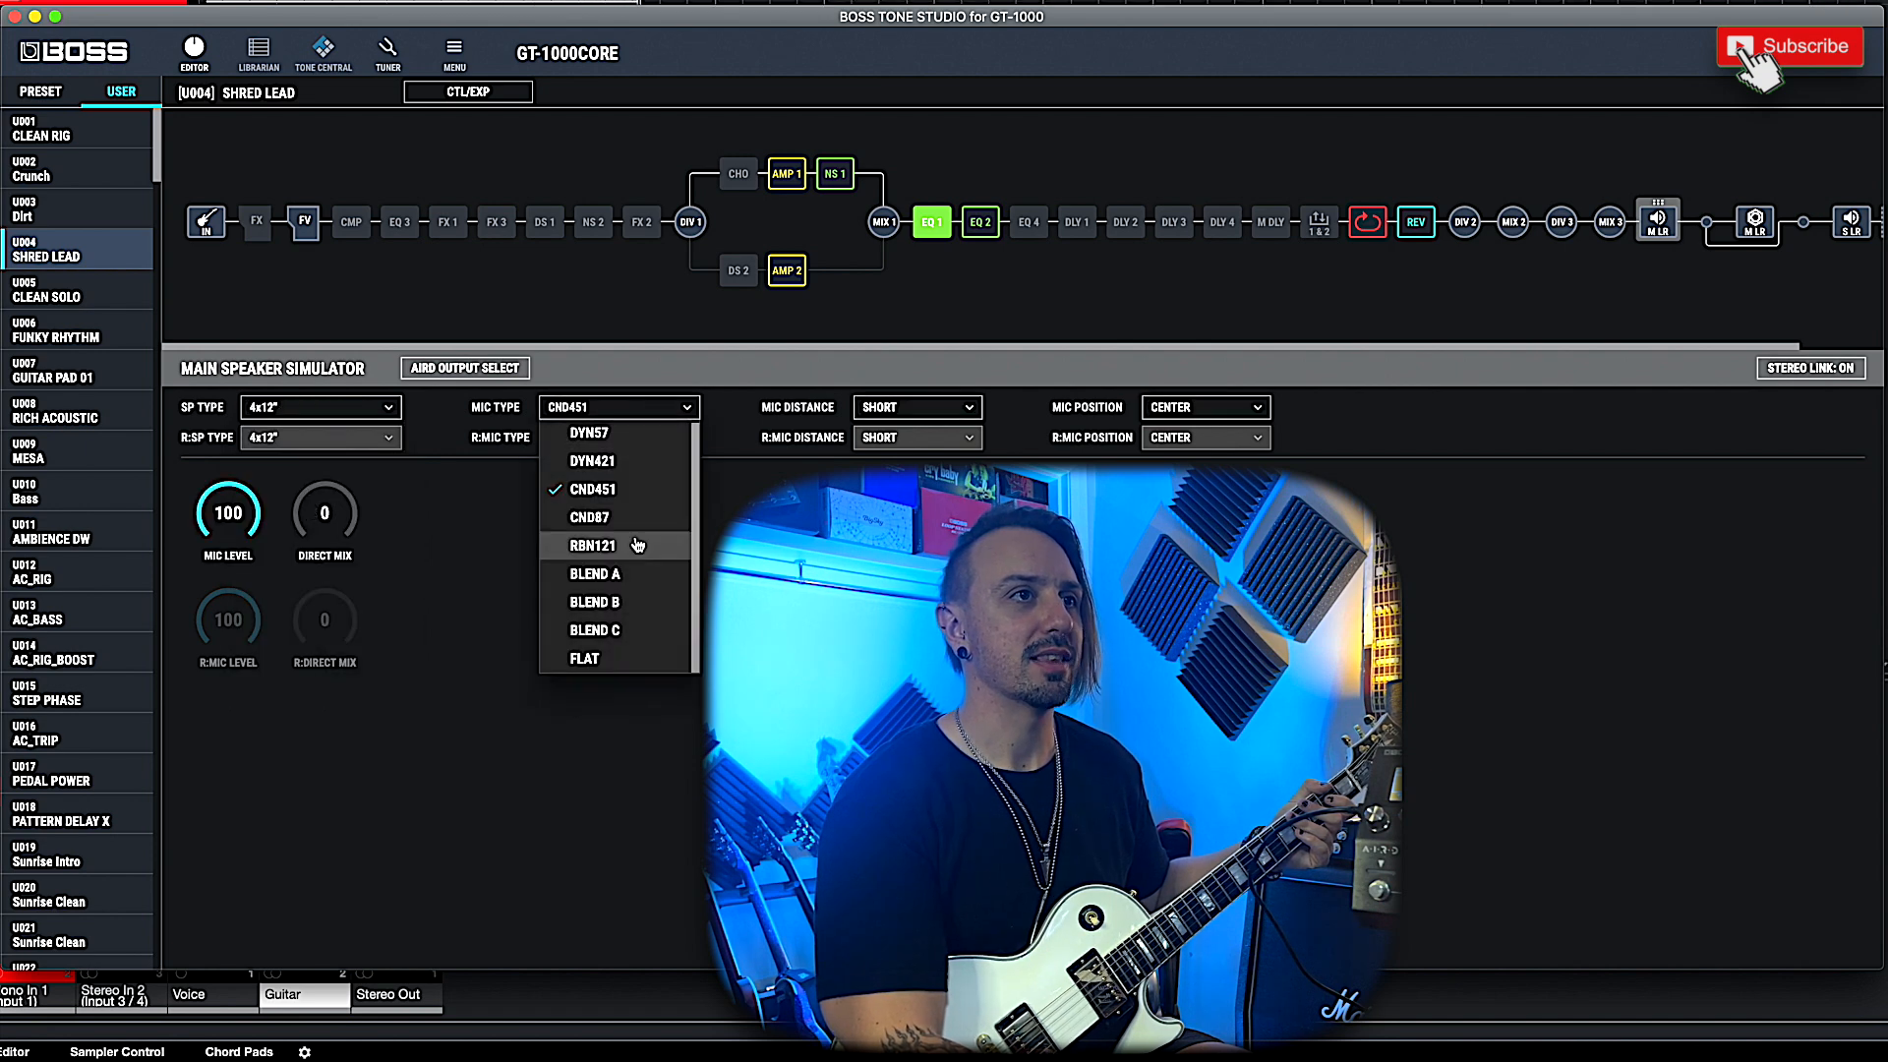
Audition mic types BLEND A and BLEND B on the 4x12" cab, settling on BLEND C.
{"action": "left_click", "coordinate": [594, 572]}
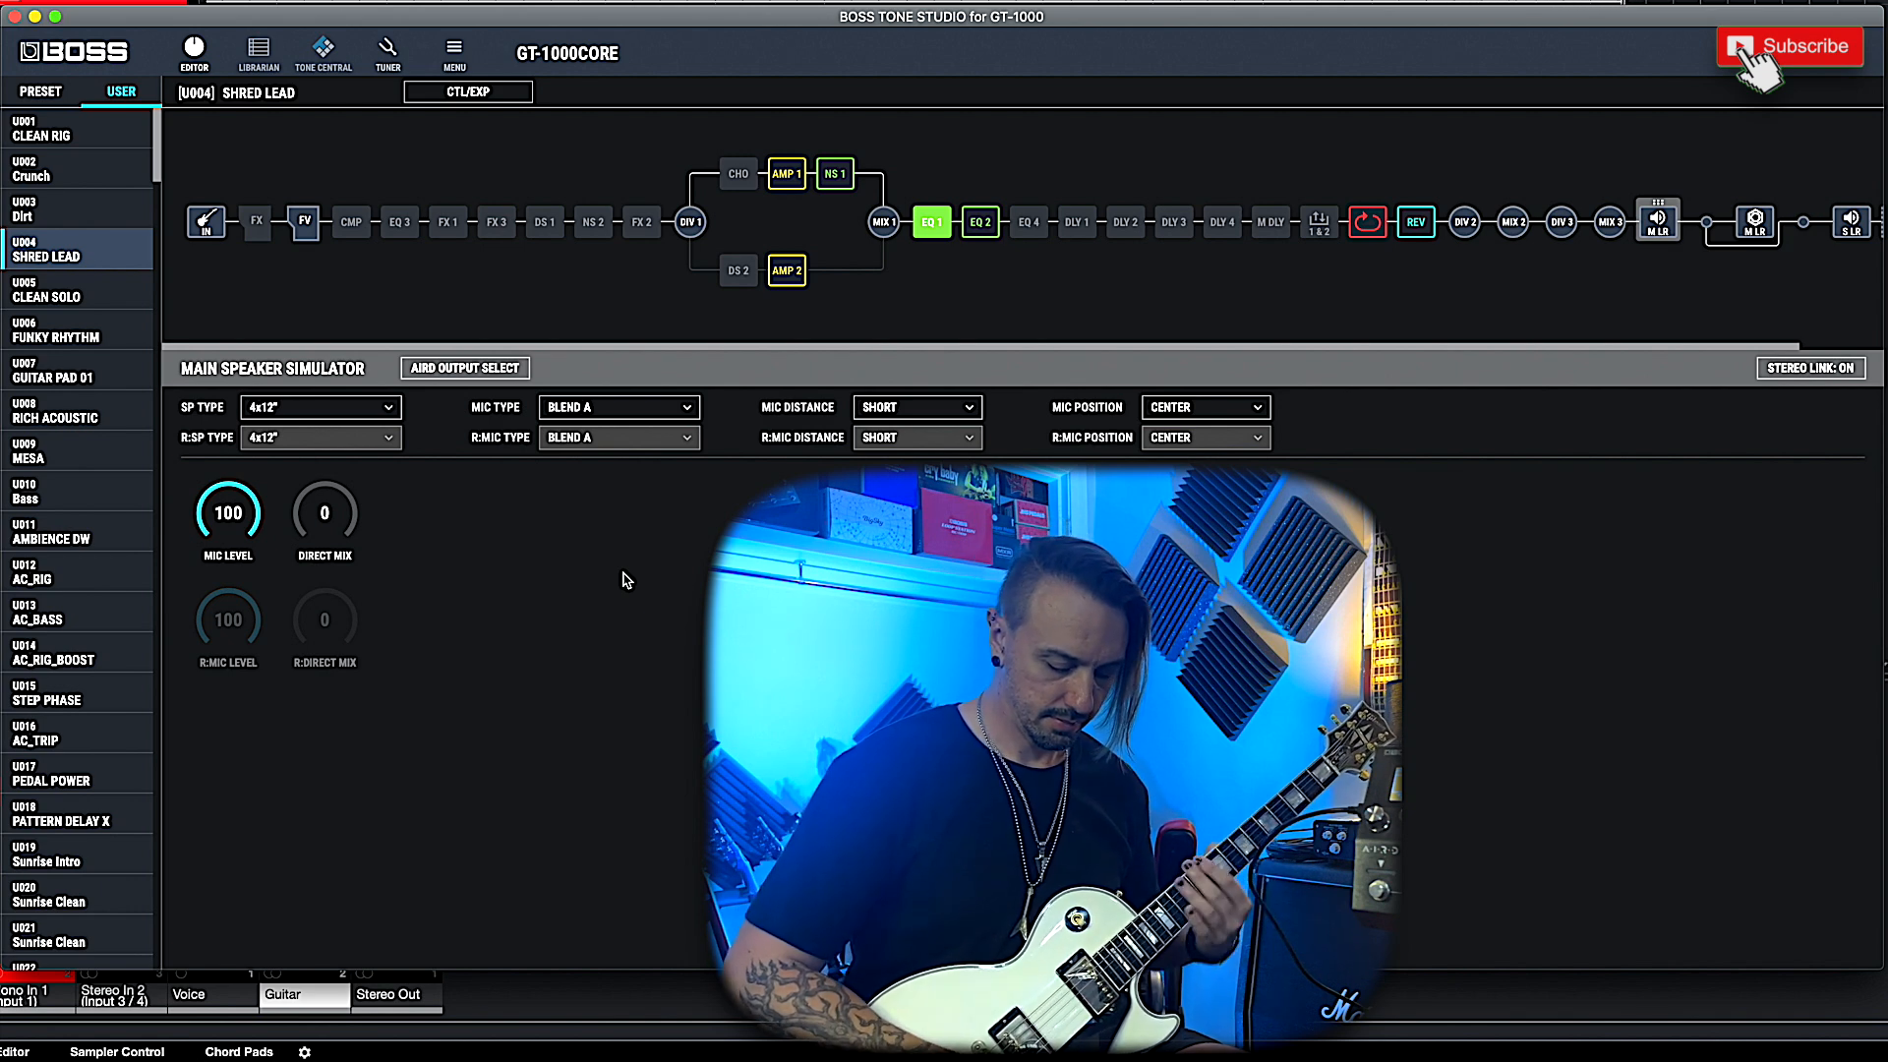
{"action": "left_click", "coordinate": [617, 405]}
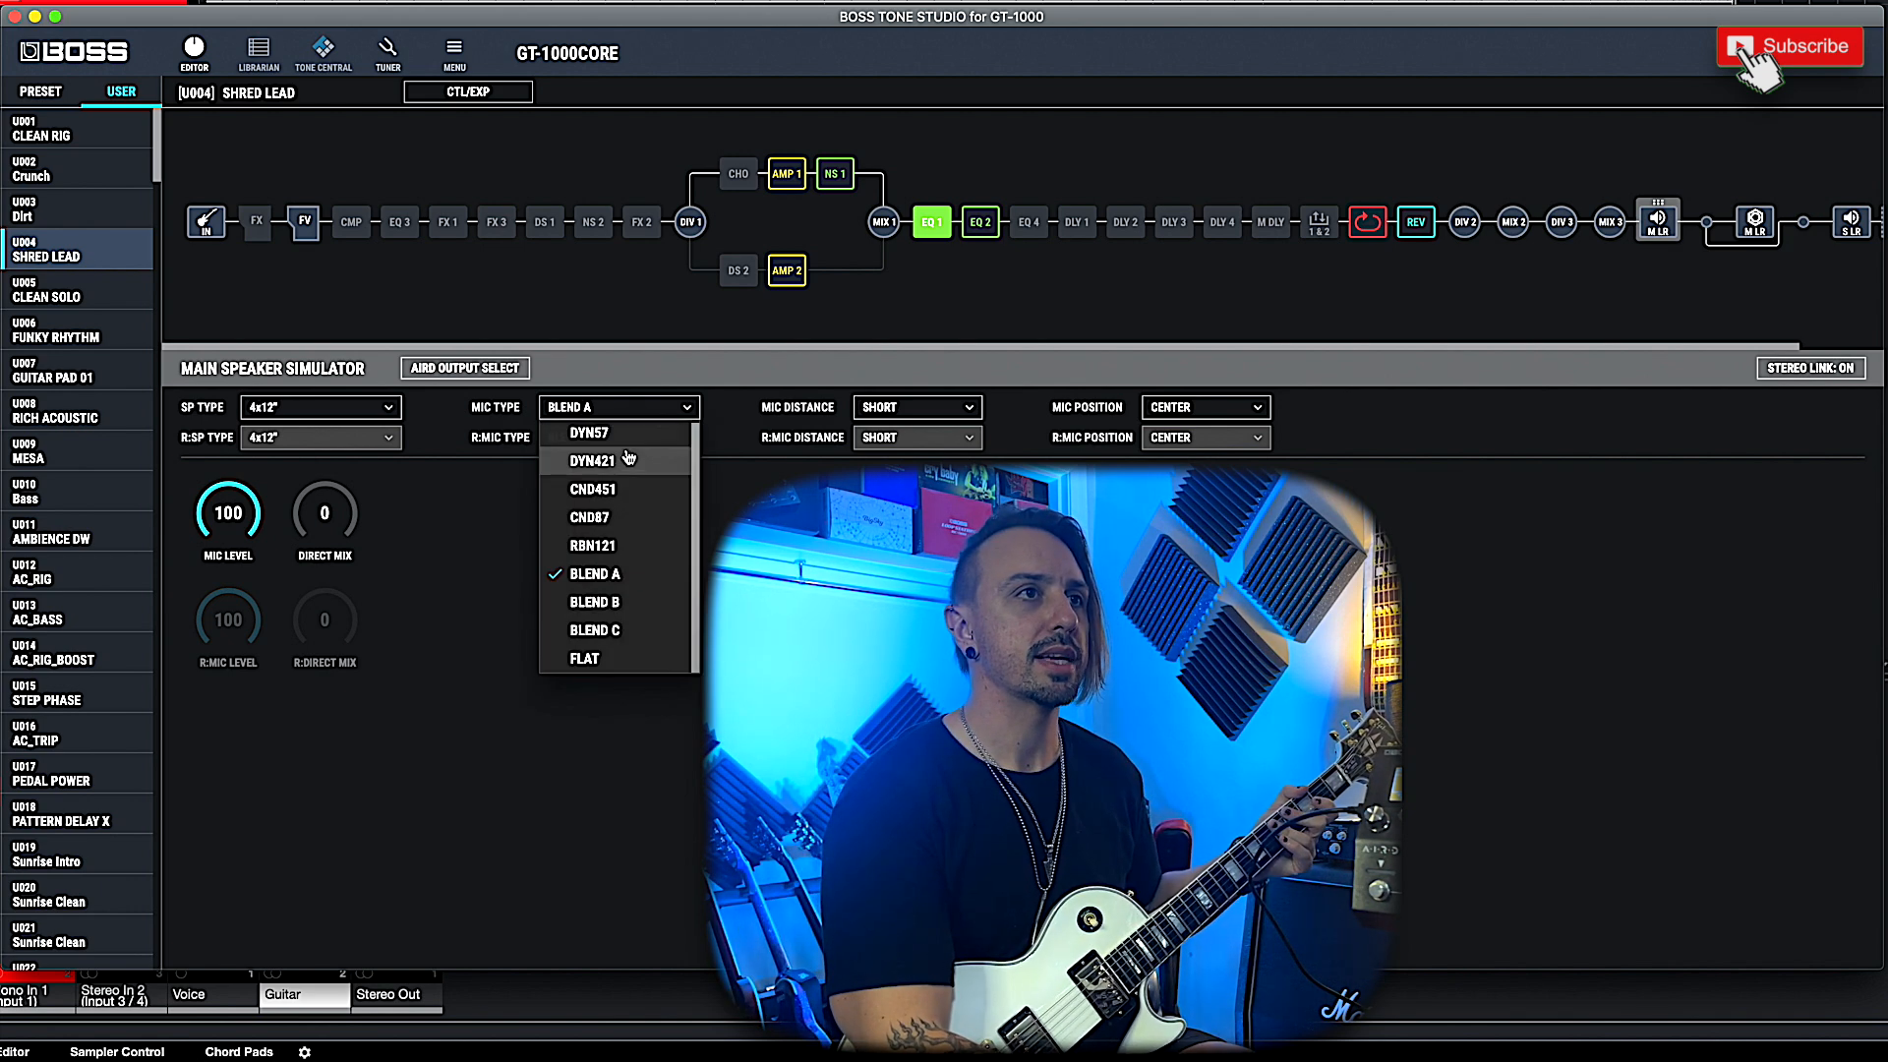
{"action": "left_click", "coordinate": [594, 602]}
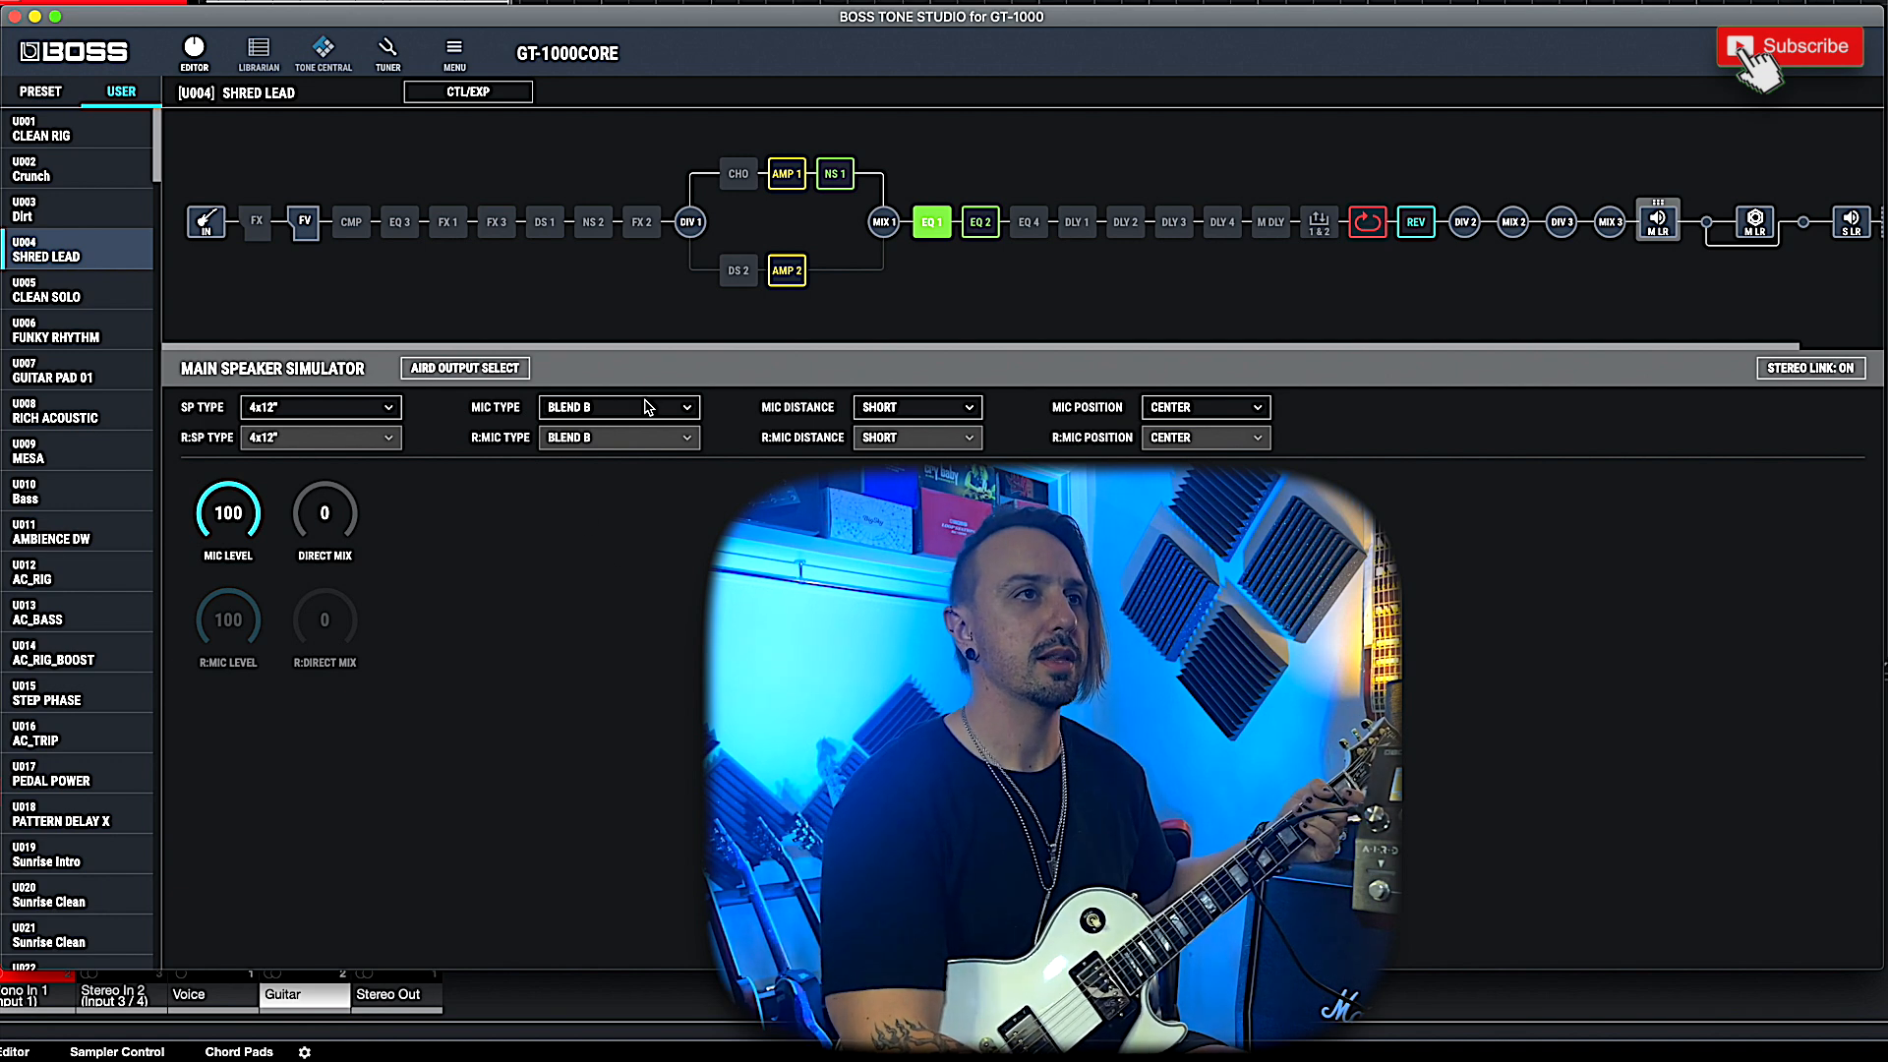
{"action": "left_click", "coordinate": [617, 405]}
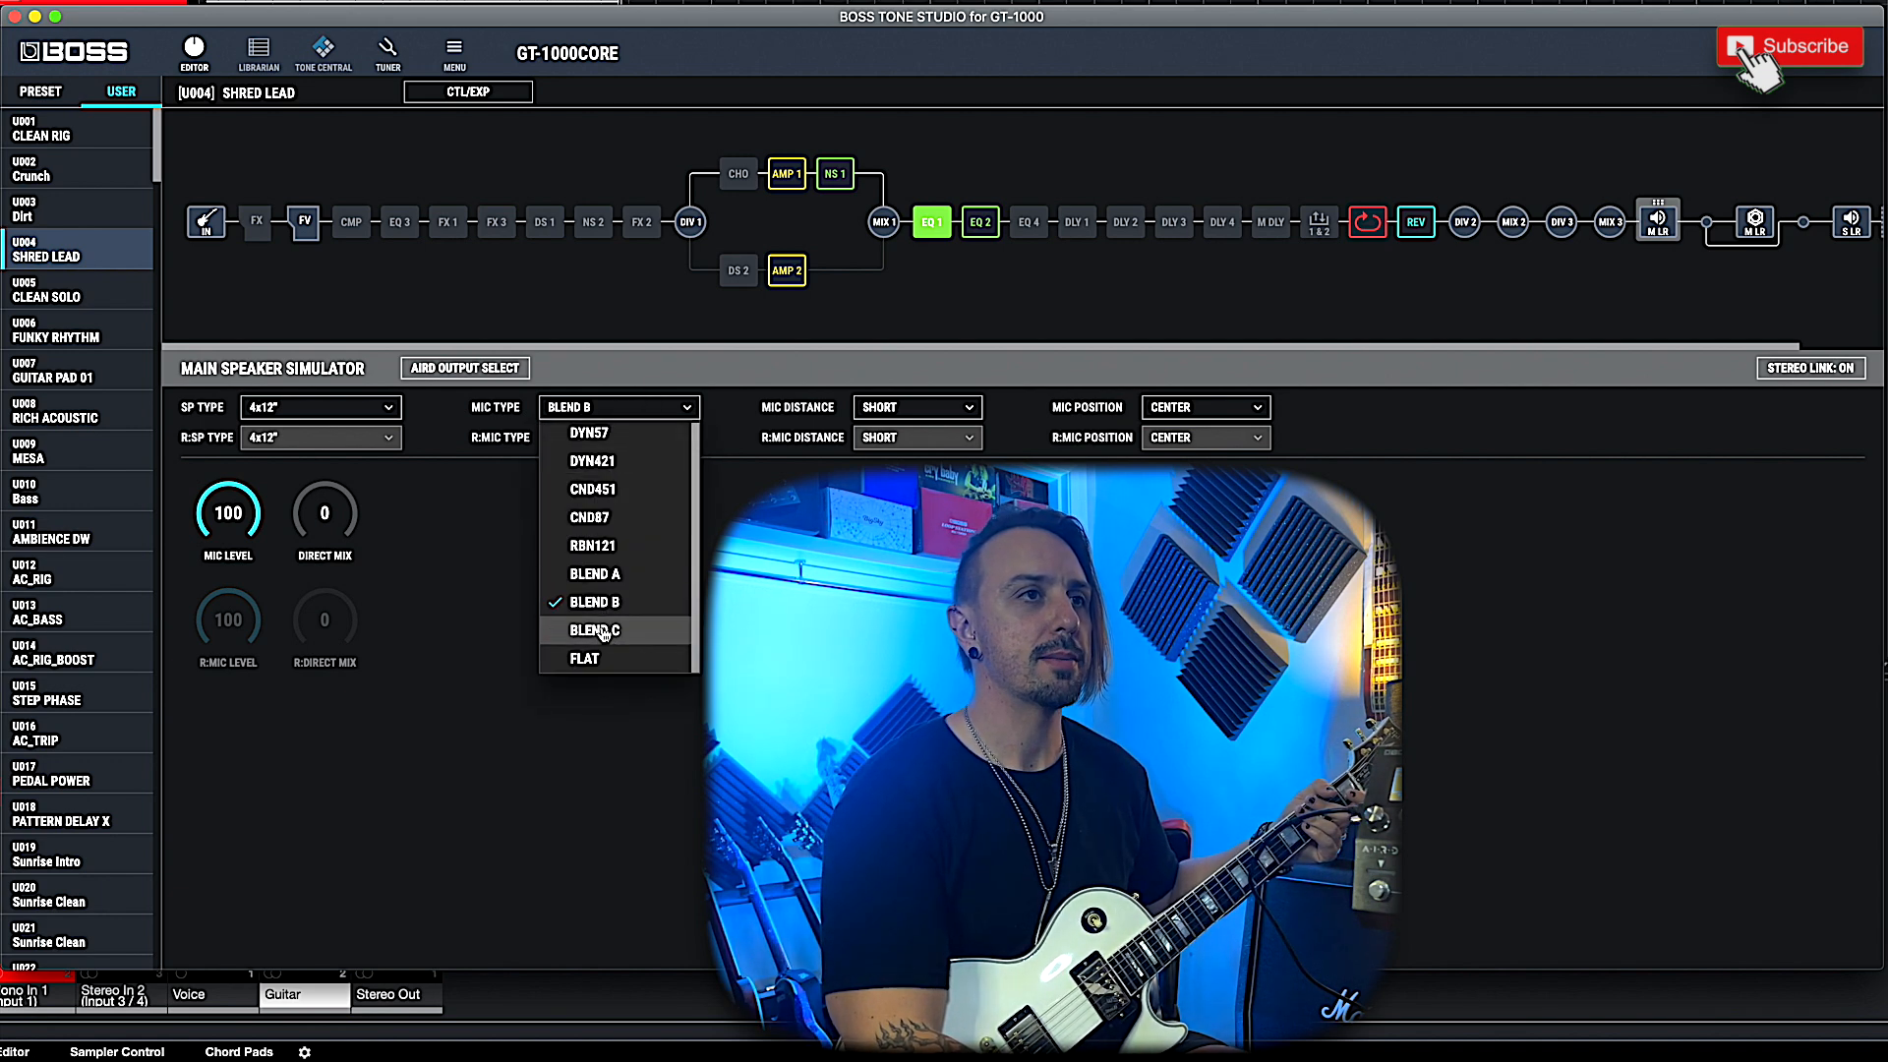
{"action": "left_click", "coordinate": [594, 630]}
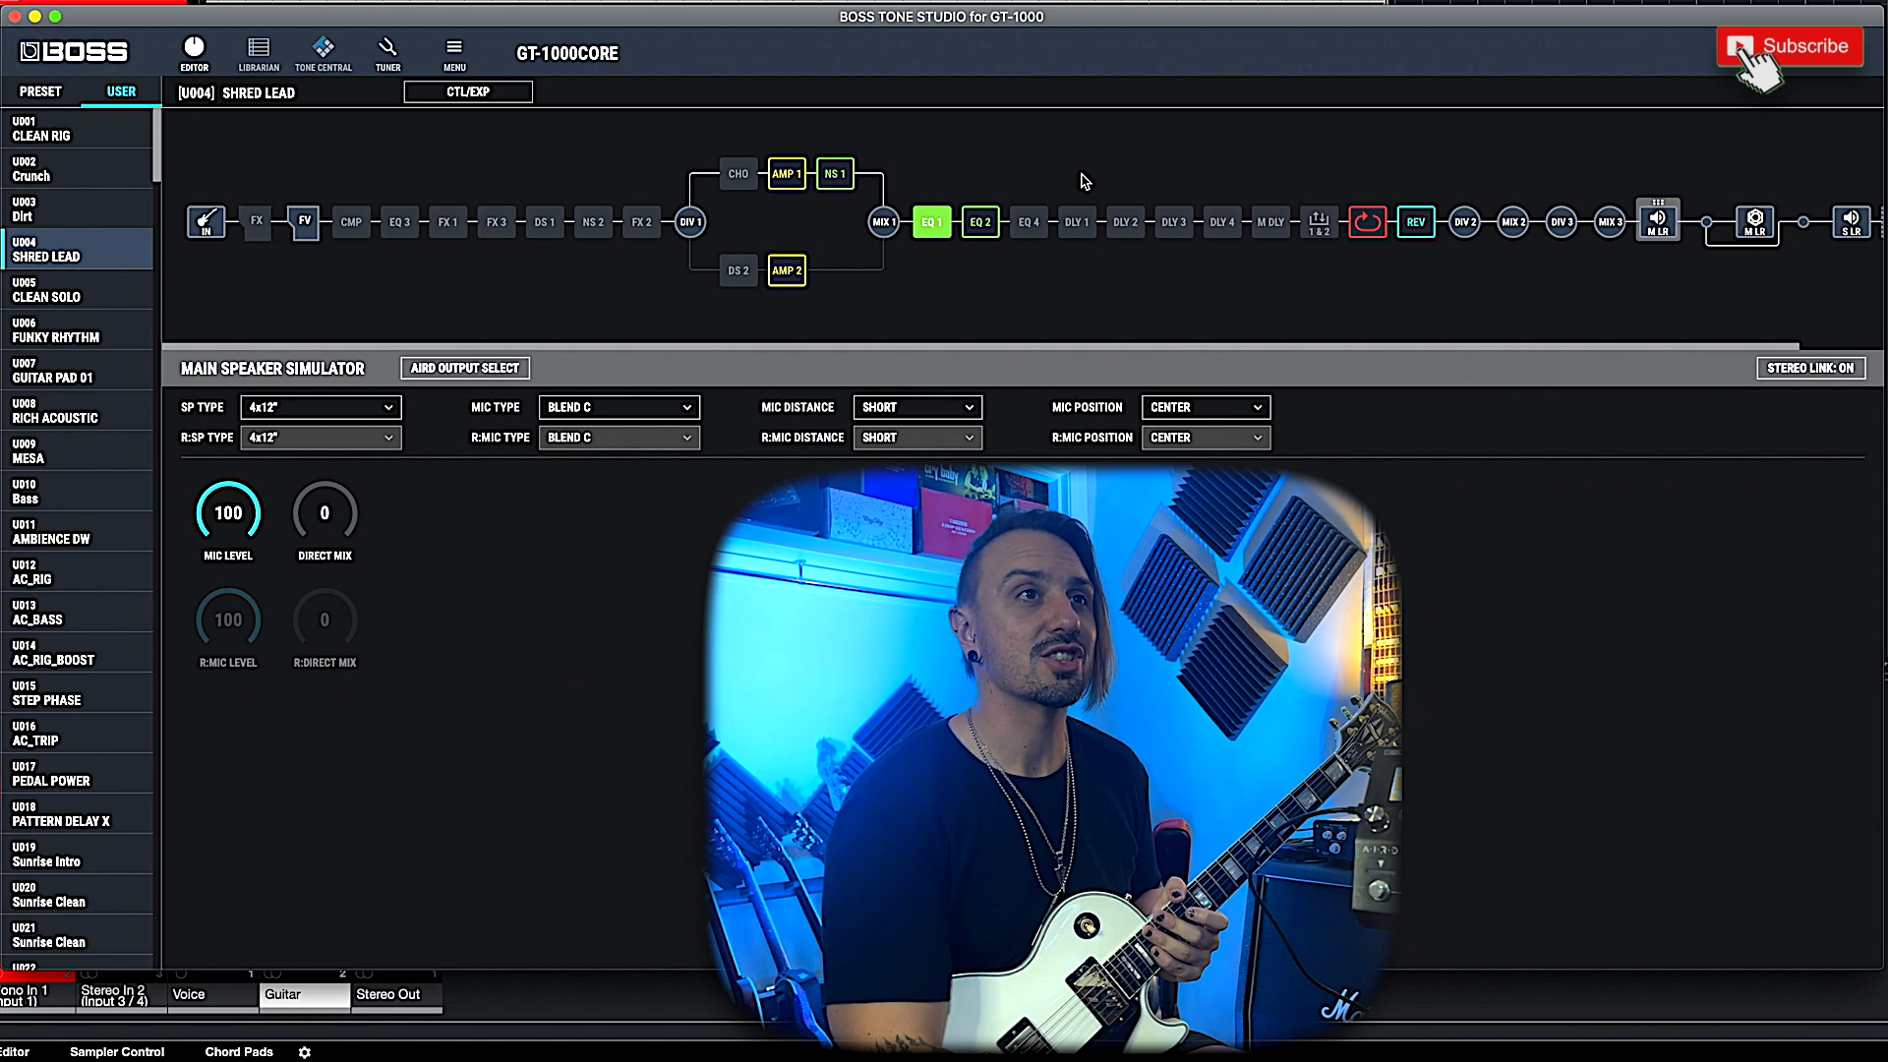
Set the SHRED LEAD master delay to WARM, then to the GLITCH type.
{"action": "left_click", "coordinate": [1268, 222]}
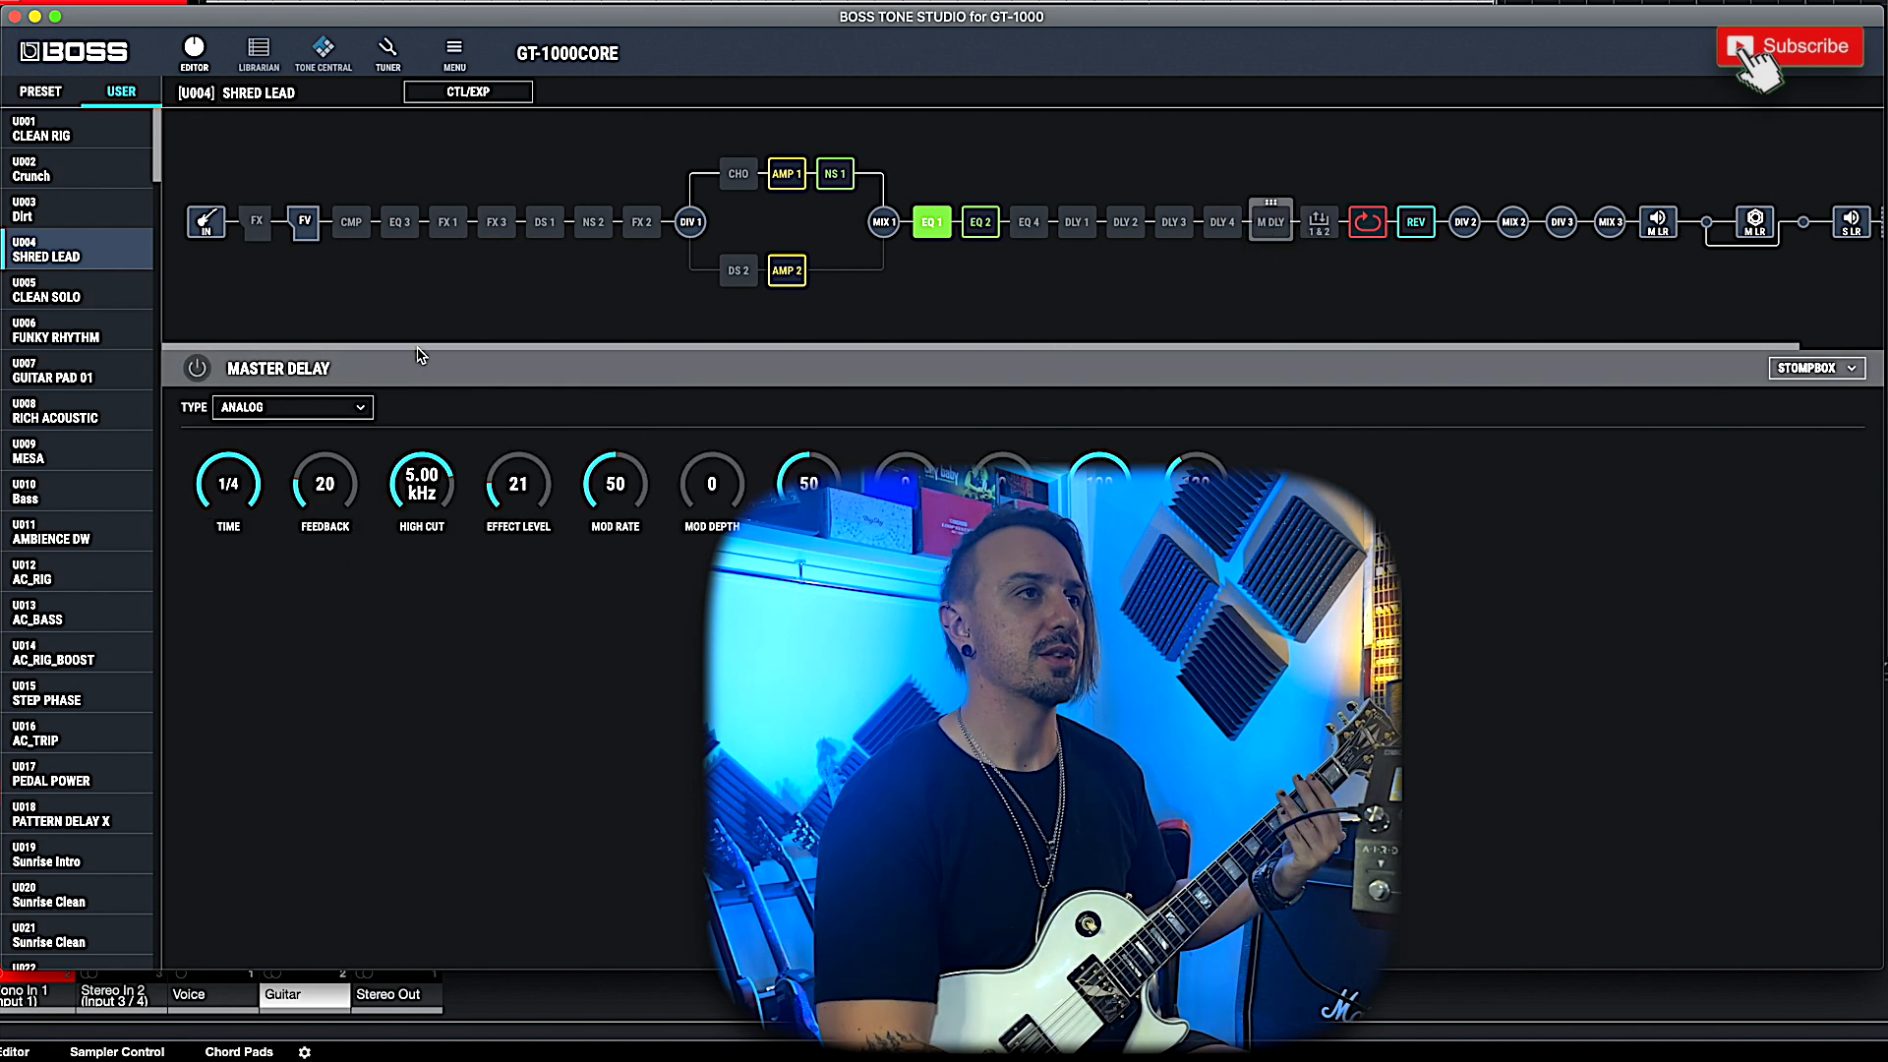
{"action": "left_click", "coordinate": [291, 407]}
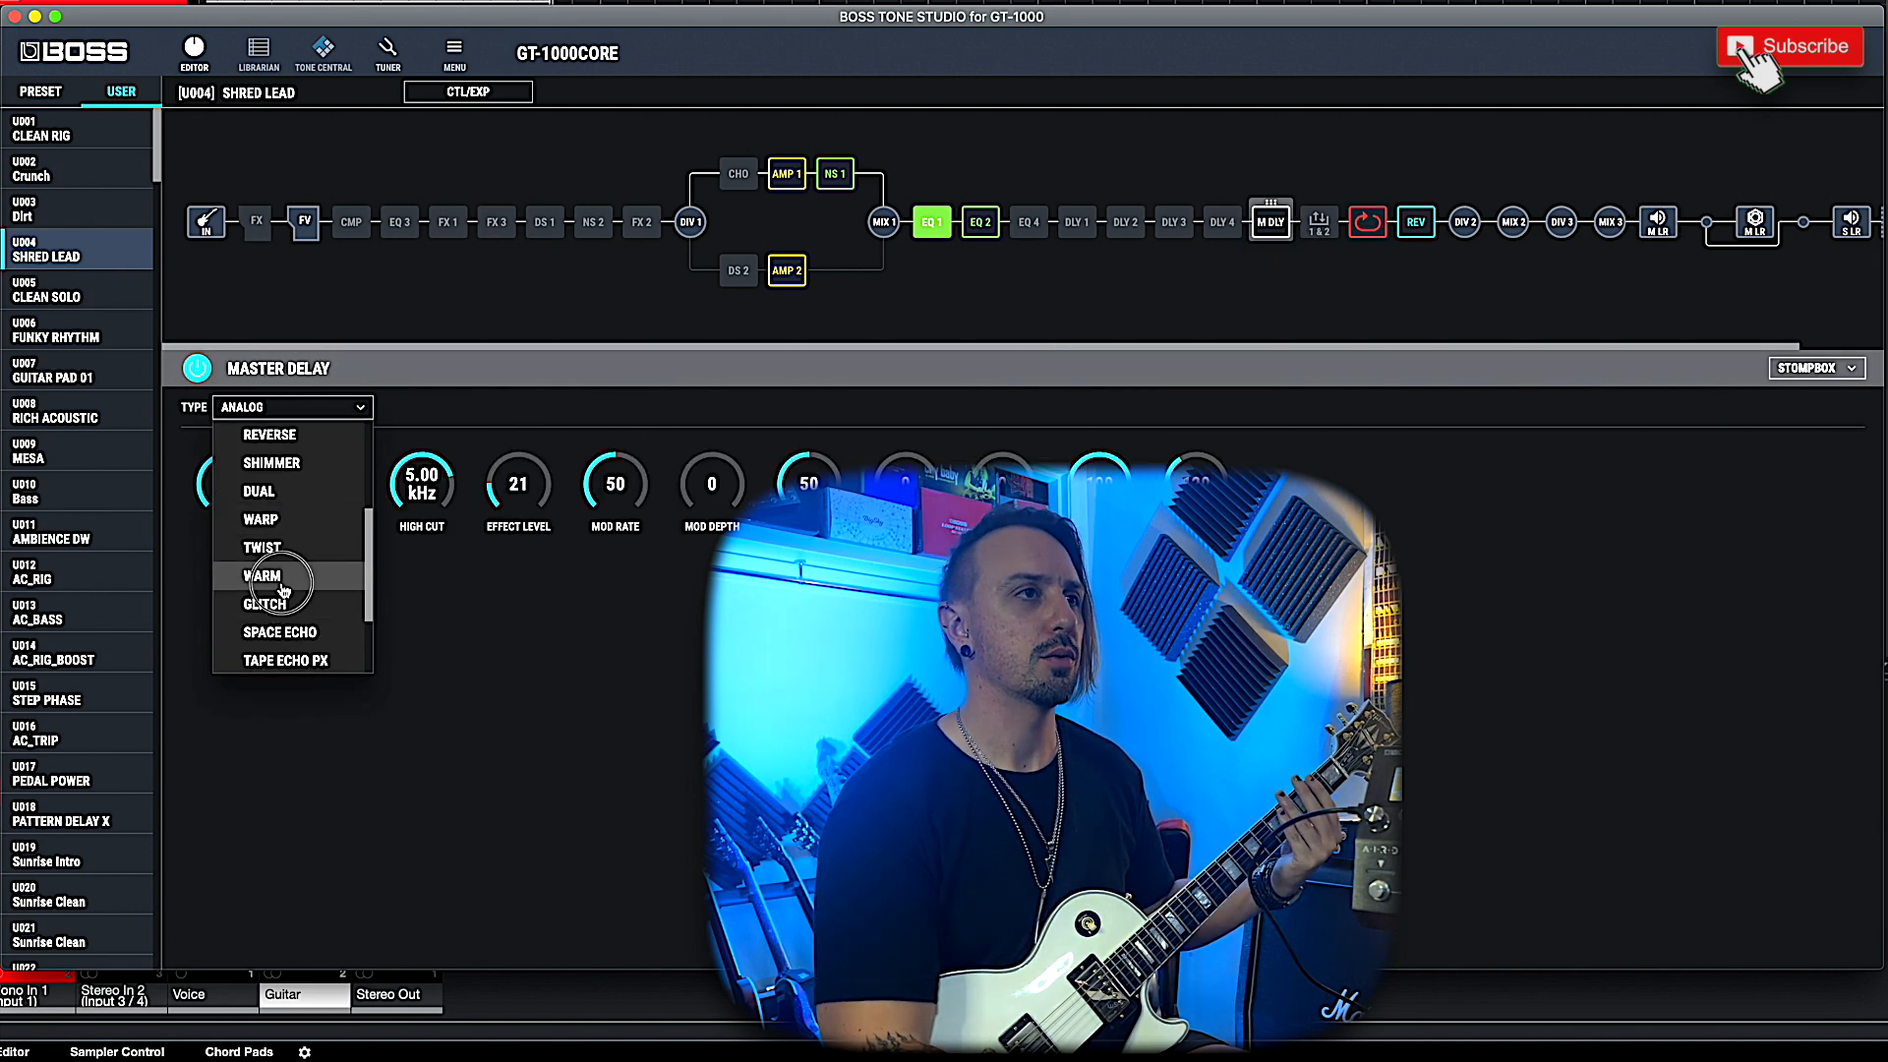
{"action": "left_click", "coordinate": [261, 577]}
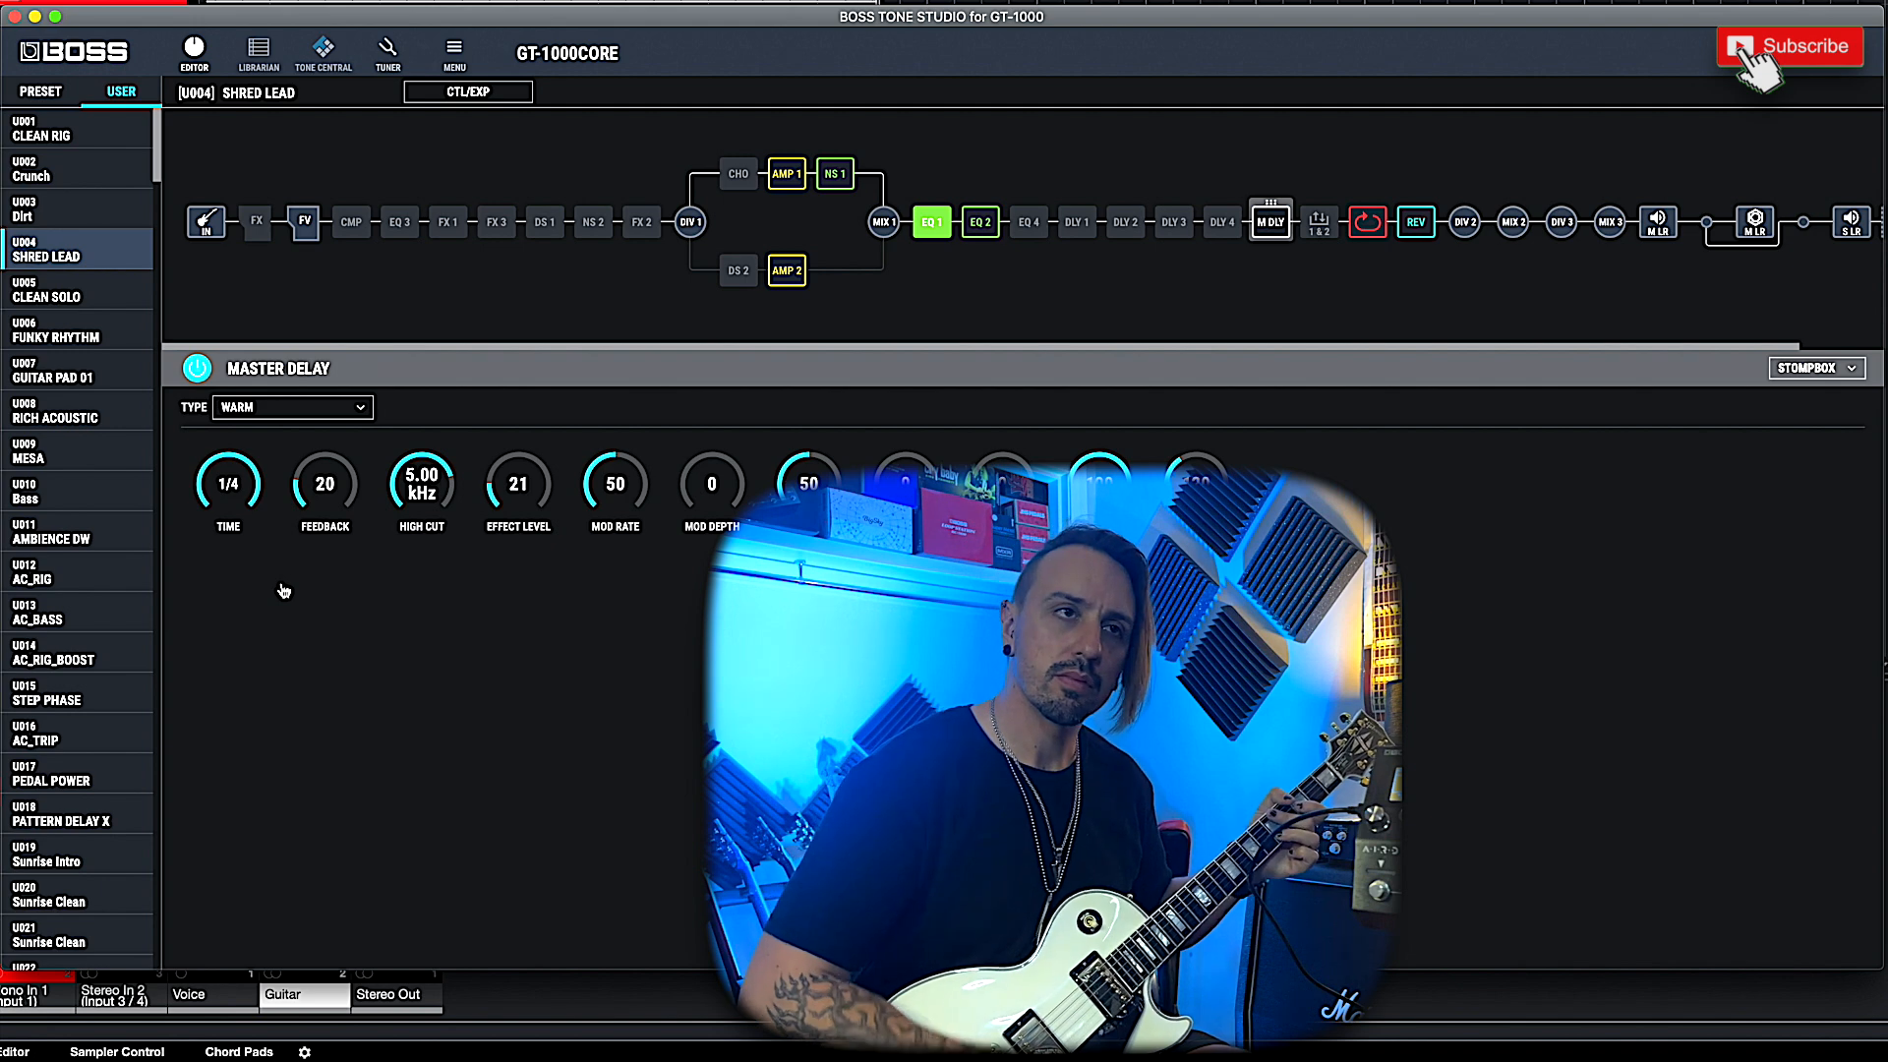
{"action": "left_click", "coordinate": [293, 407]}
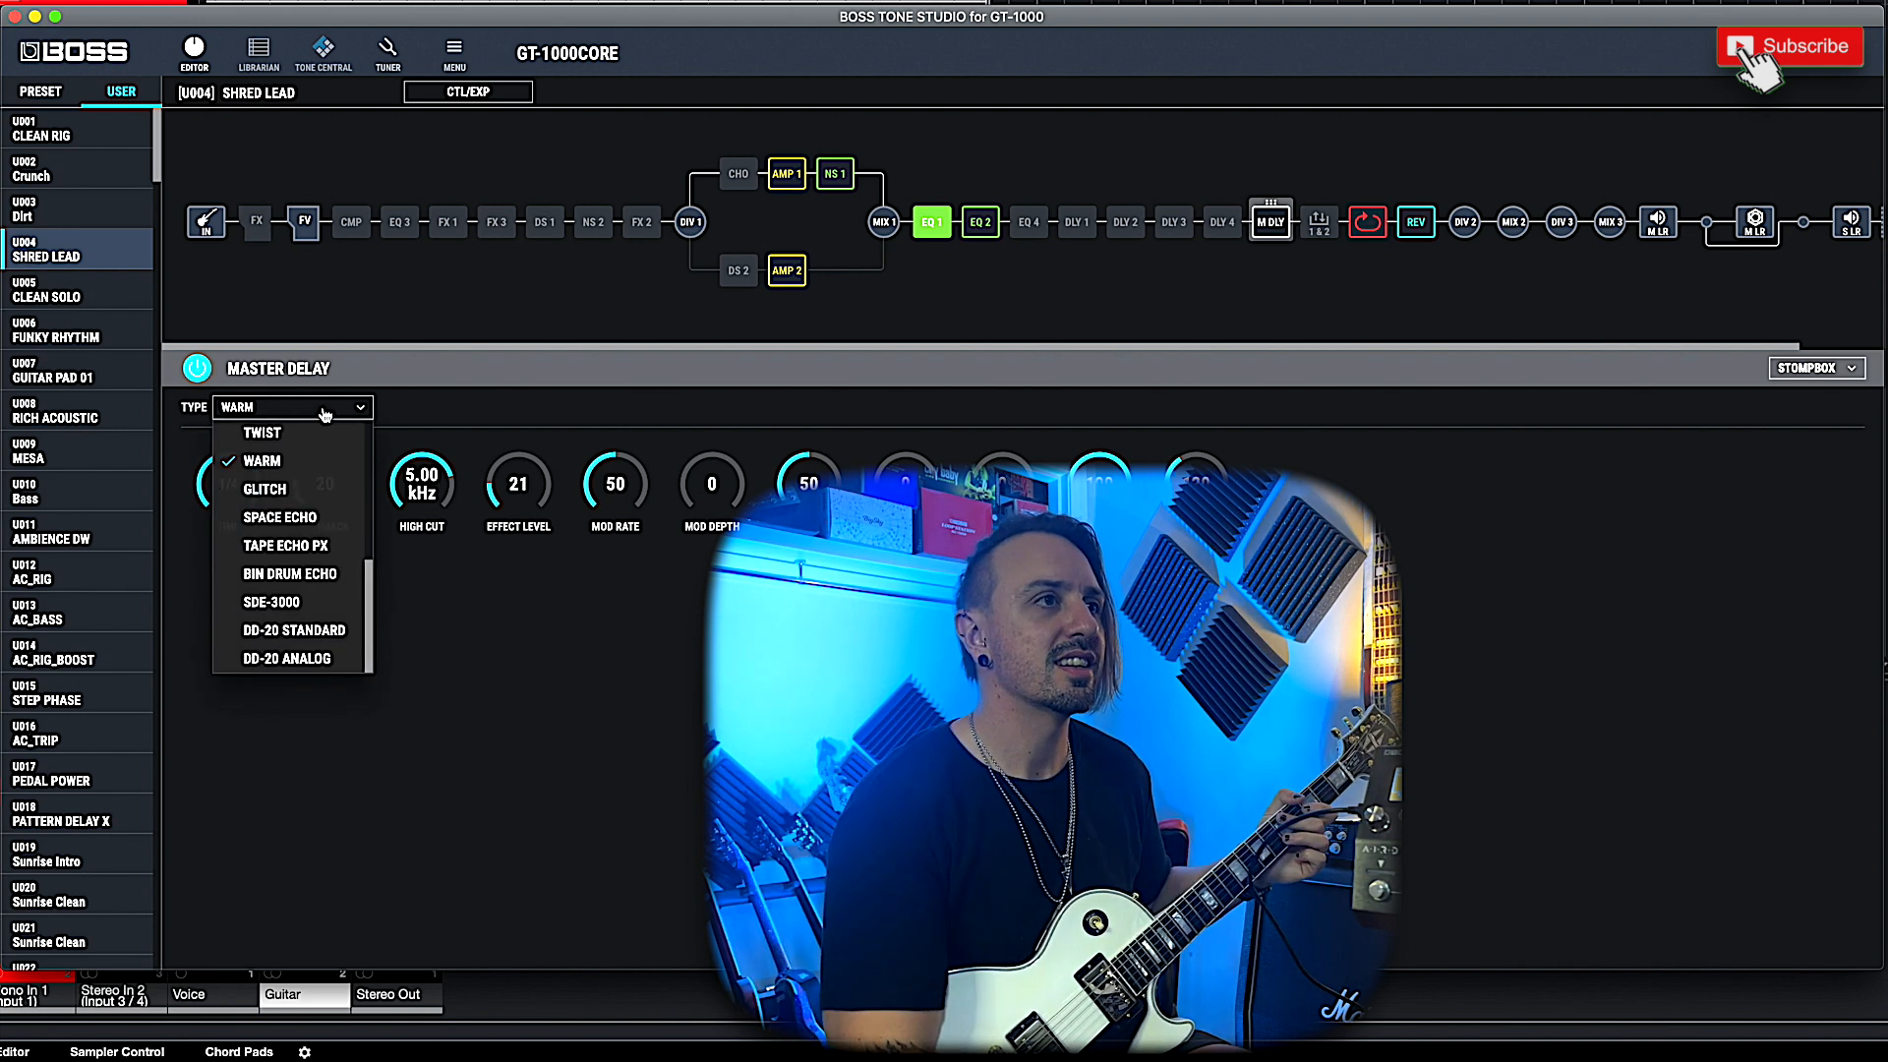
{"action": "left_click", "coordinate": [261, 488]}
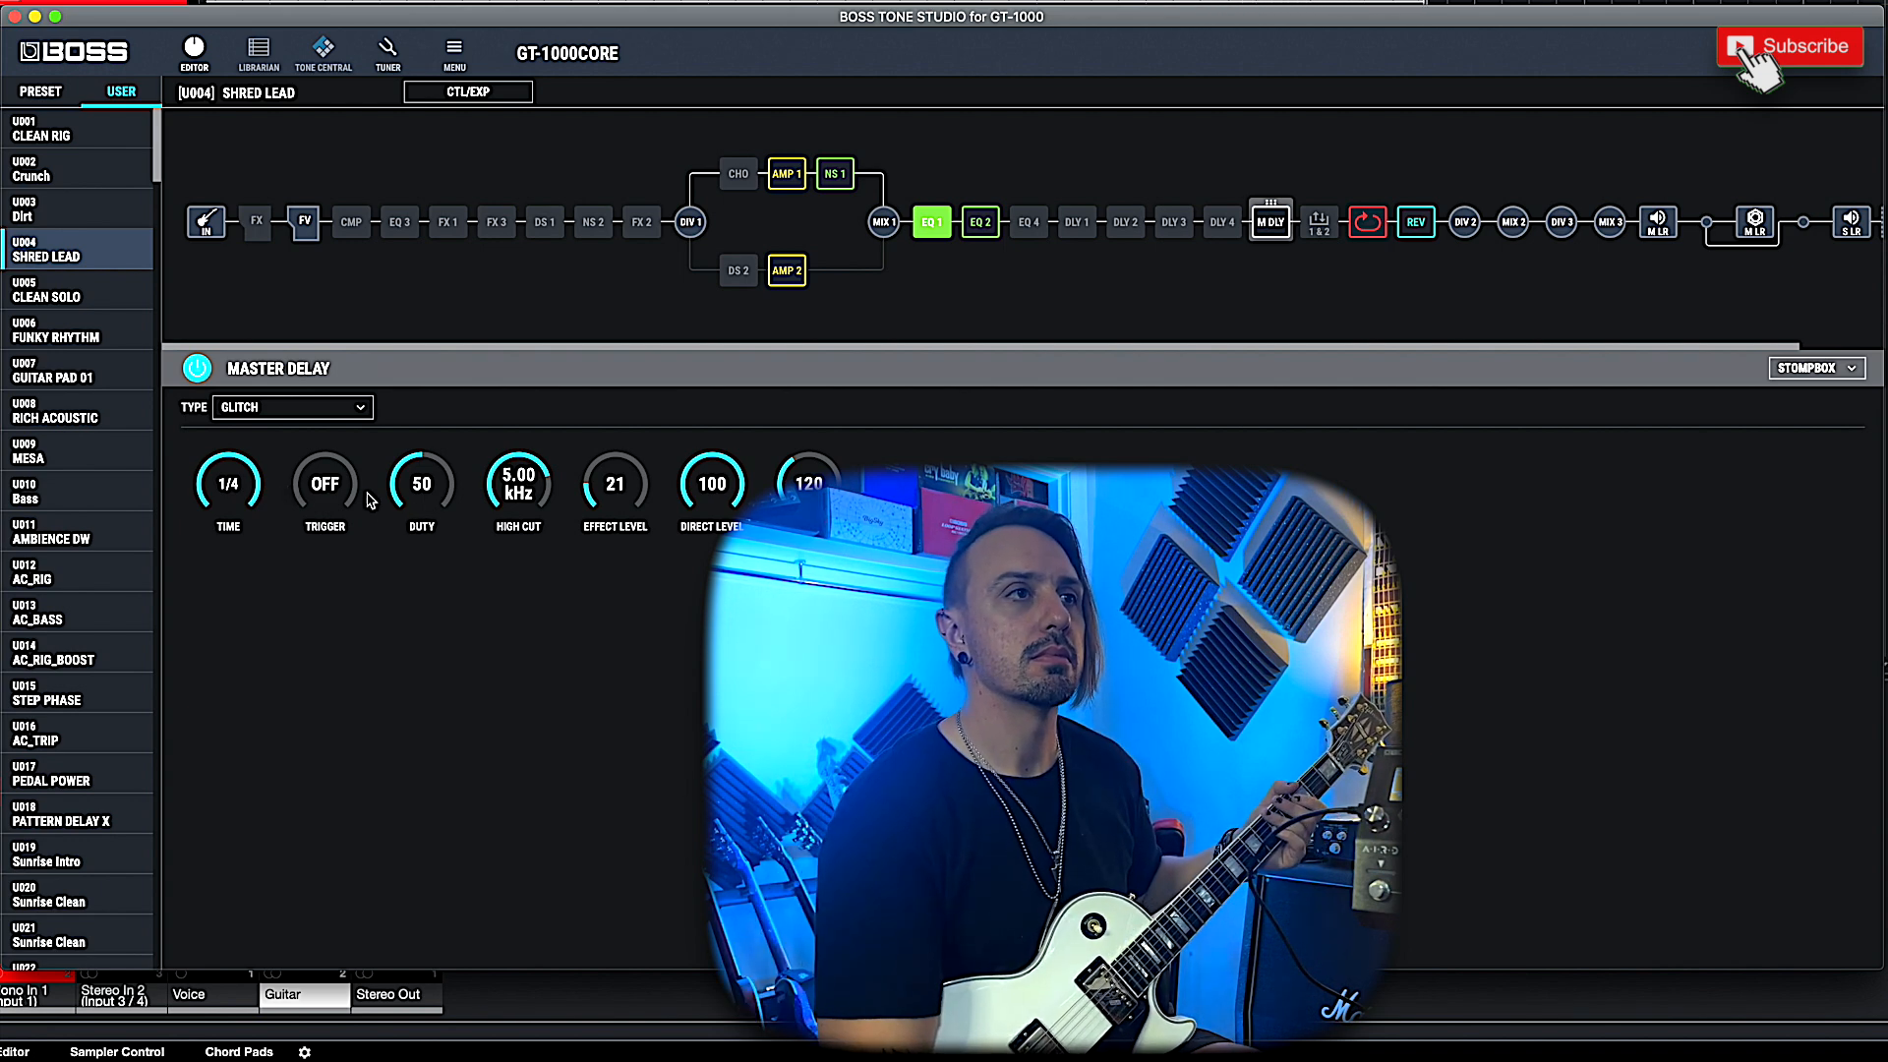
Switch the glitch trigger ON and raise the duty to 100.
{"action": "left_click", "coordinate": [324, 484]}
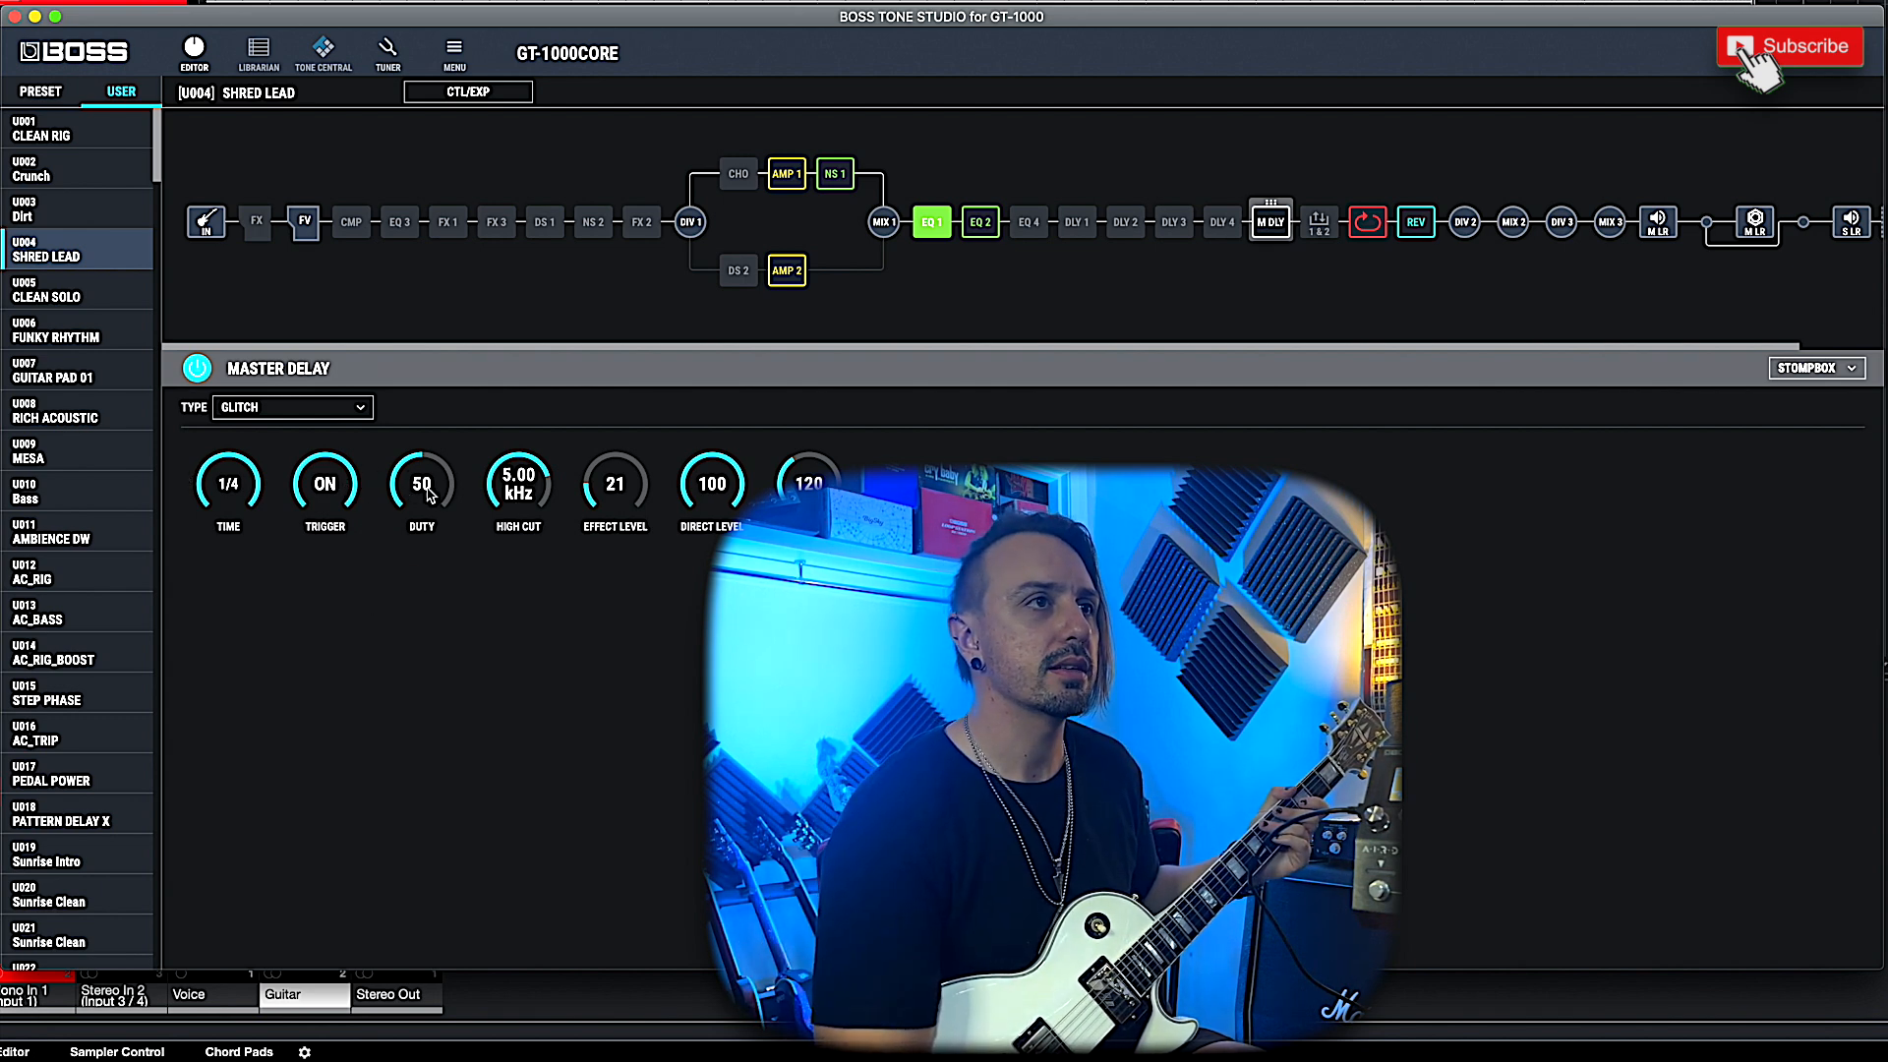
{"action": "left_click_drag", "start_coordinate": [423, 483], "coordinate": [433, 459]}
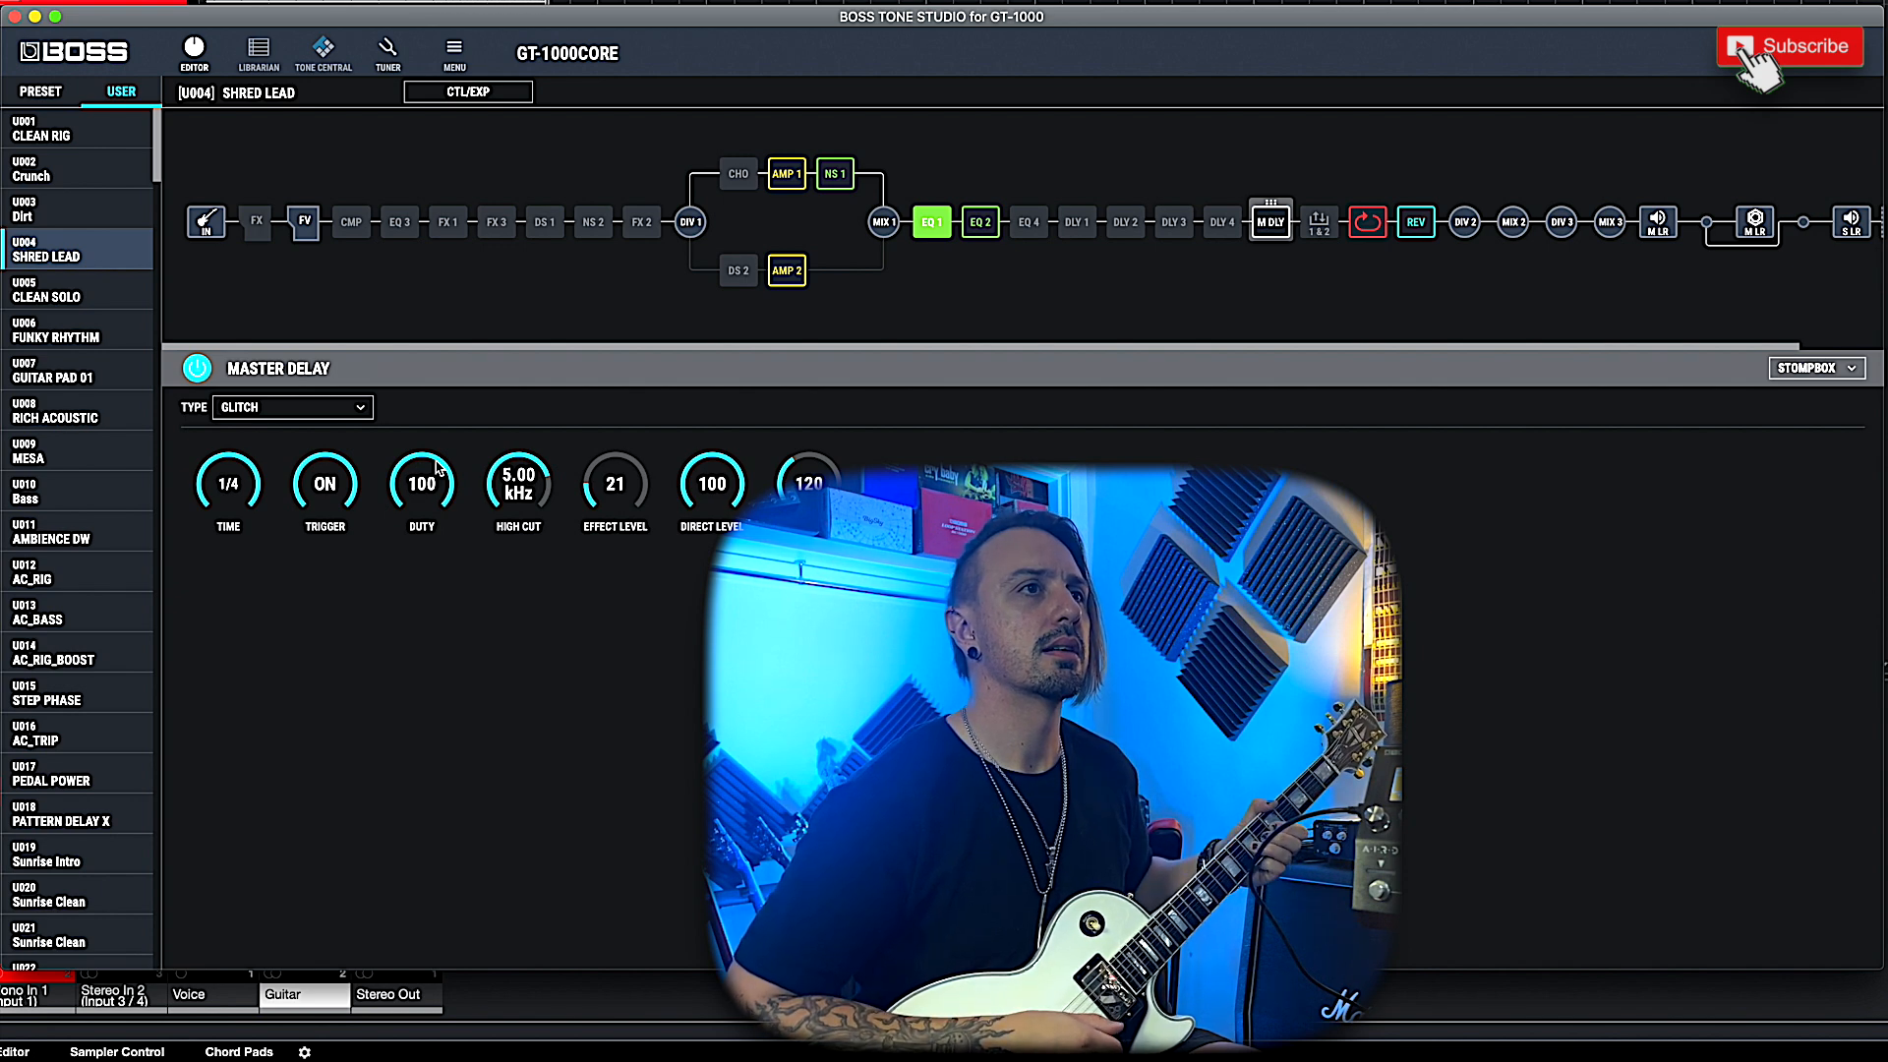
{"action": "mouse_move", "coordinate": [550, 494]}
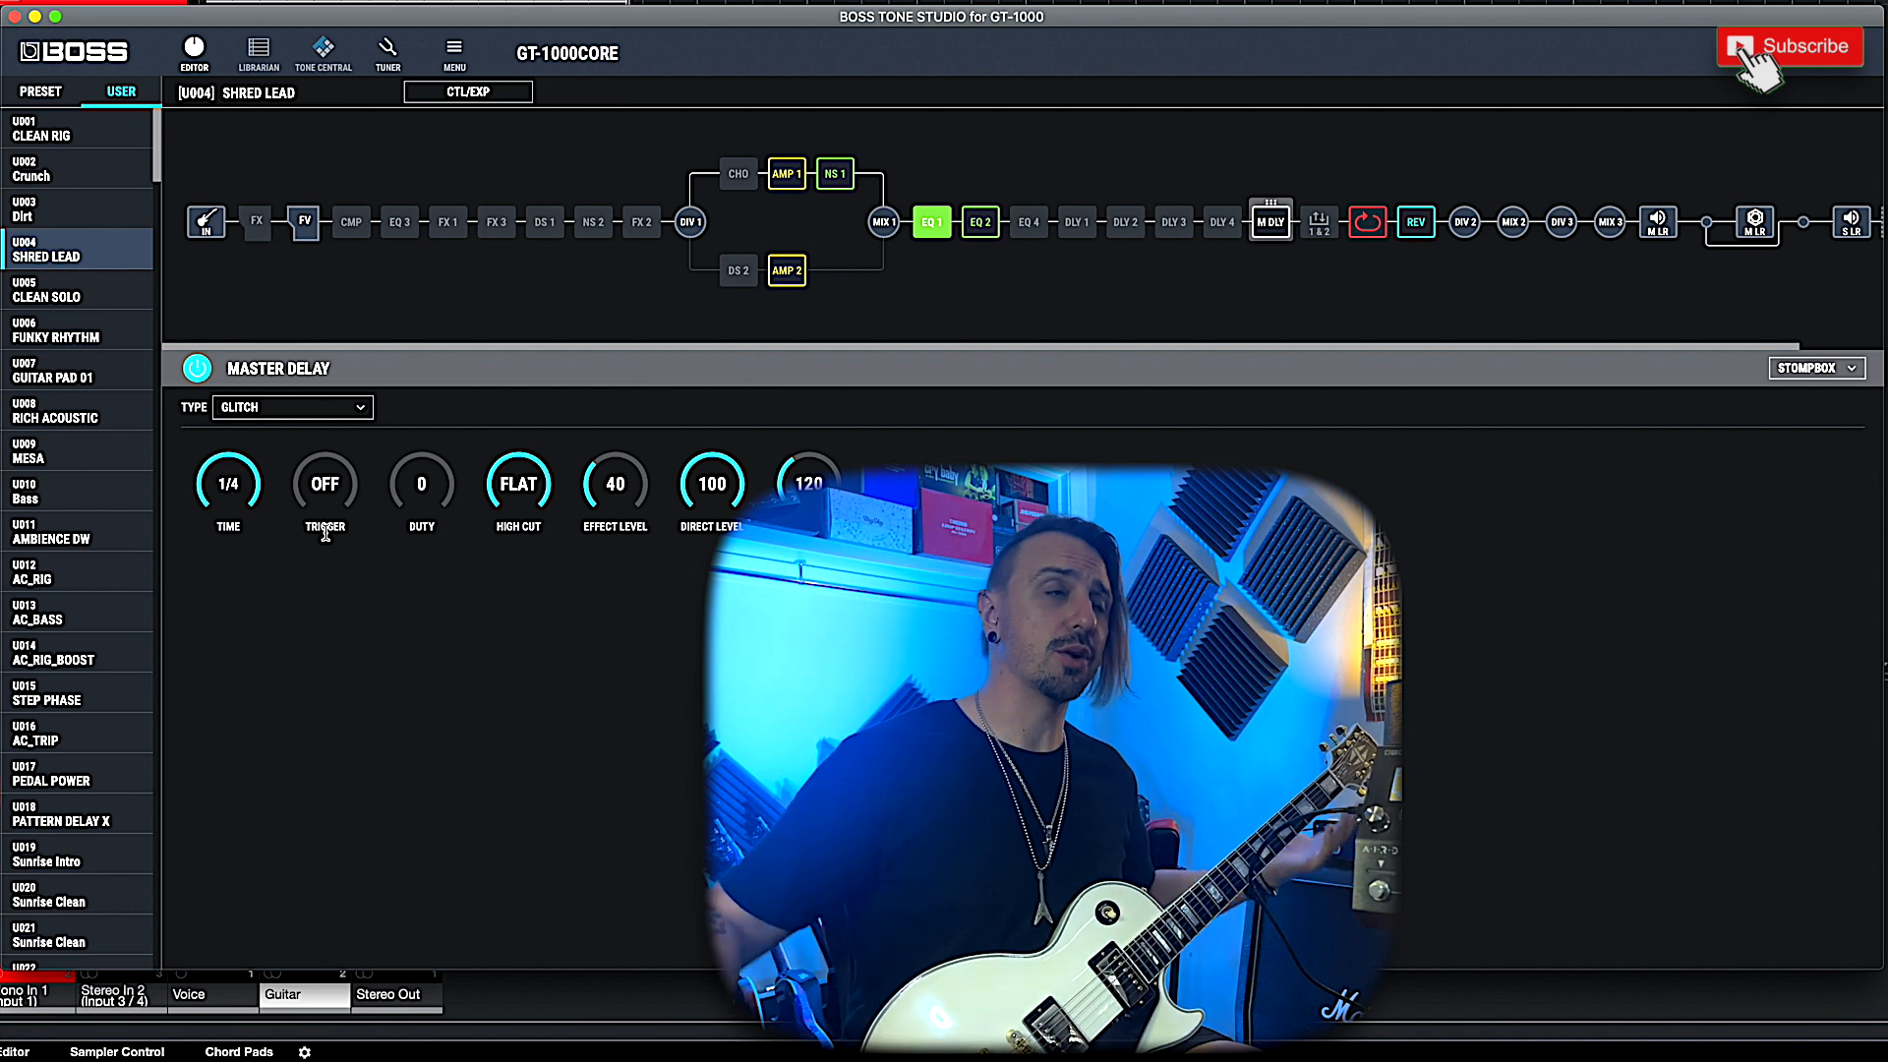
Try the SDE-3000 delay at effect level 40, then DD-20 STANDARD, and return to the main speaker simulator.
{"action": "left_click", "coordinate": [291, 407]}
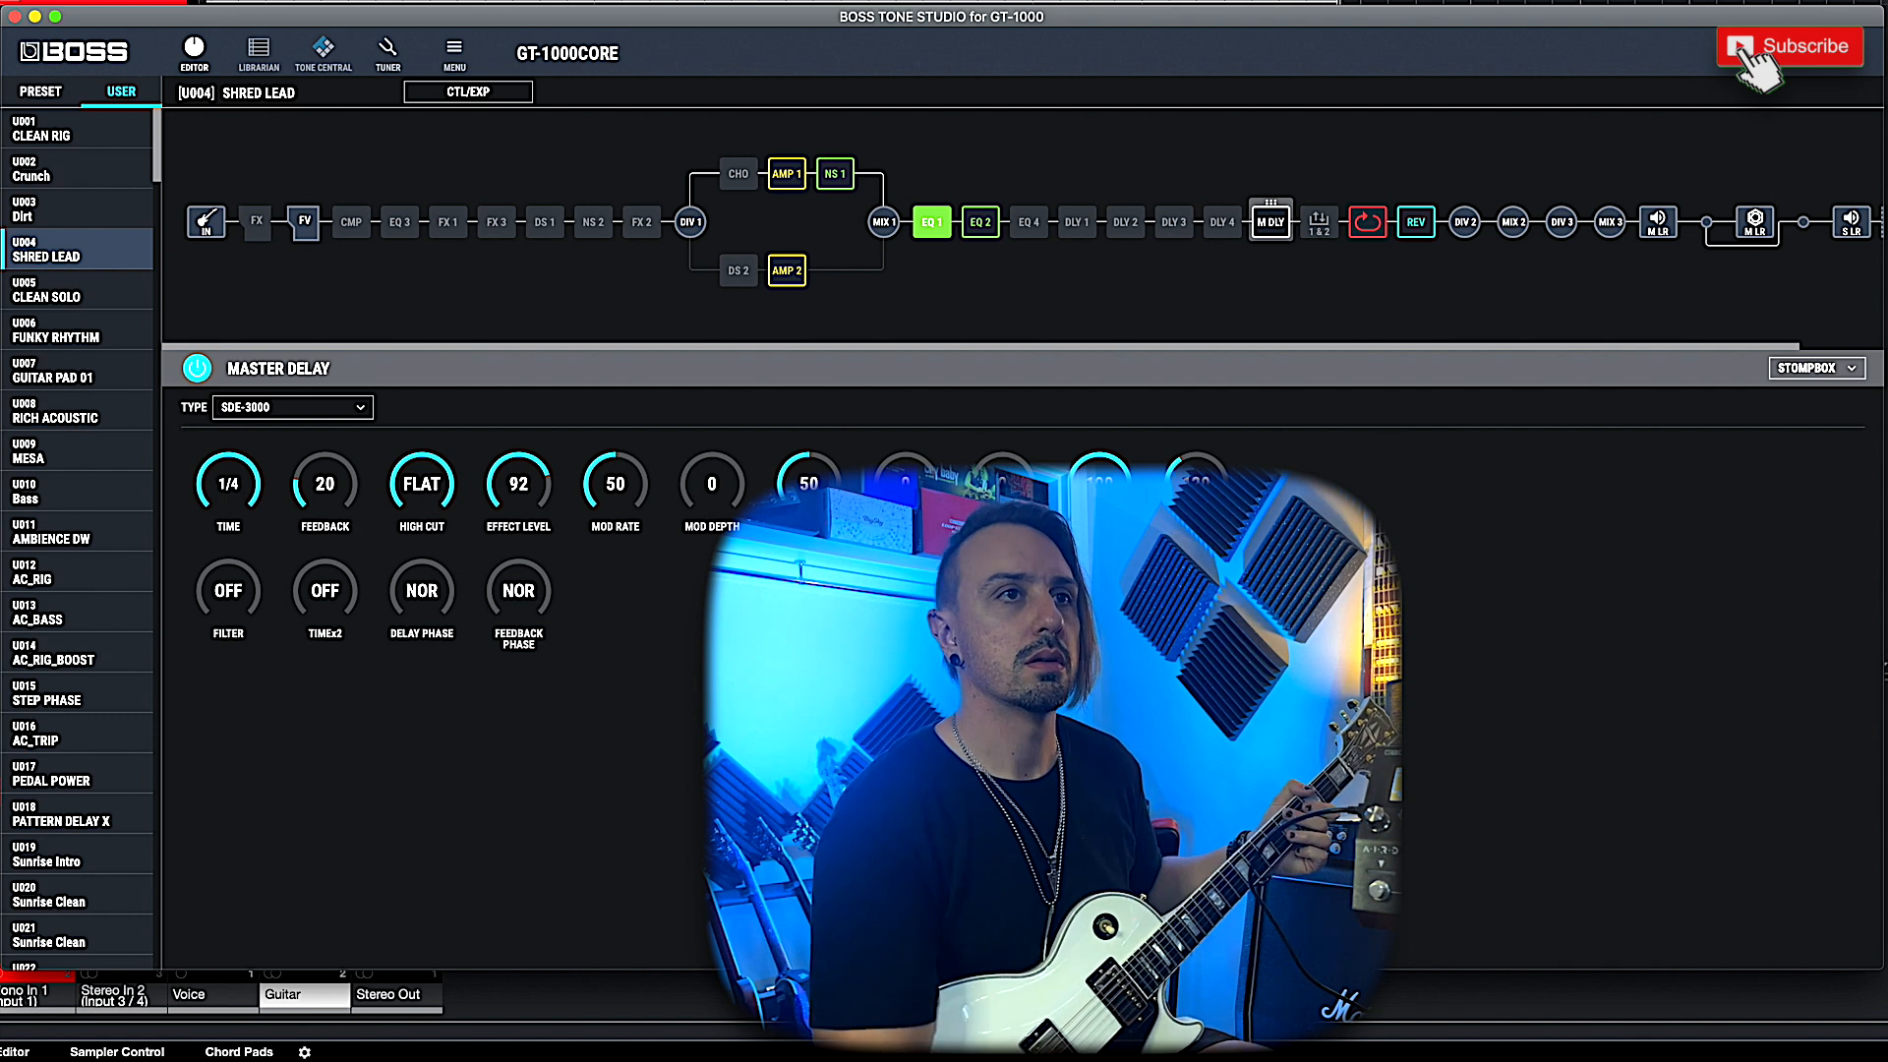
{"action": "left_click_drag", "start_coordinate": [519, 482], "coordinate": [519, 505]}
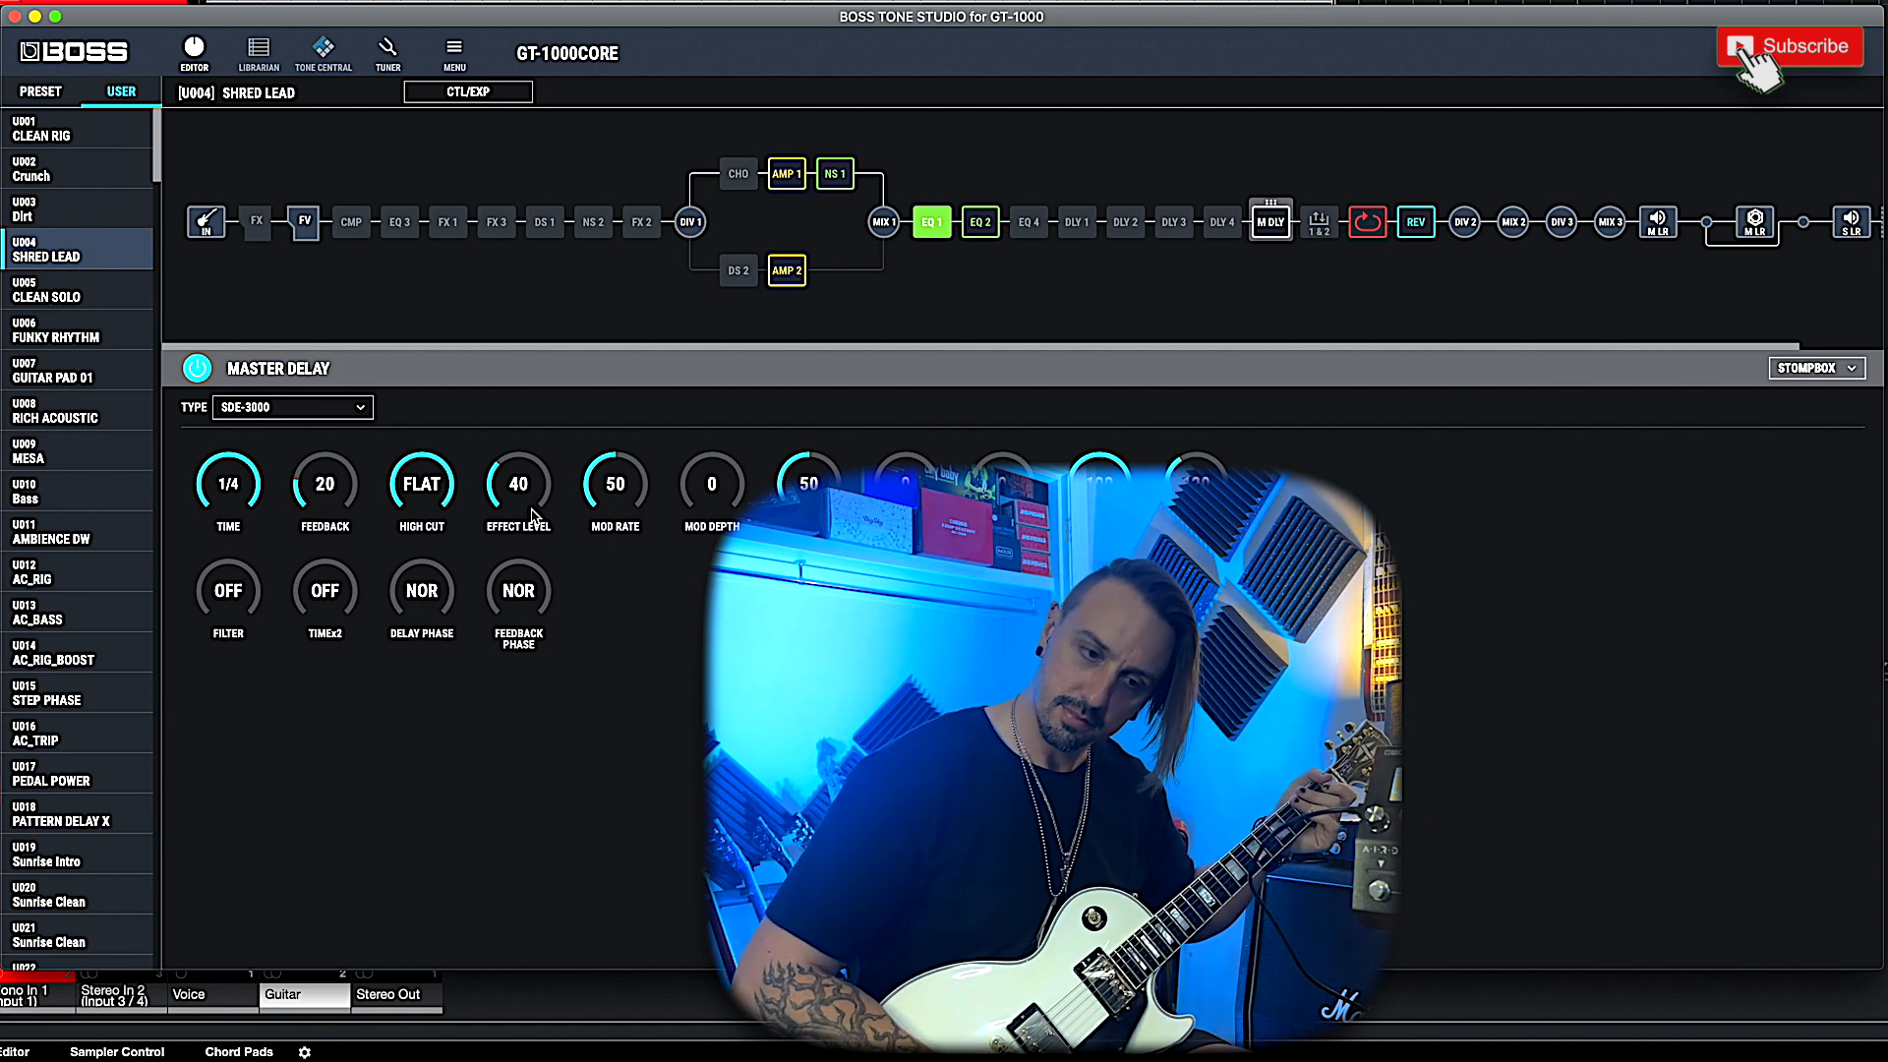
{"action": "left_click", "coordinate": [291, 407]}
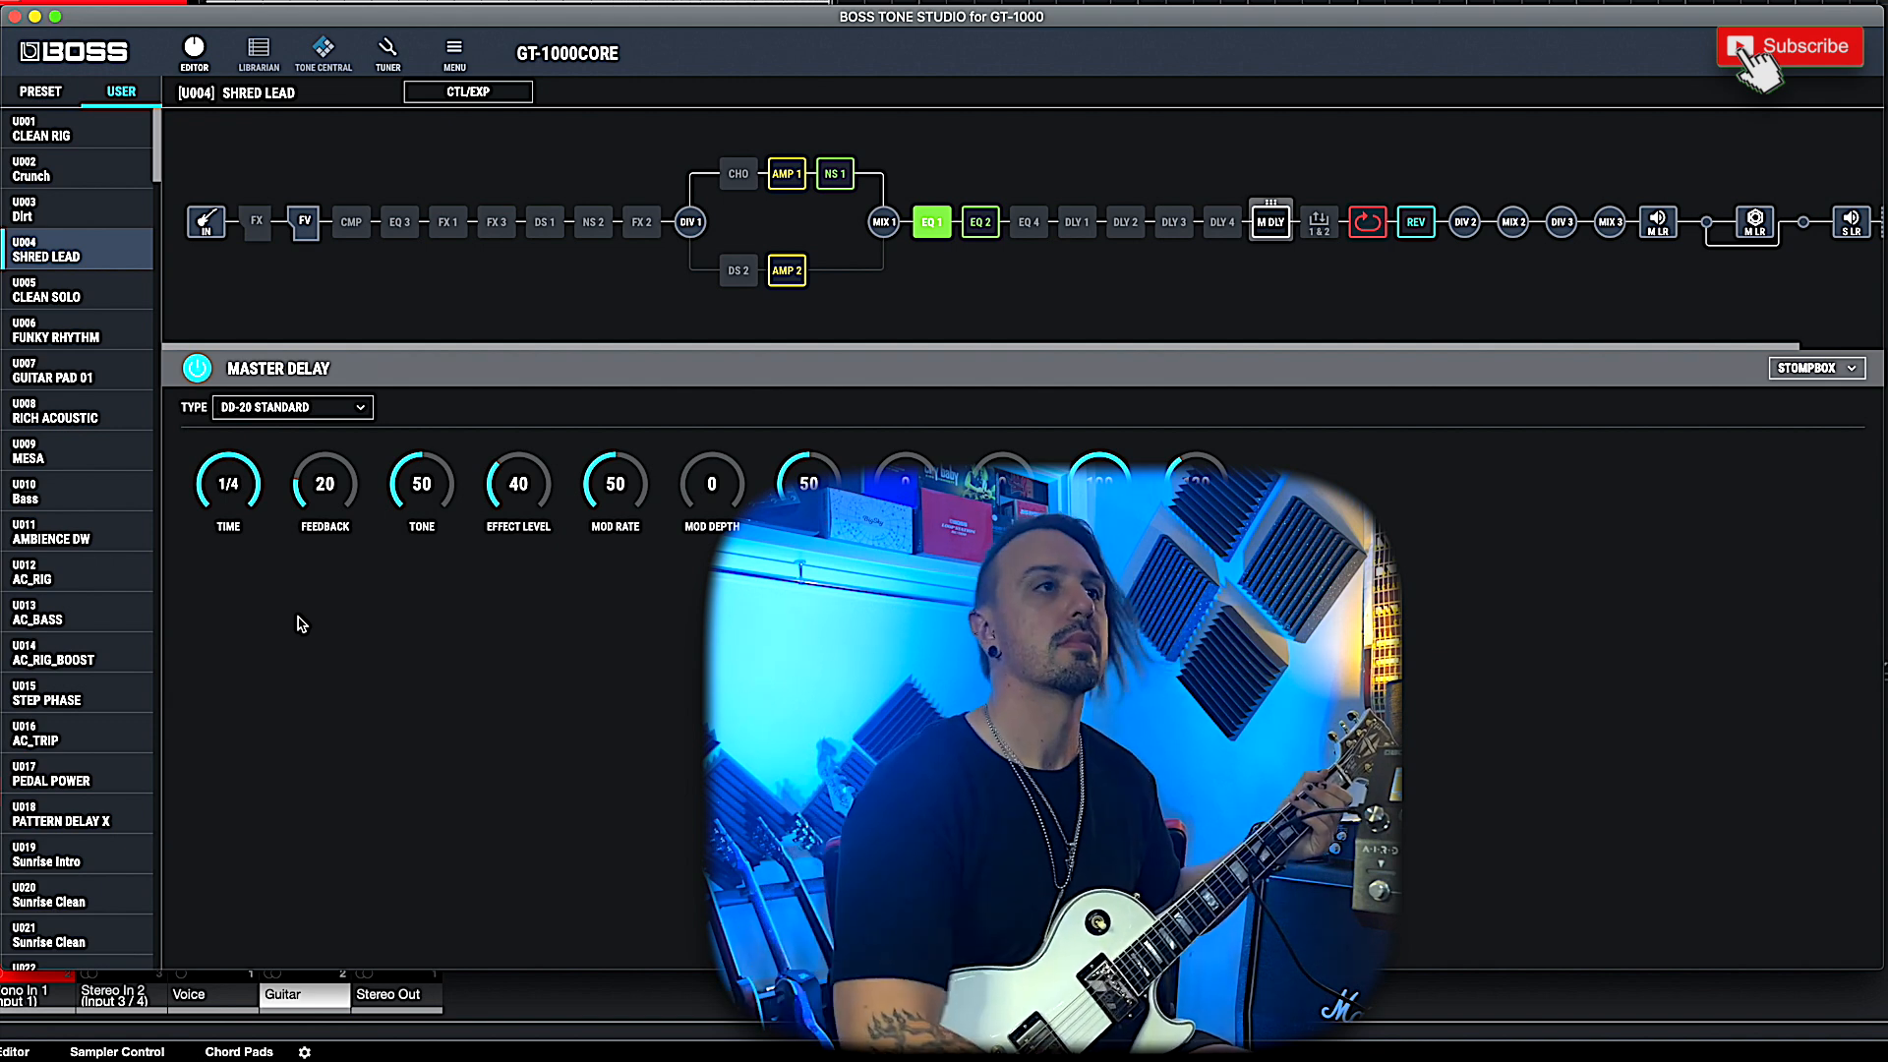
{"action": "left_click", "coordinate": [289, 407]}
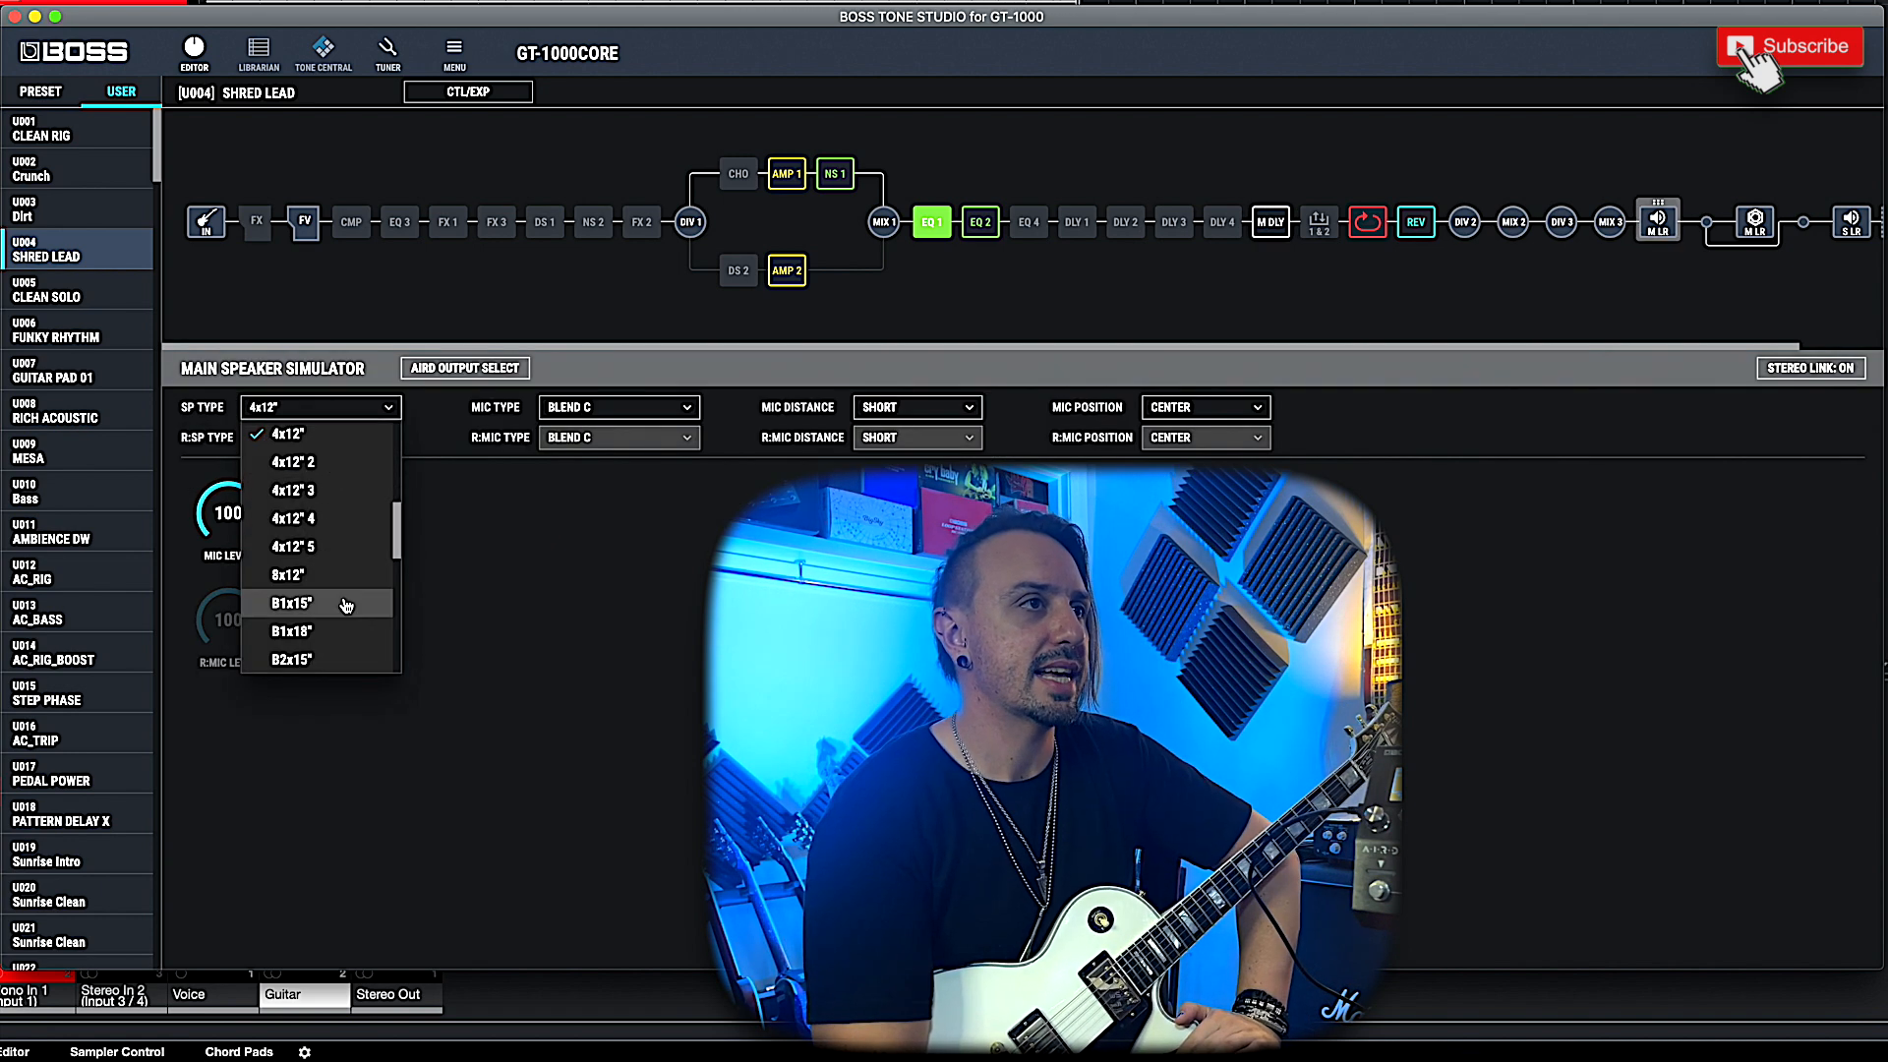
Audition the 4x12" 2, 3, 5 and 4 cab variants against 4x12", settling on 4x12" 2.
{"action": "scroll", "scroll_direction": "down", "scroll_amount": 3}
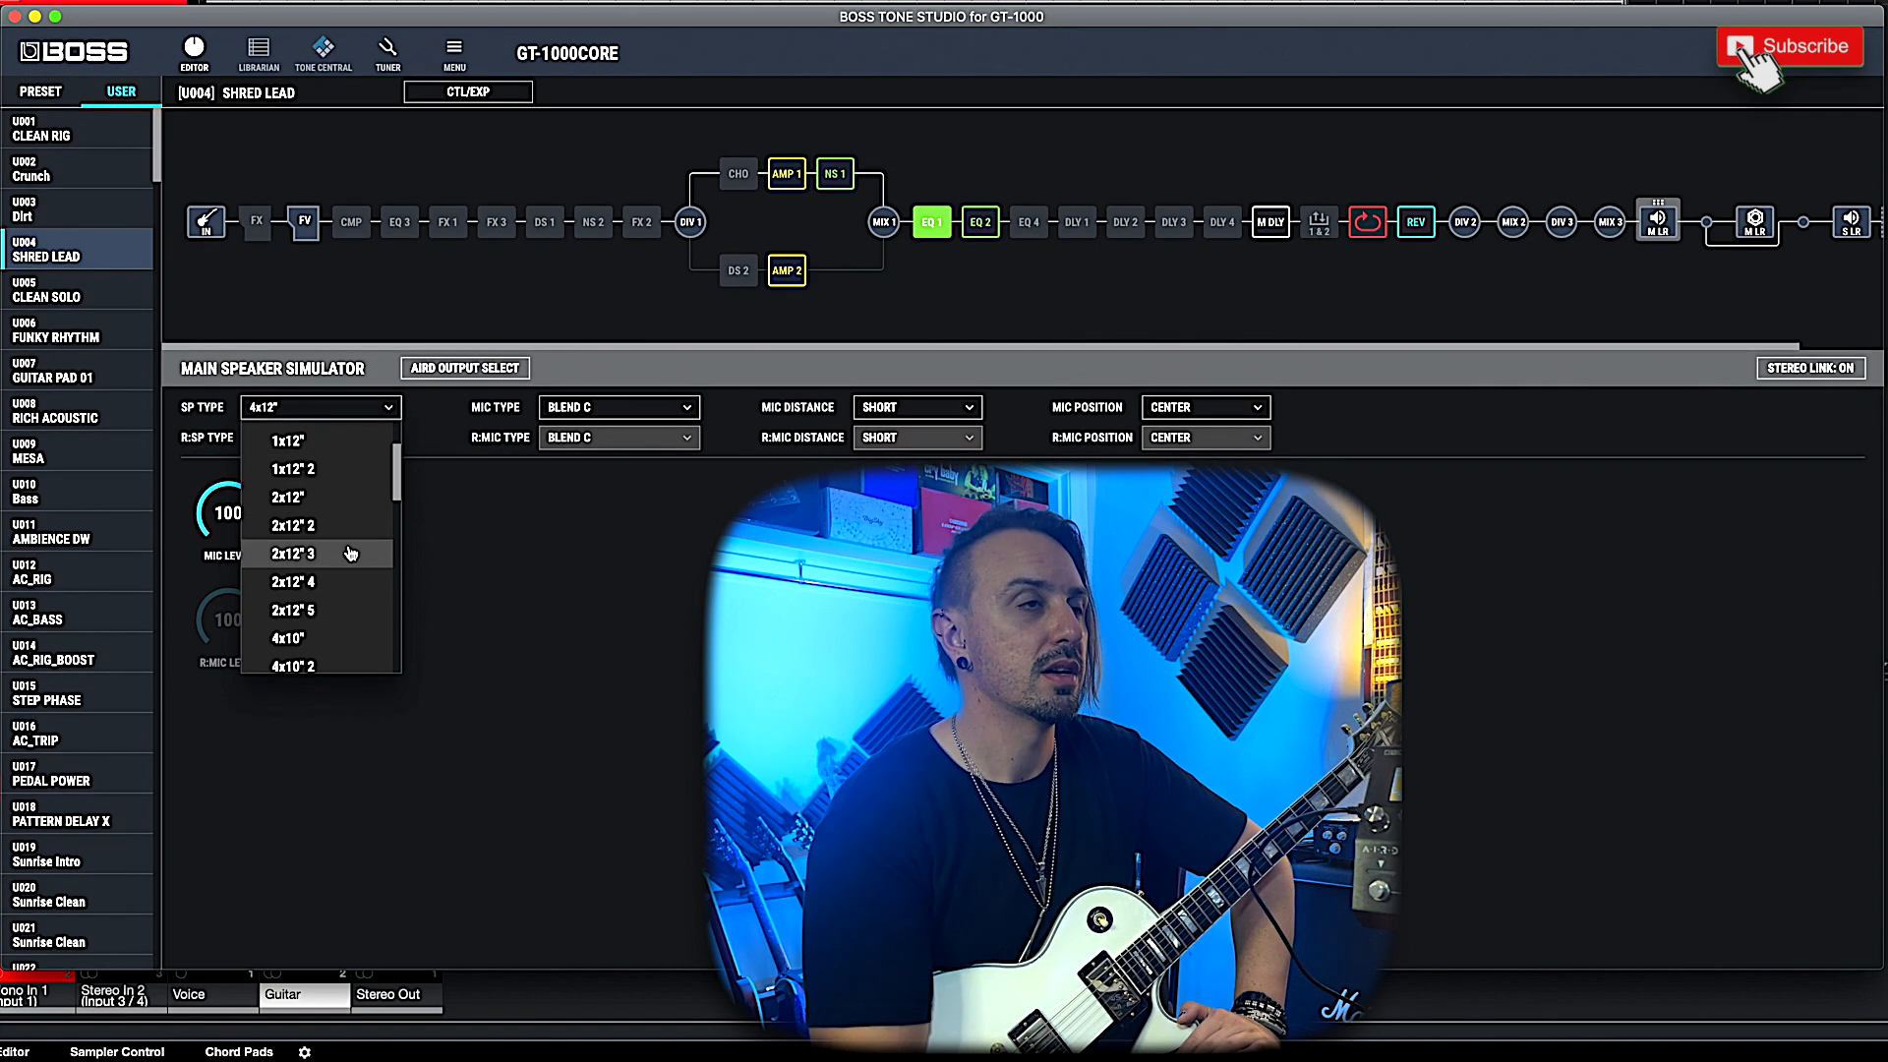
{"action": "scroll", "scroll_direction": "down", "scroll_amount": 3}
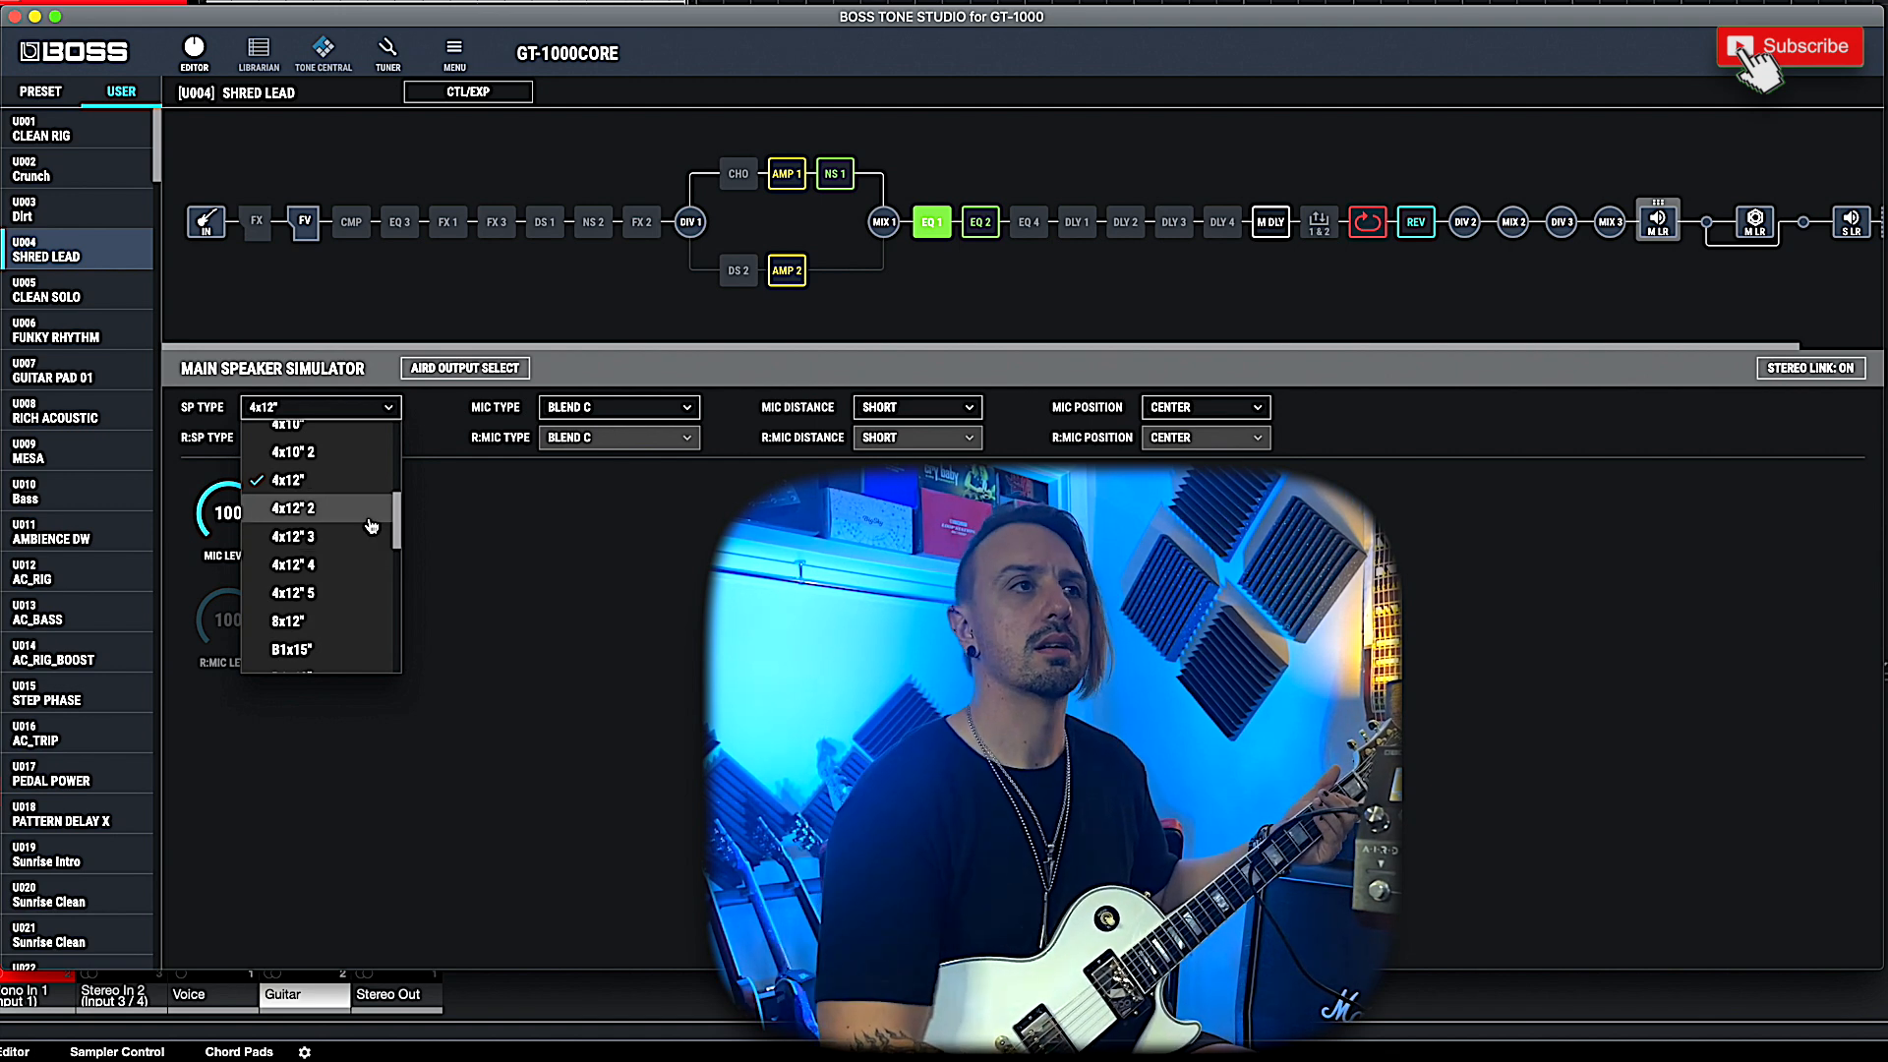
{"action": "left_click", "coordinate": [291, 507]}
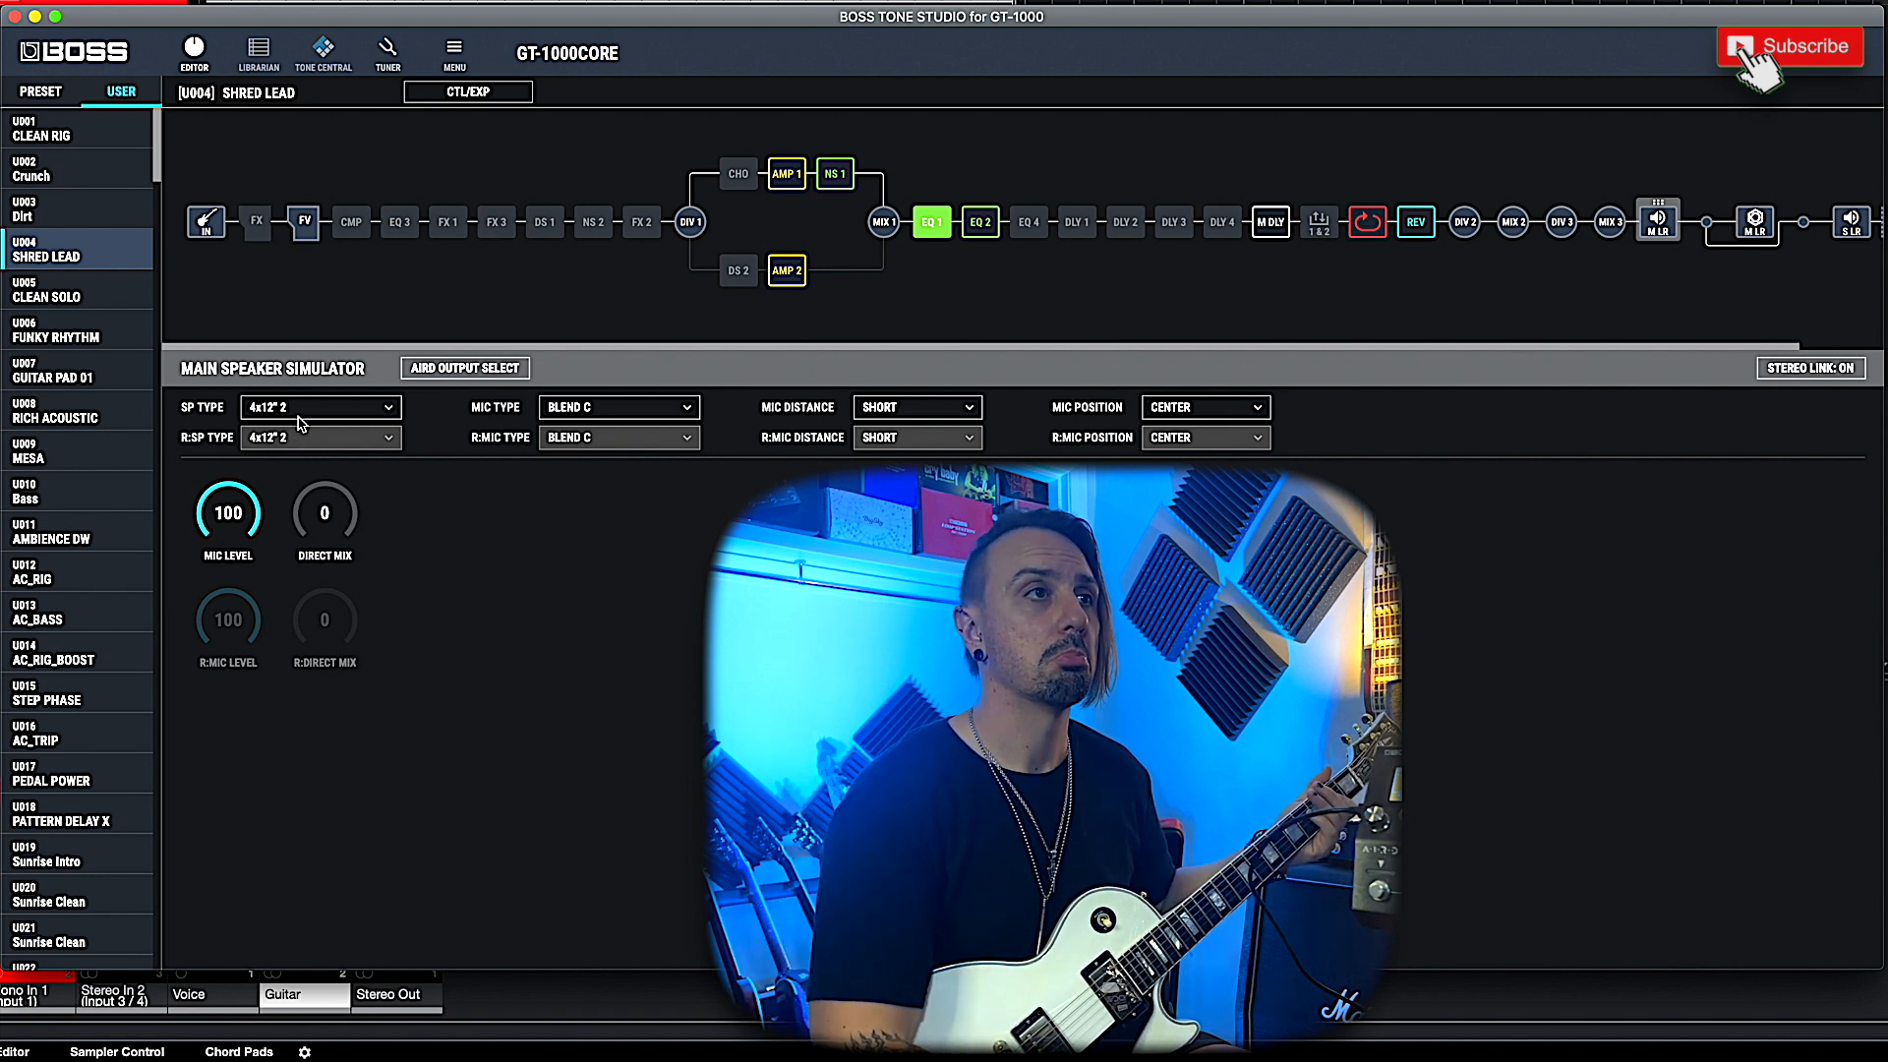
{"action": "left_click", "coordinate": [319, 407]}
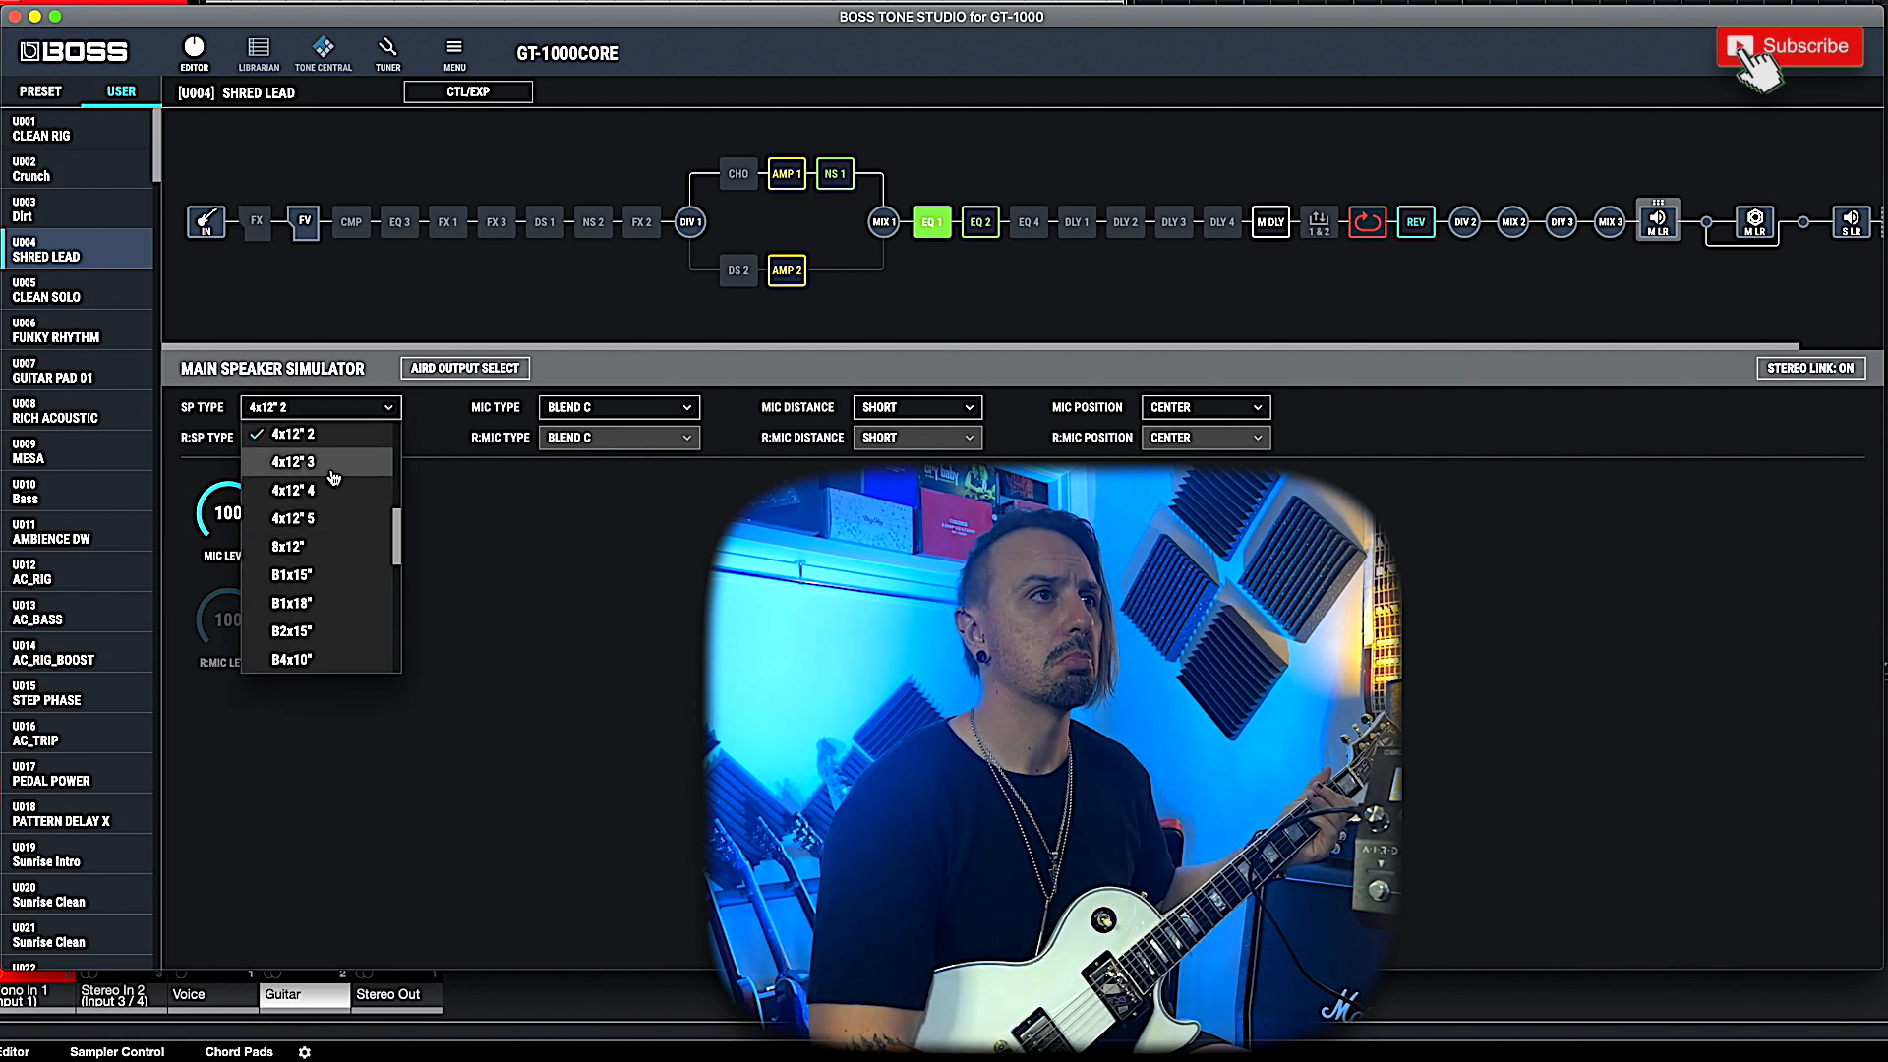
{"action": "left_click", "coordinate": [291, 460]}
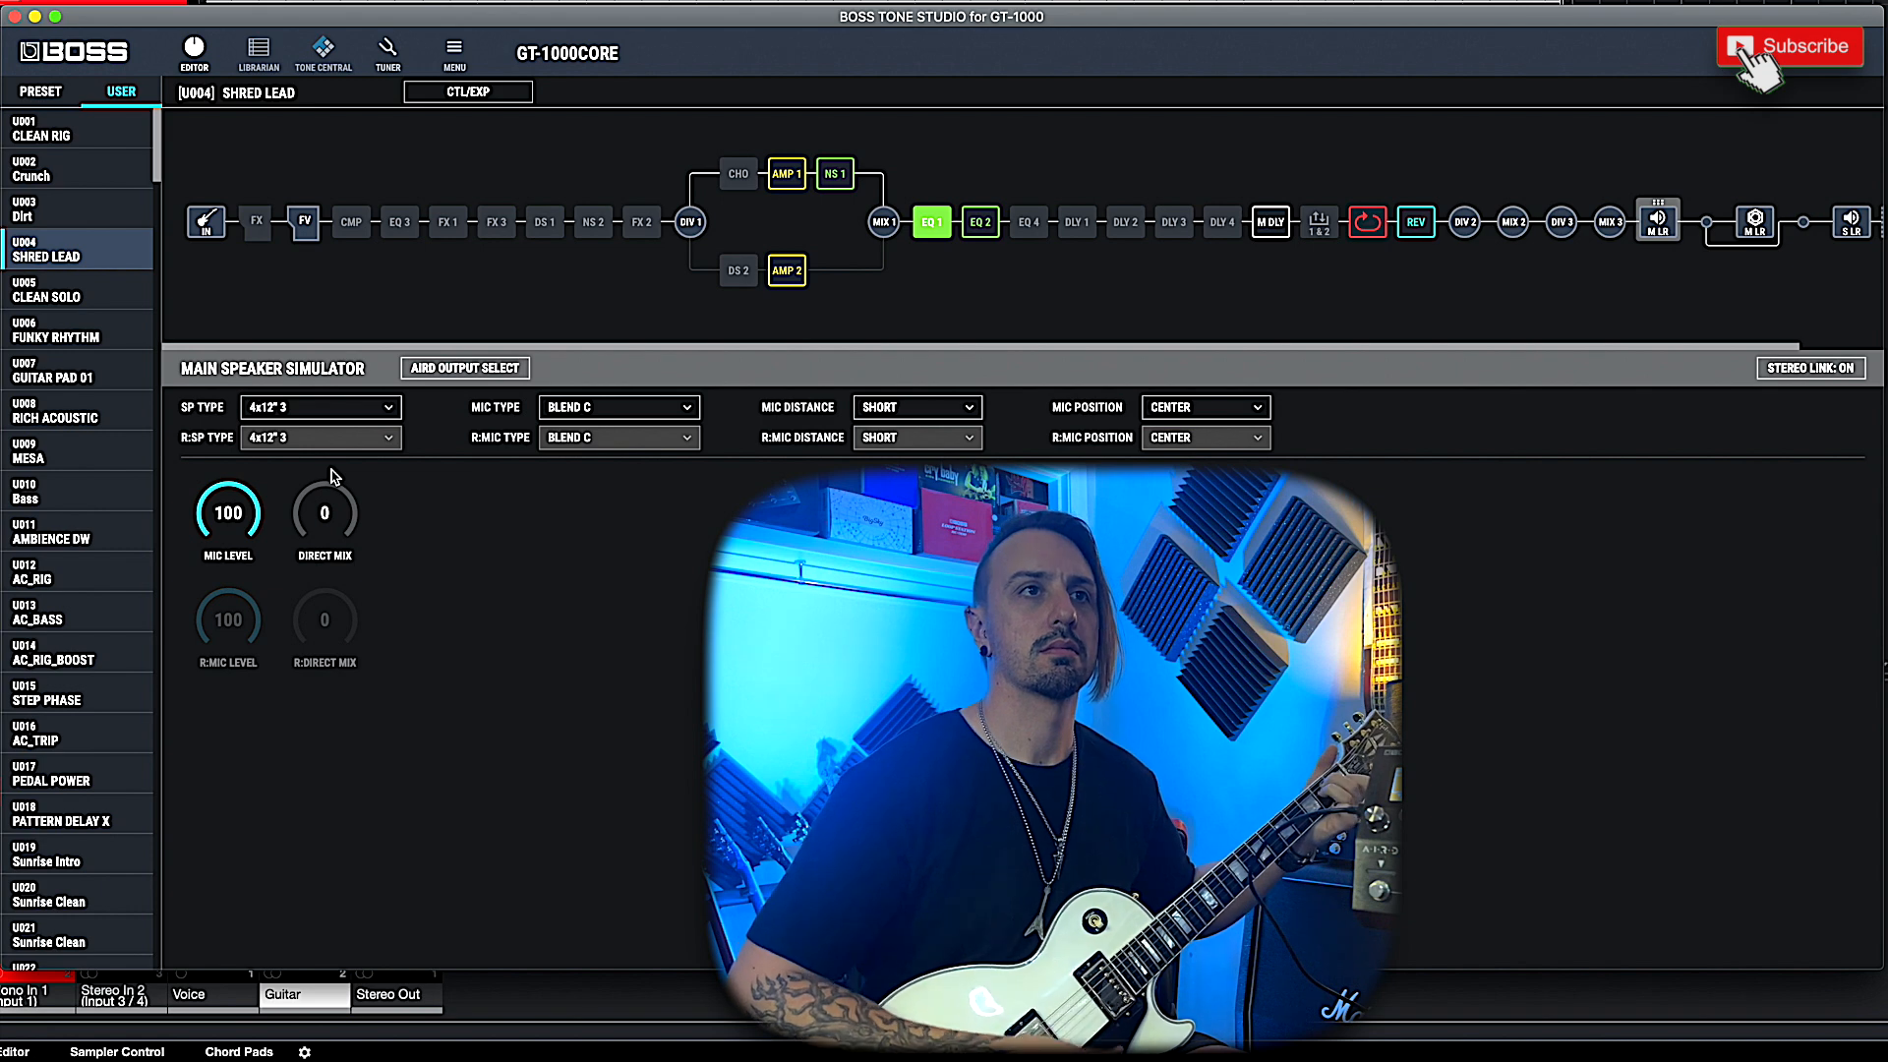
{"action": "left_click", "coordinate": [319, 405]}
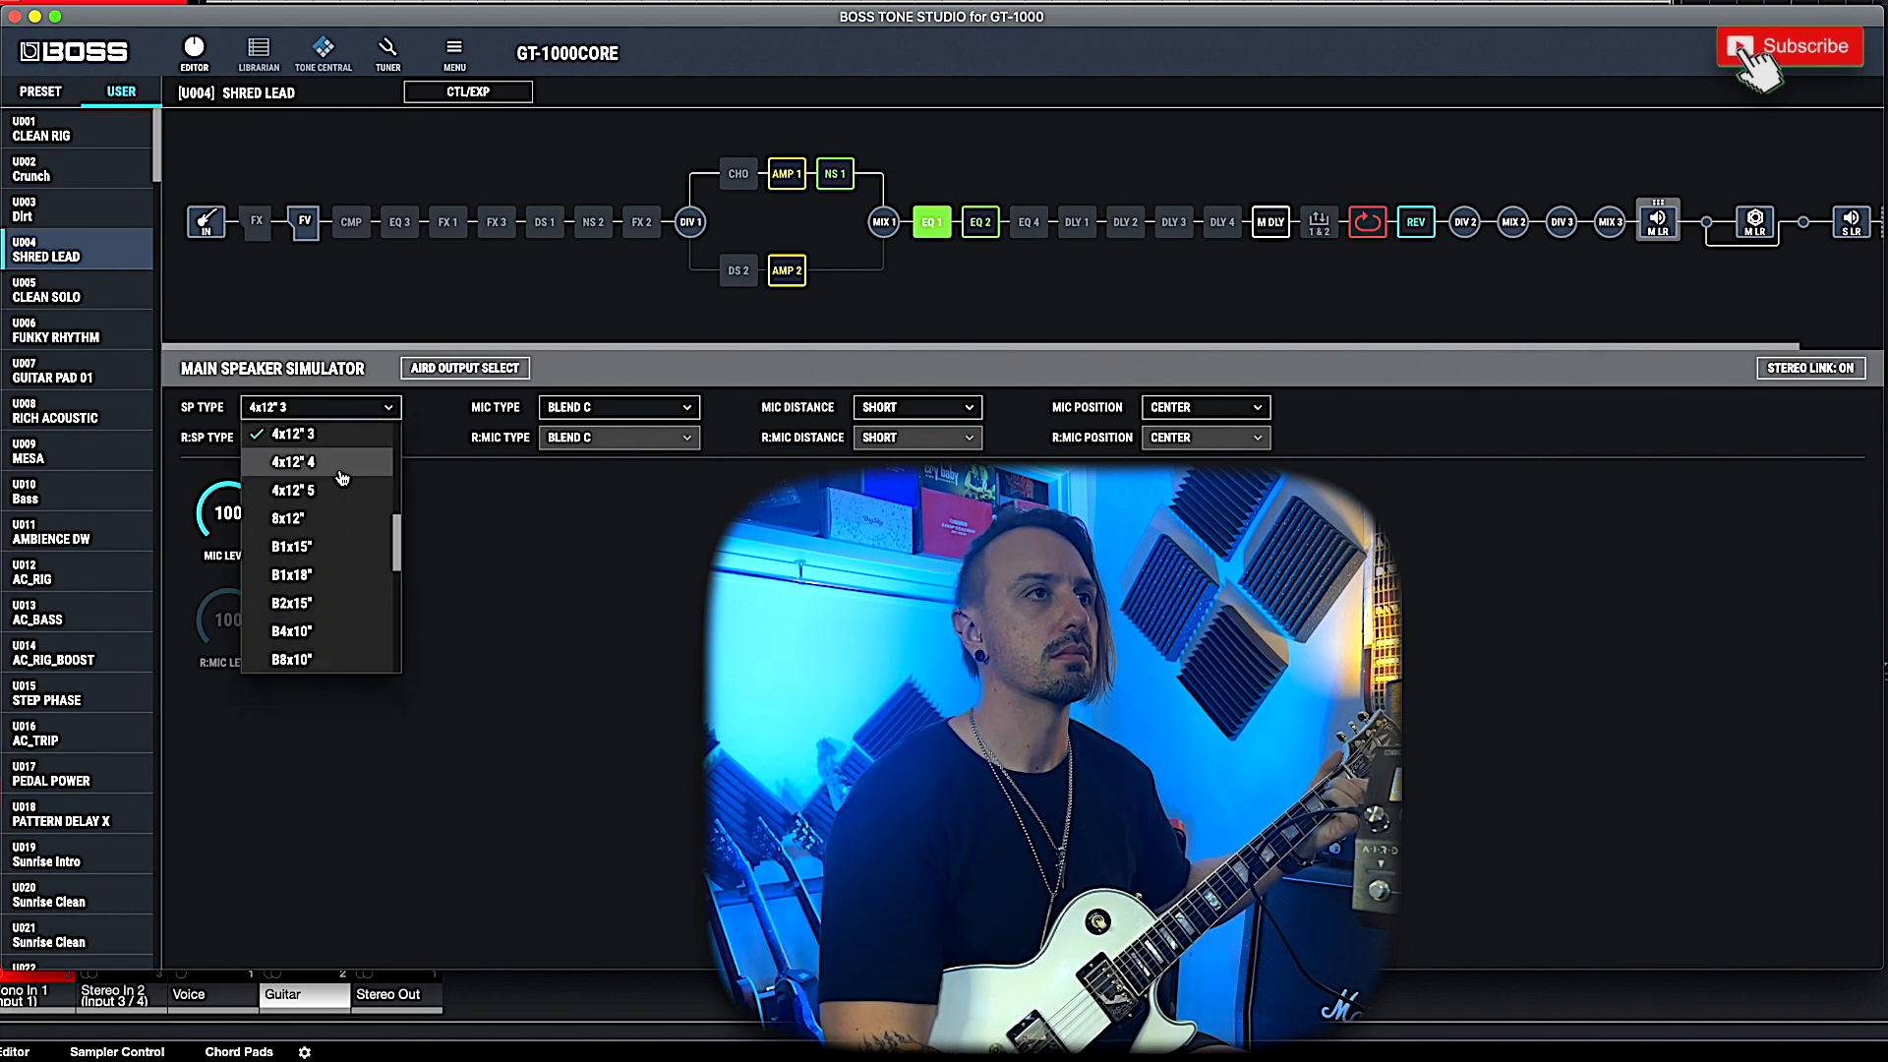
{"action": "left_click", "coordinate": [291, 490]}
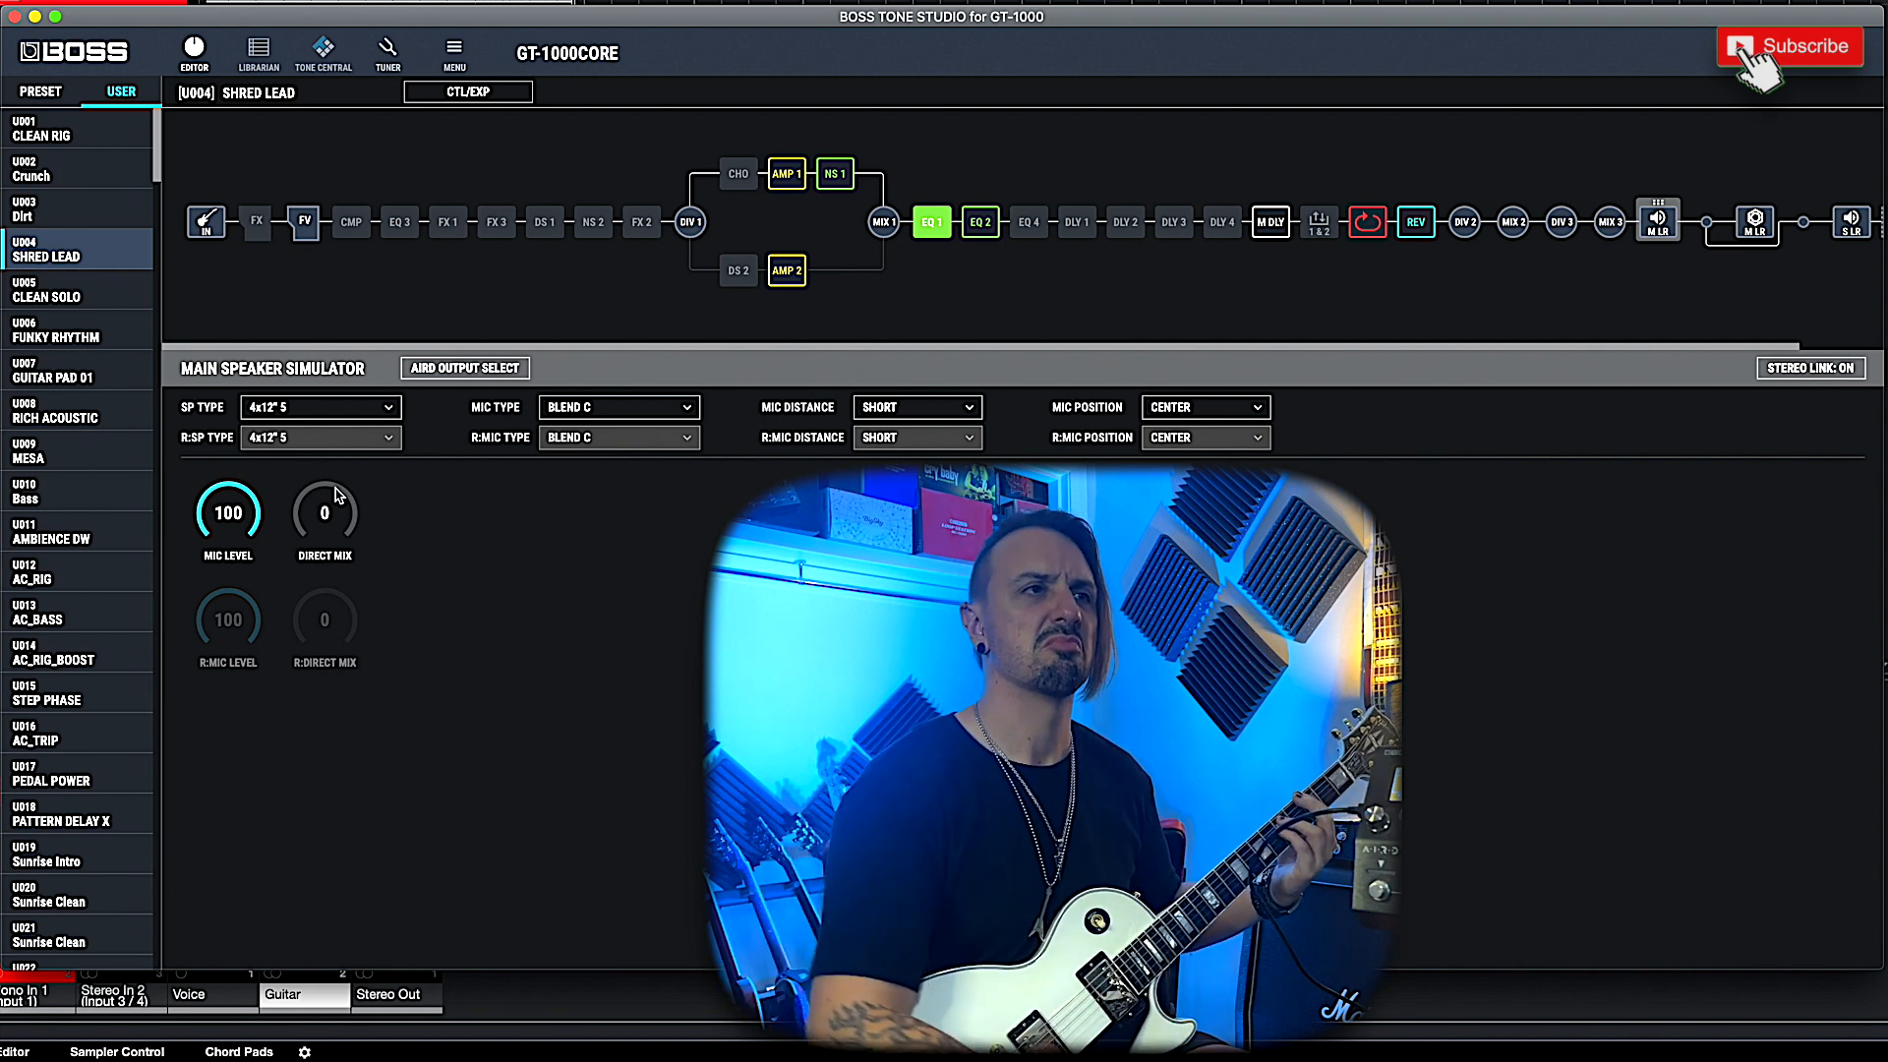
{"action": "left_click", "coordinate": [319, 405]}
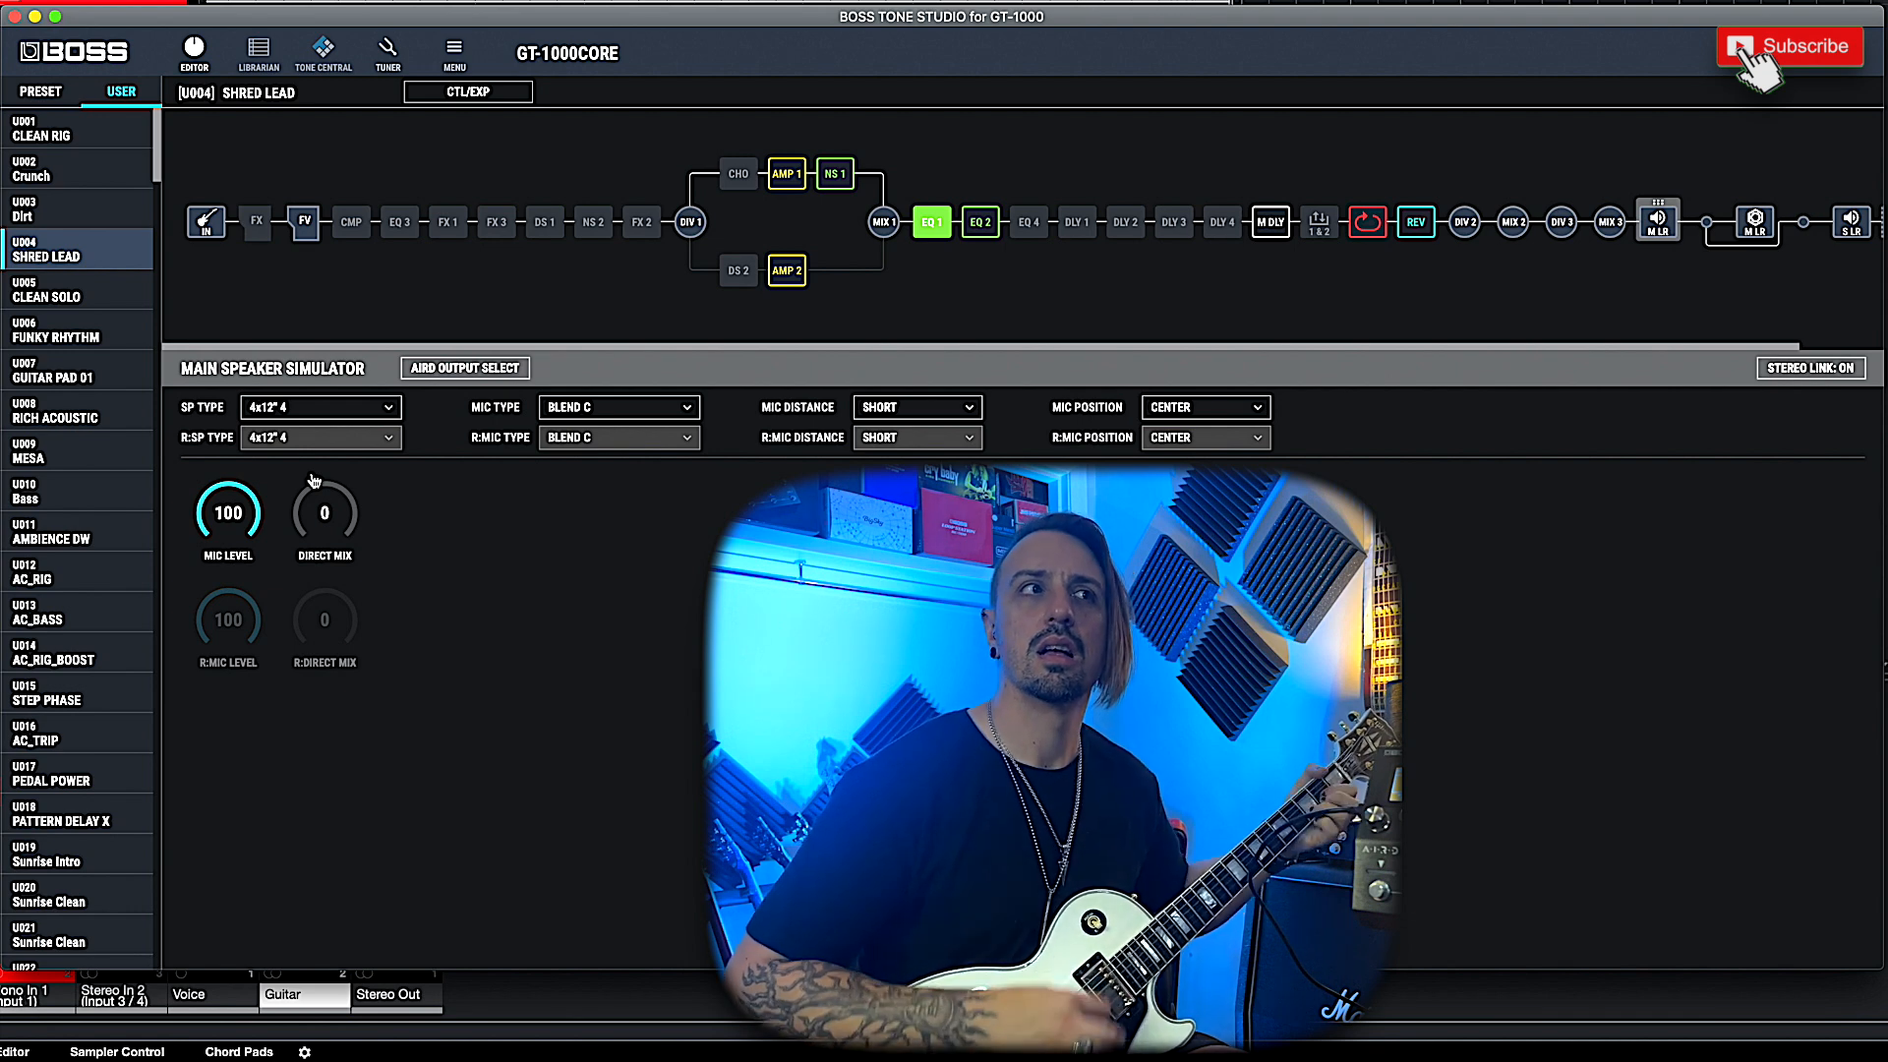
{"action": "left_click", "coordinate": [318, 437]}
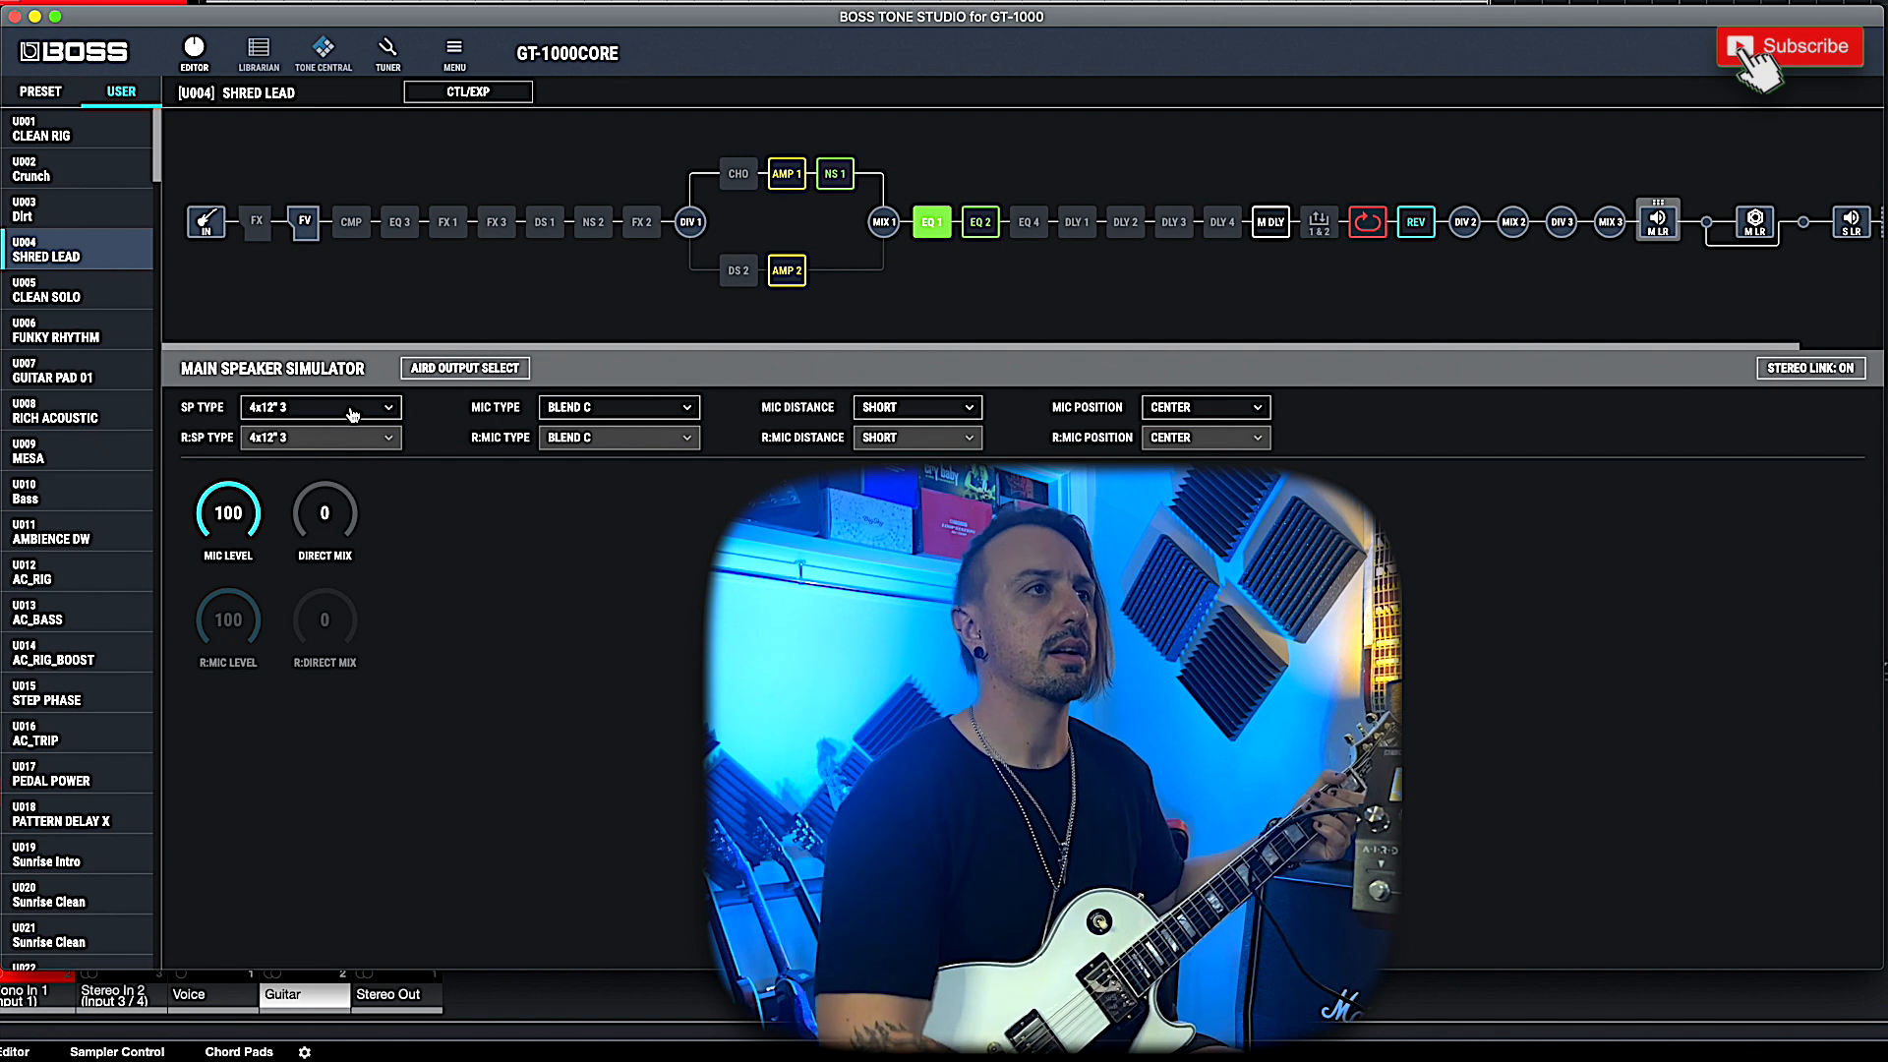
{"action": "left_click", "coordinate": [319, 436]}
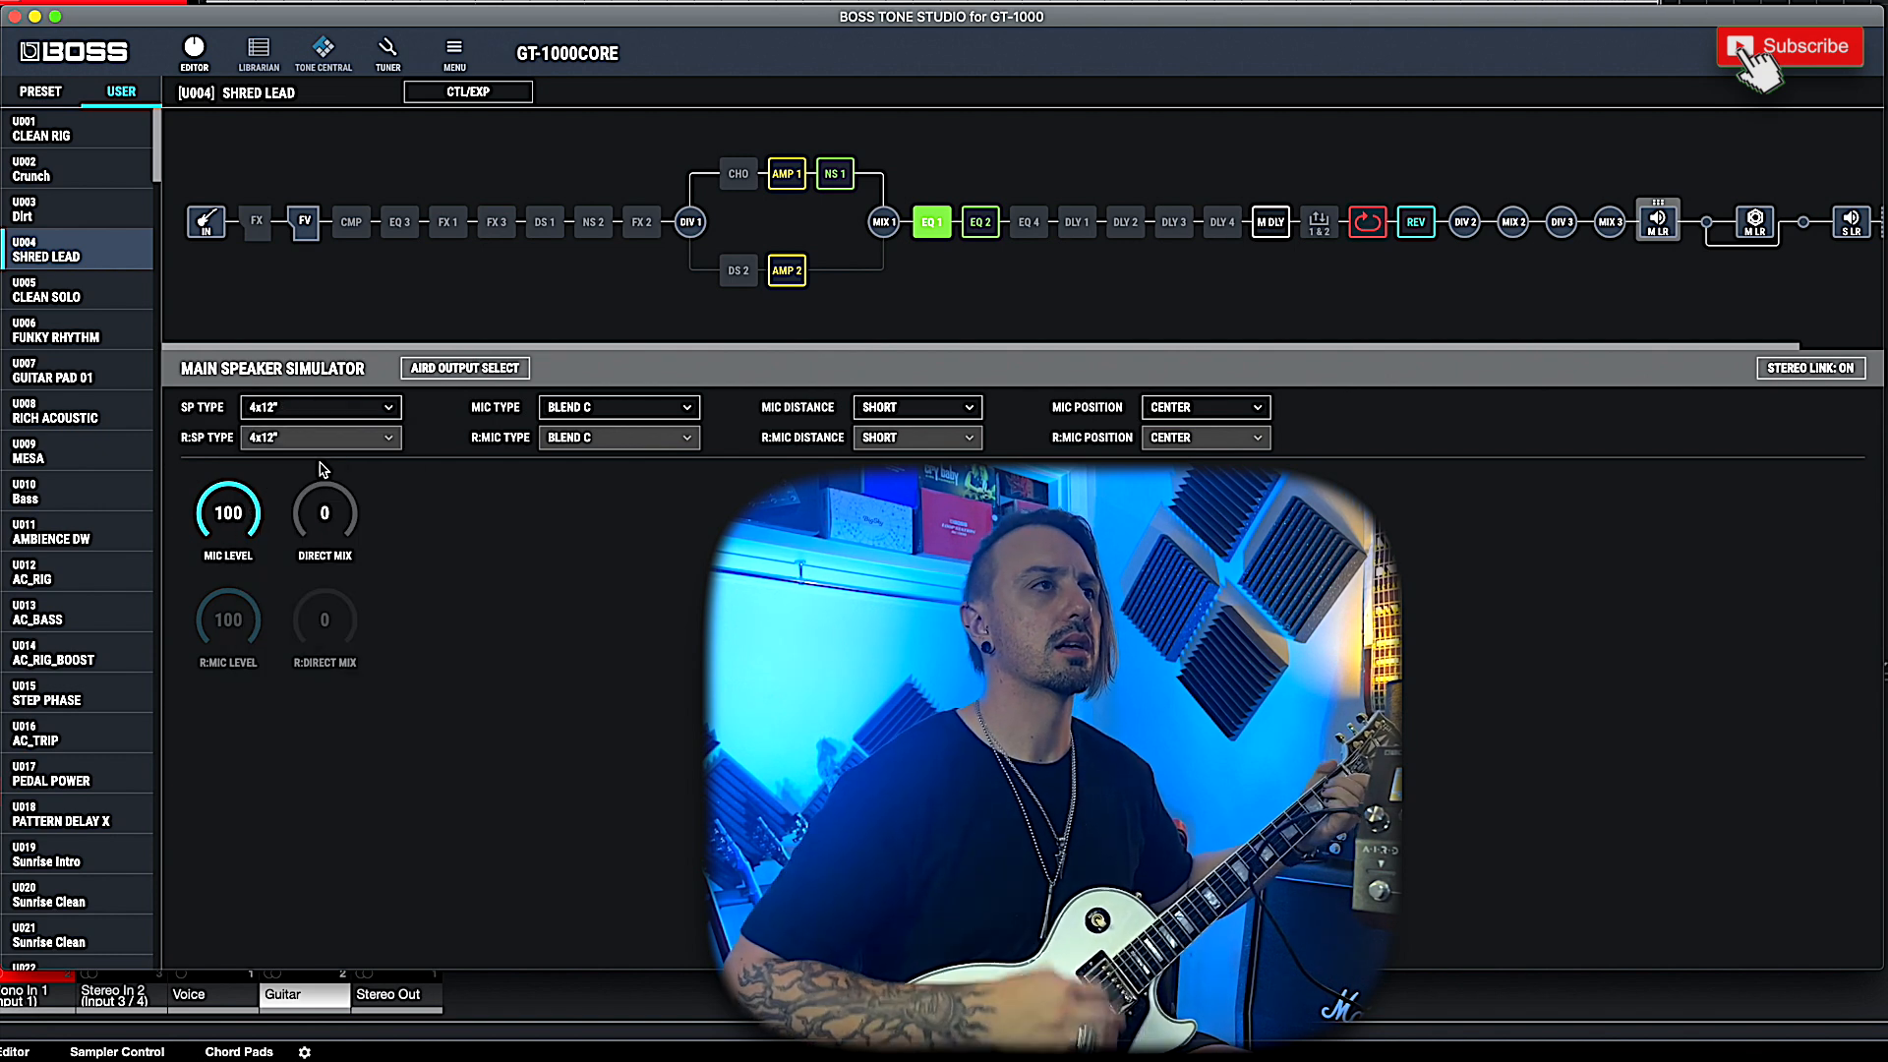
{"action": "left_click", "coordinate": [319, 405]}
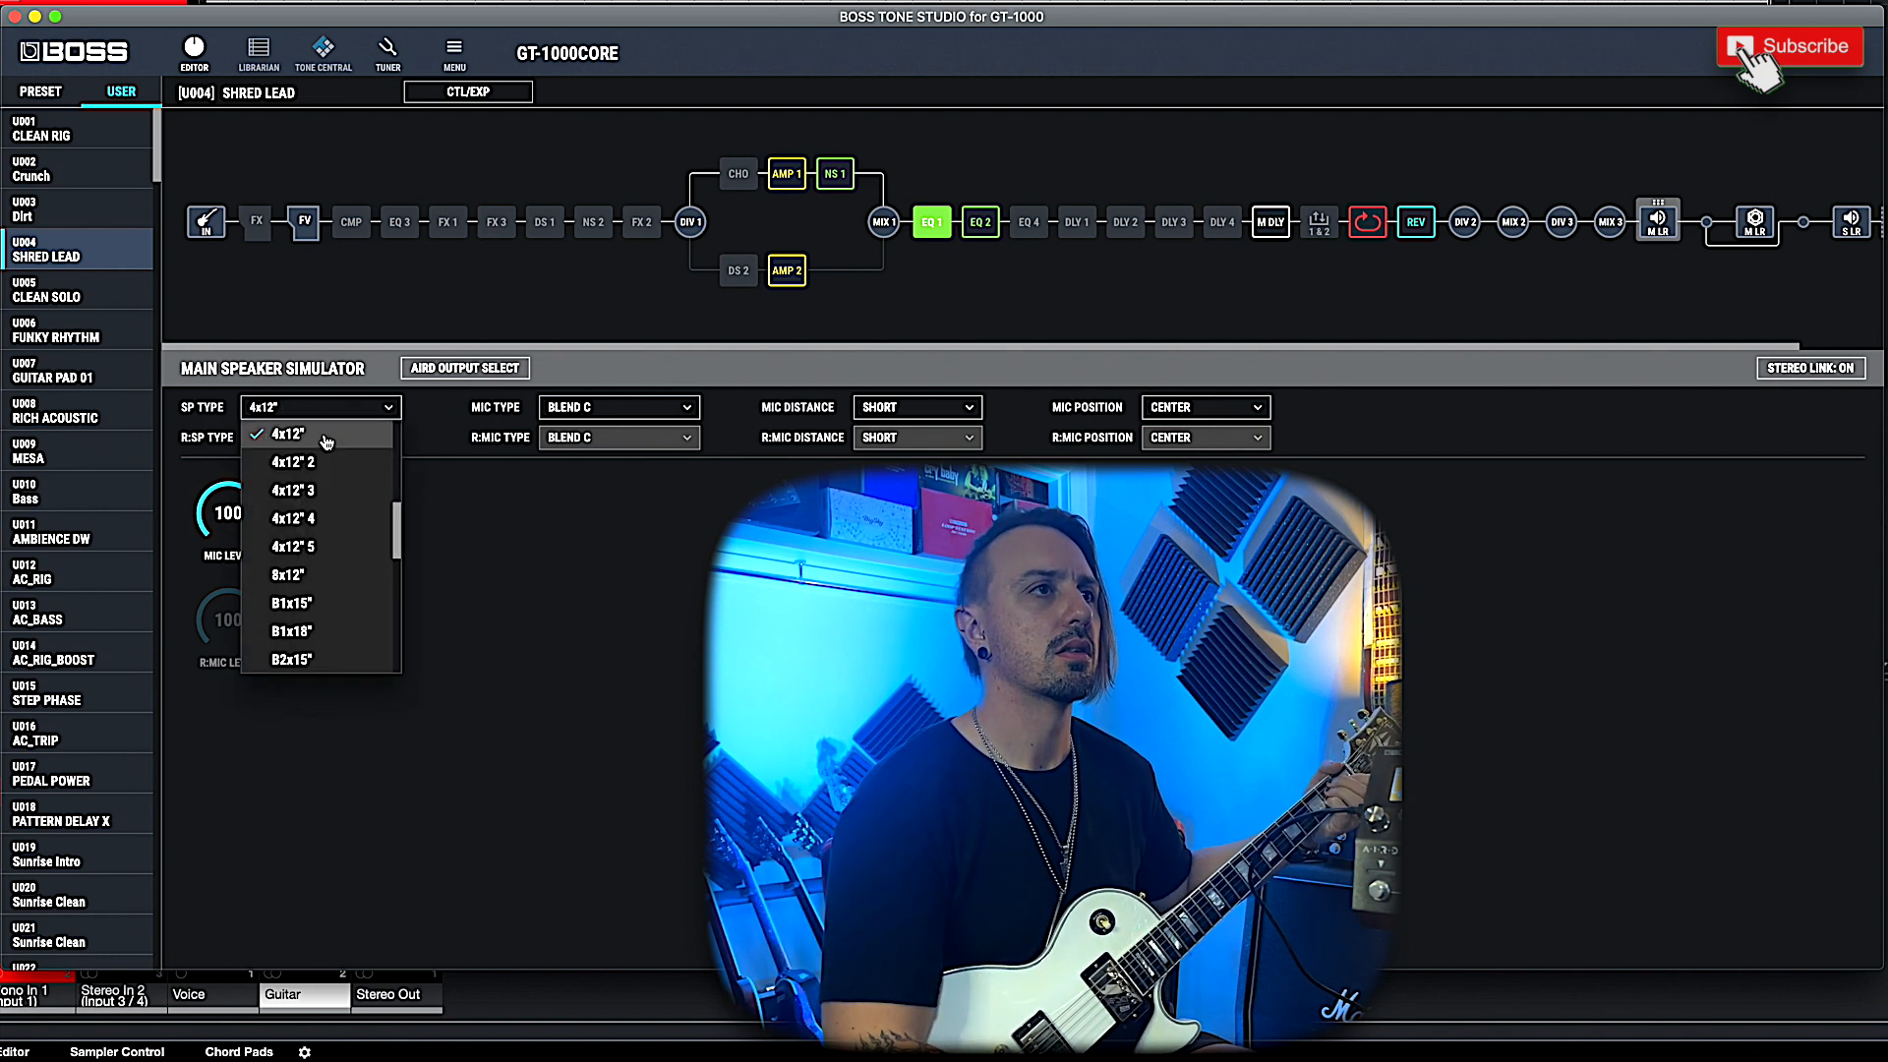
{"action": "left_click", "coordinate": [291, 462]}
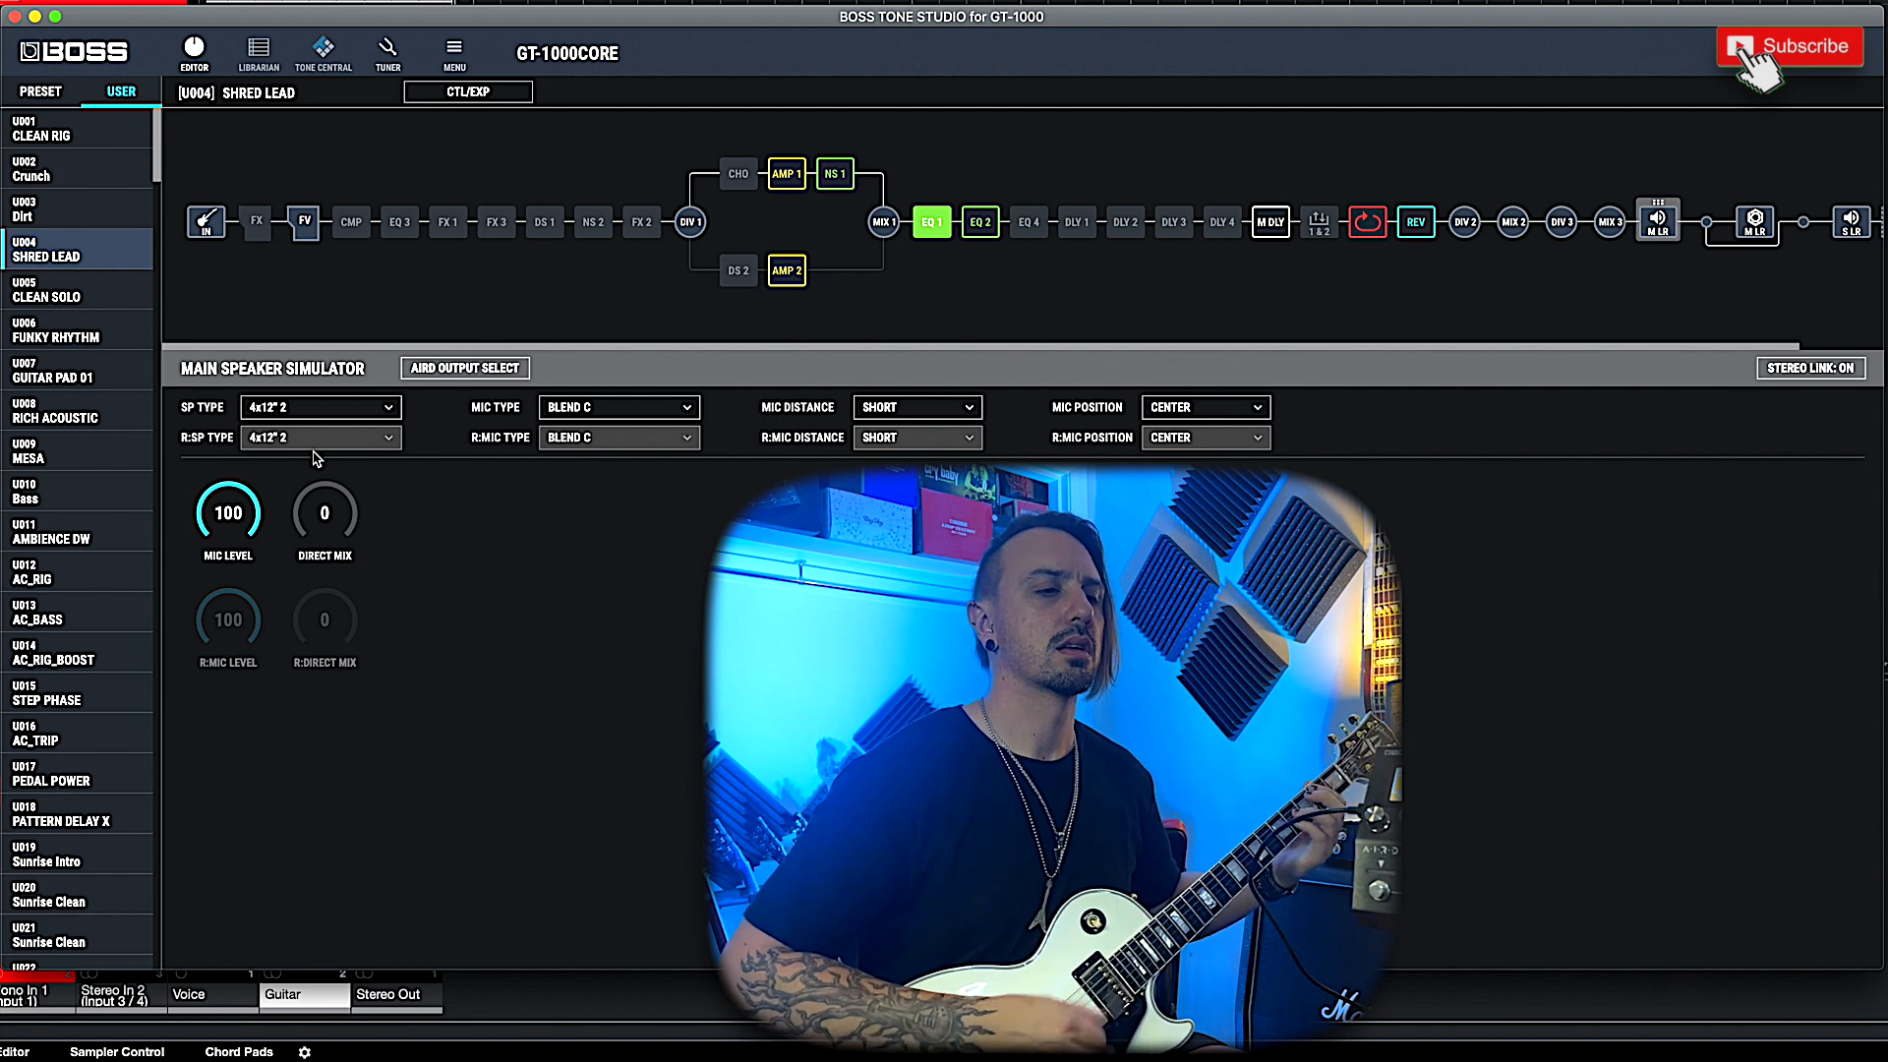